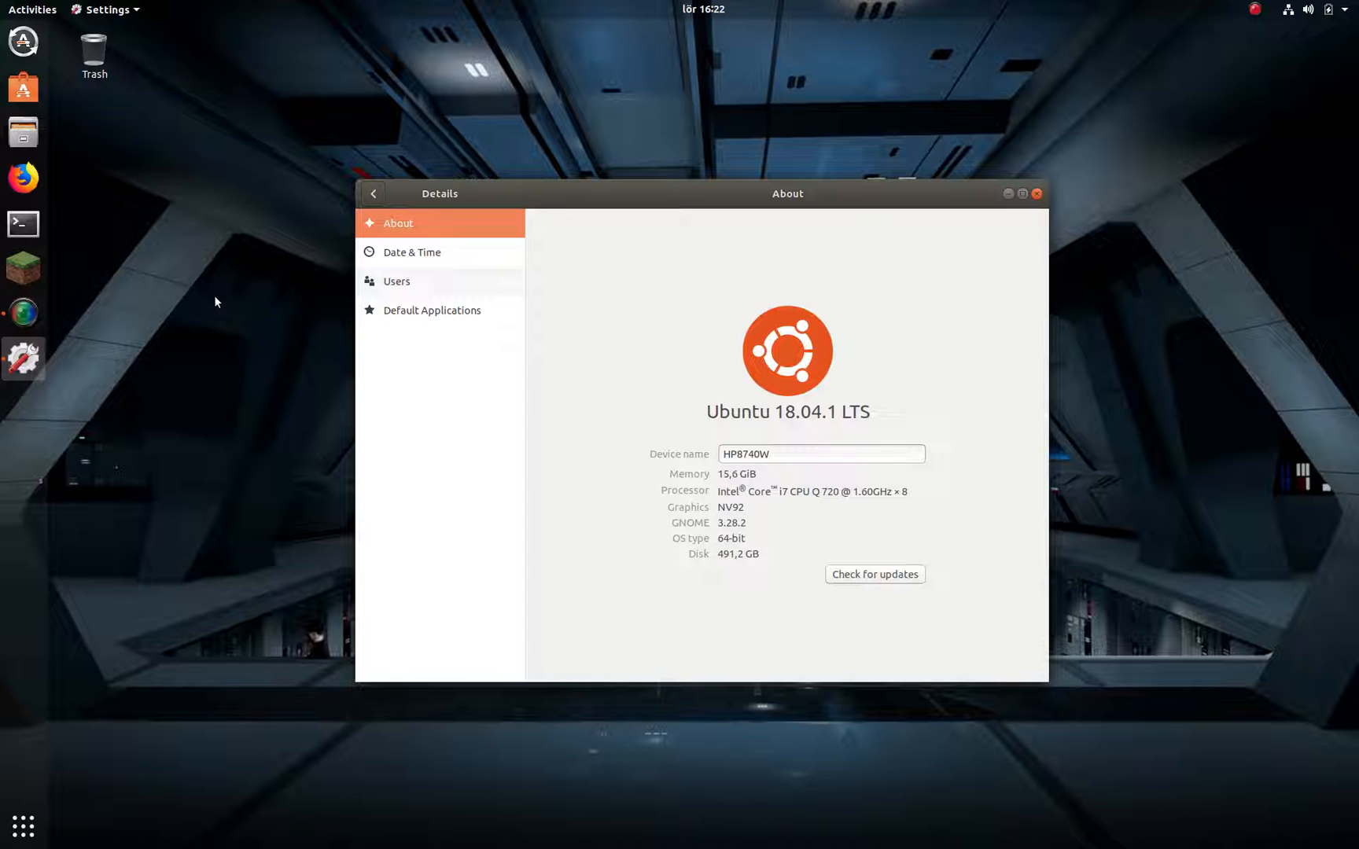
{"action": "mouse_move", "coordinate": [649, 343]}
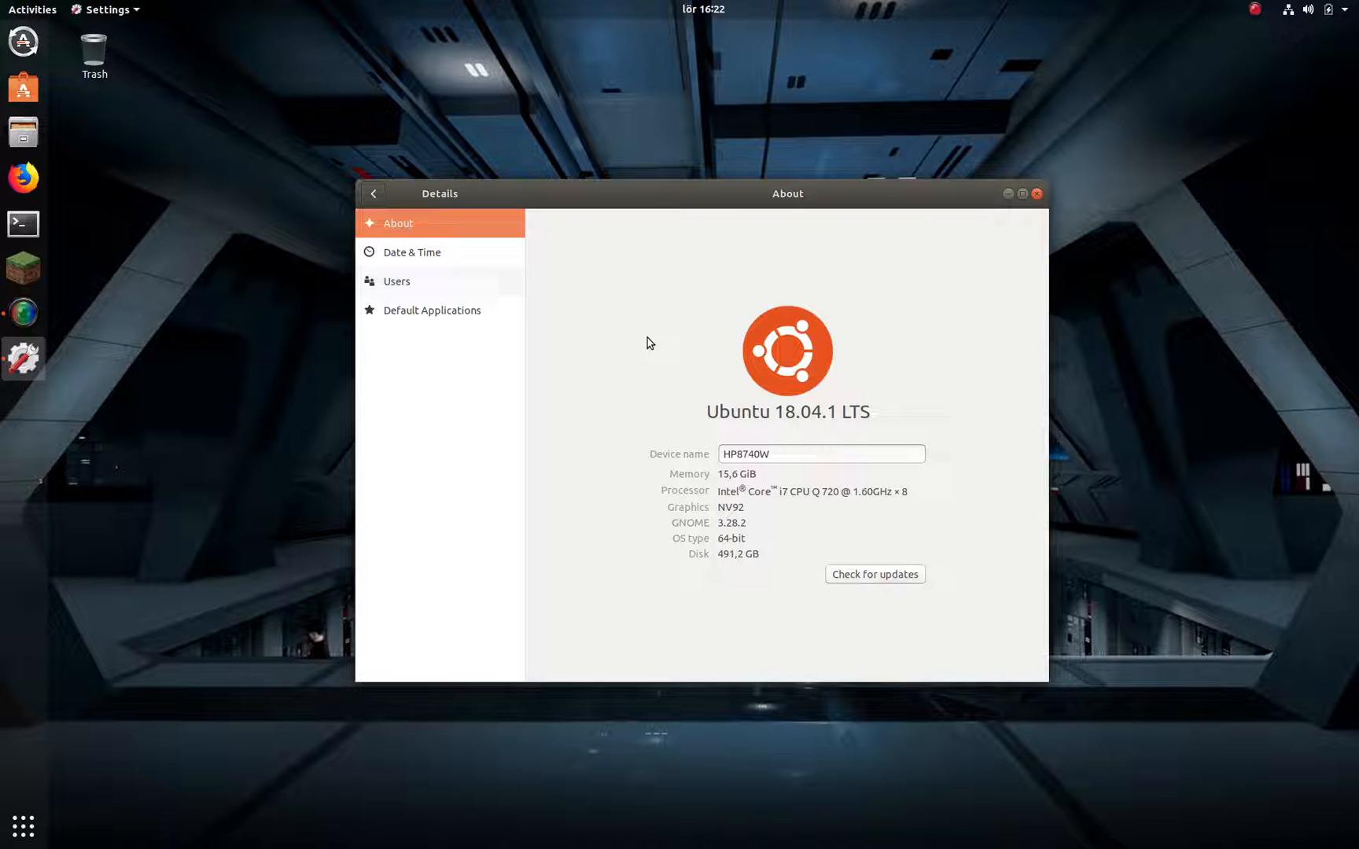
{"action": "mouse_move", "coordinate": [652, 343]}
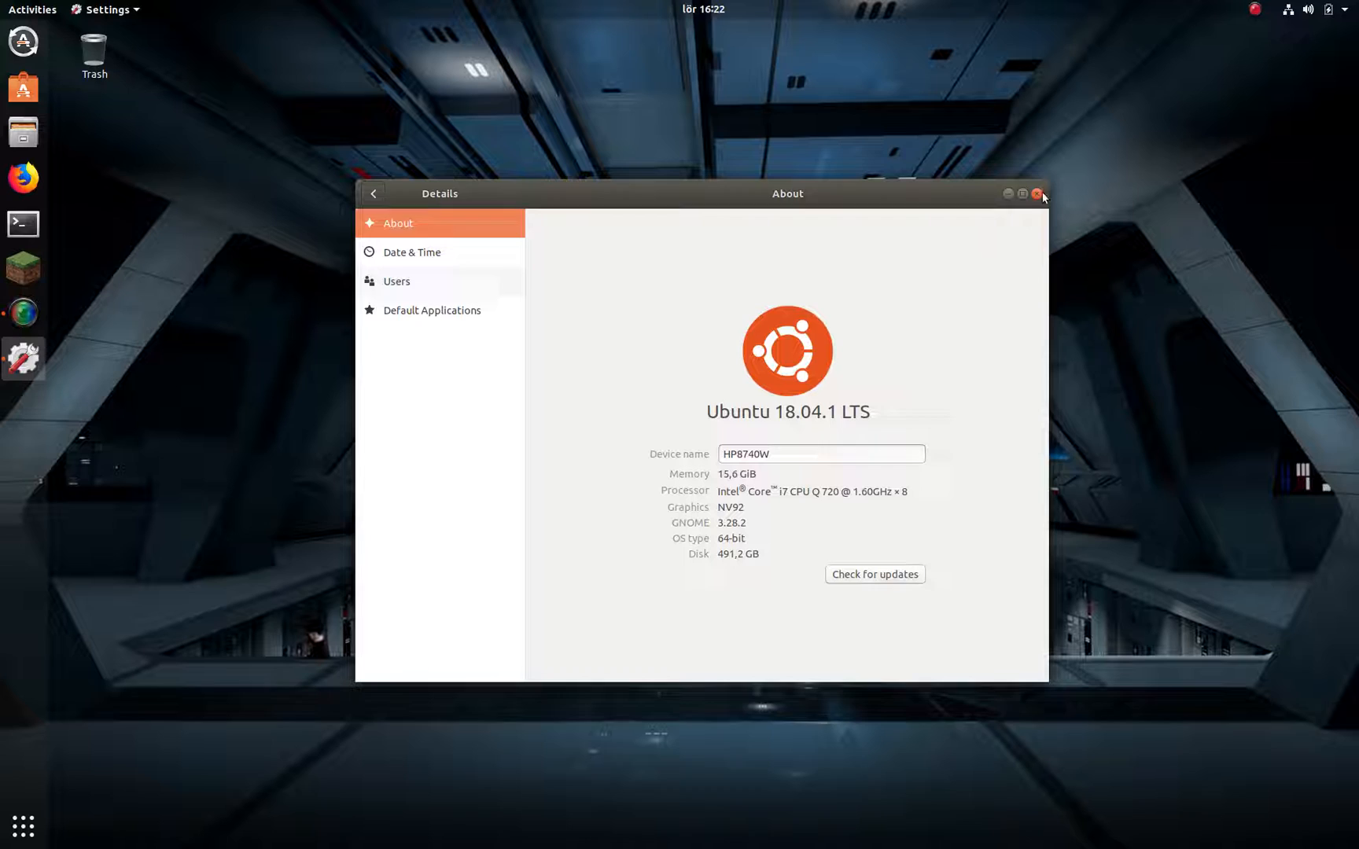
Step: Close the system details window and search Activities for 'disks'
{"action": "left_click", "coordinate": [1039, 193]}
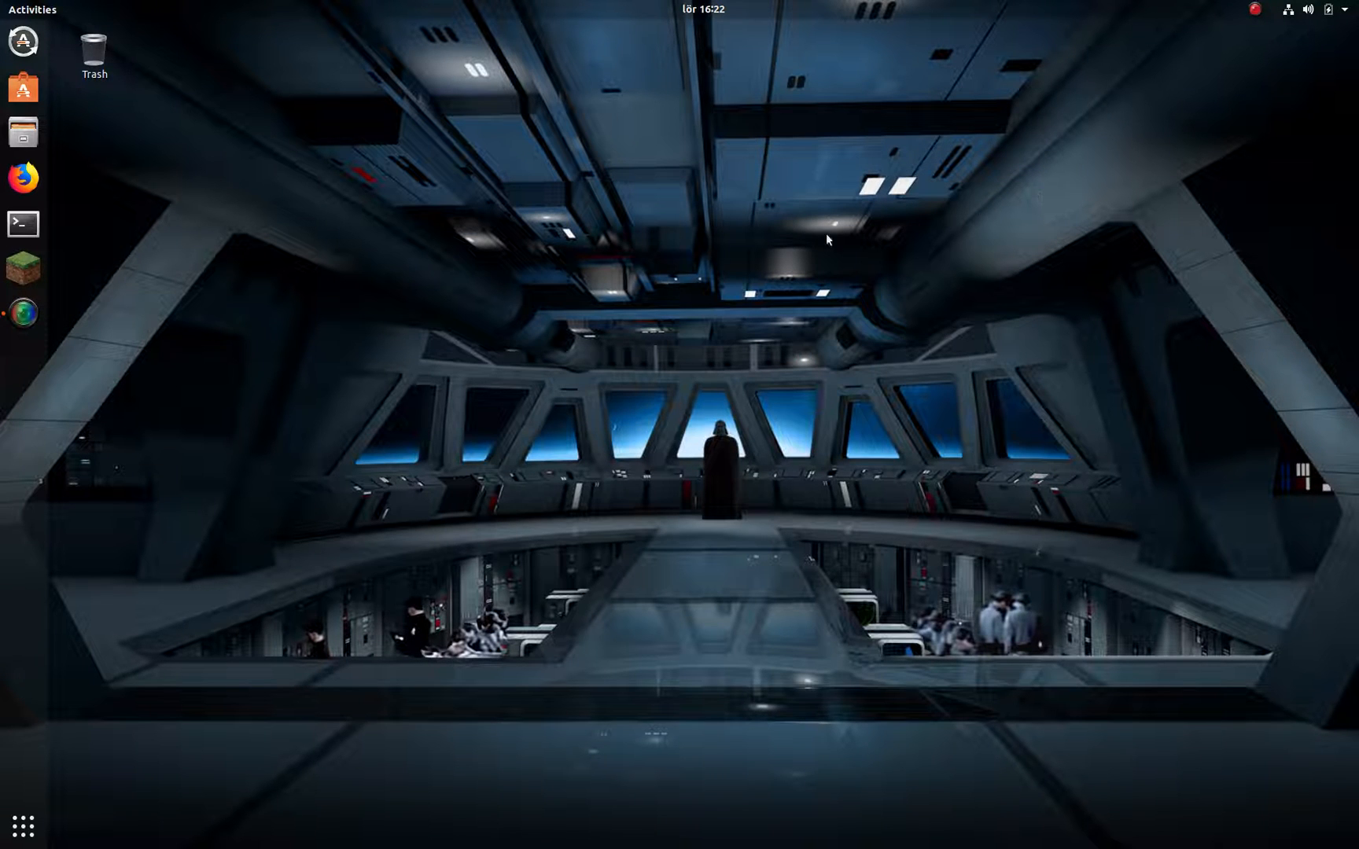
{"action": "mouse_move", "coordinate": [653, 269]}
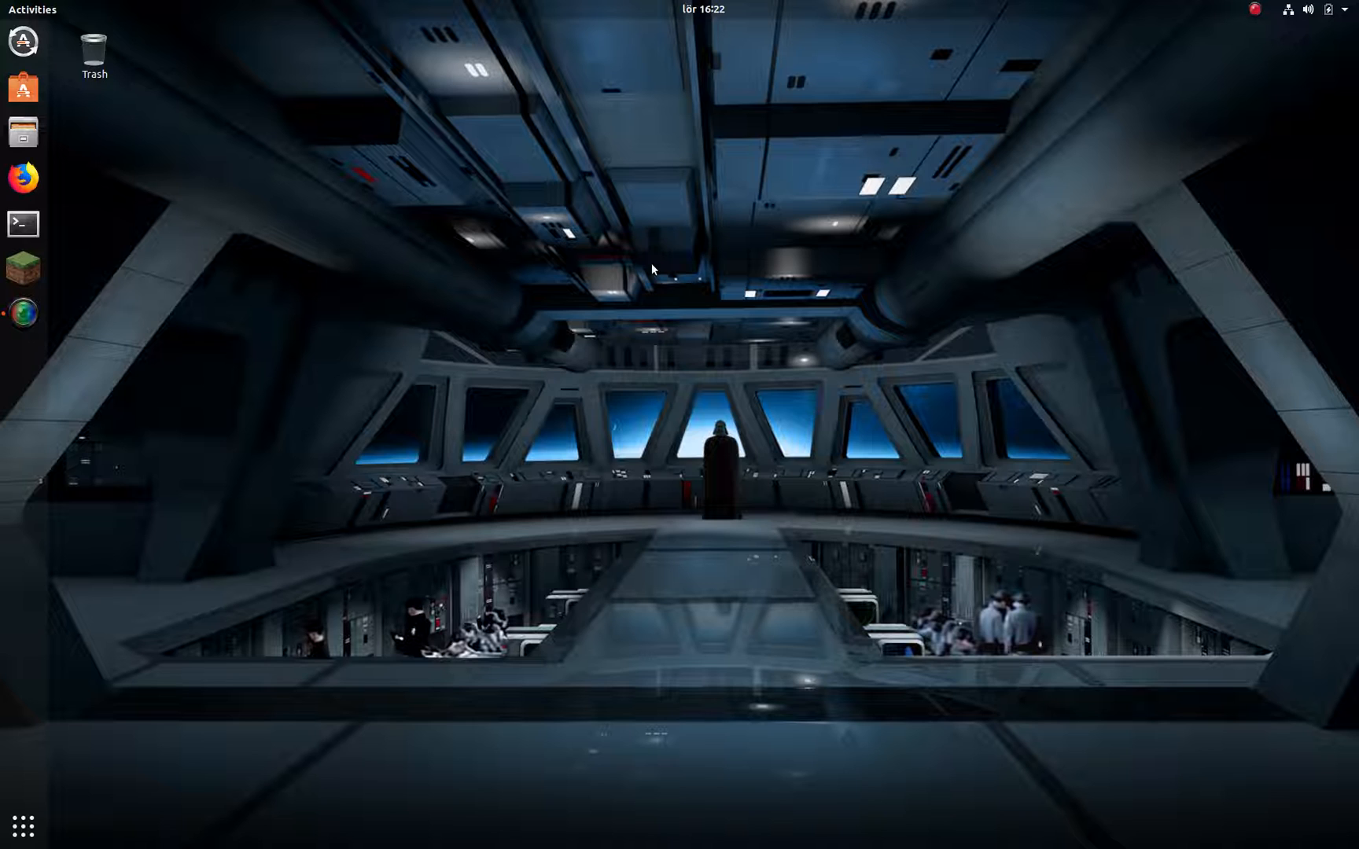
{"action": "mouse_move", "coordinate": [658, 291]}
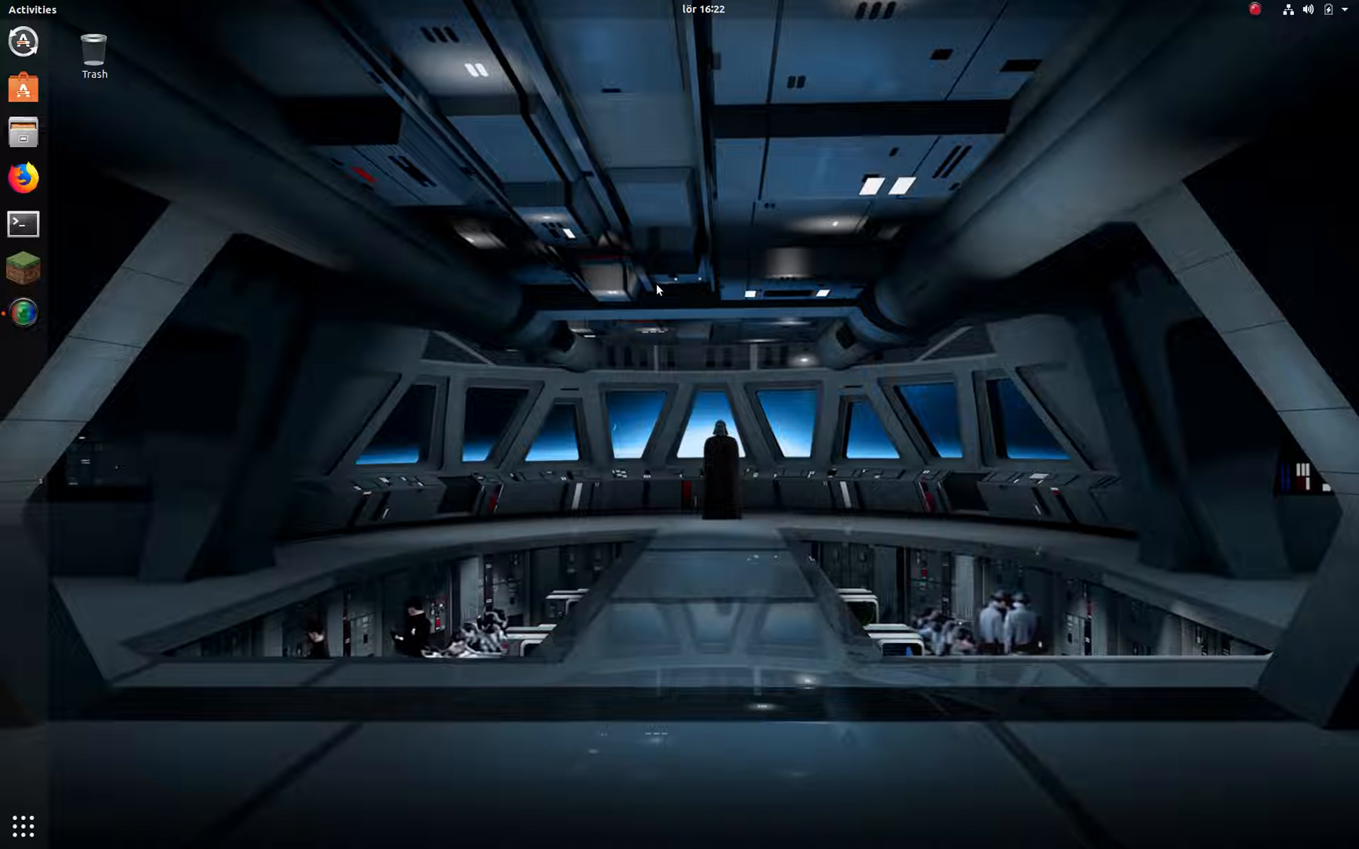
{"action": "mouse_move", "coordinate": [609, 284]}
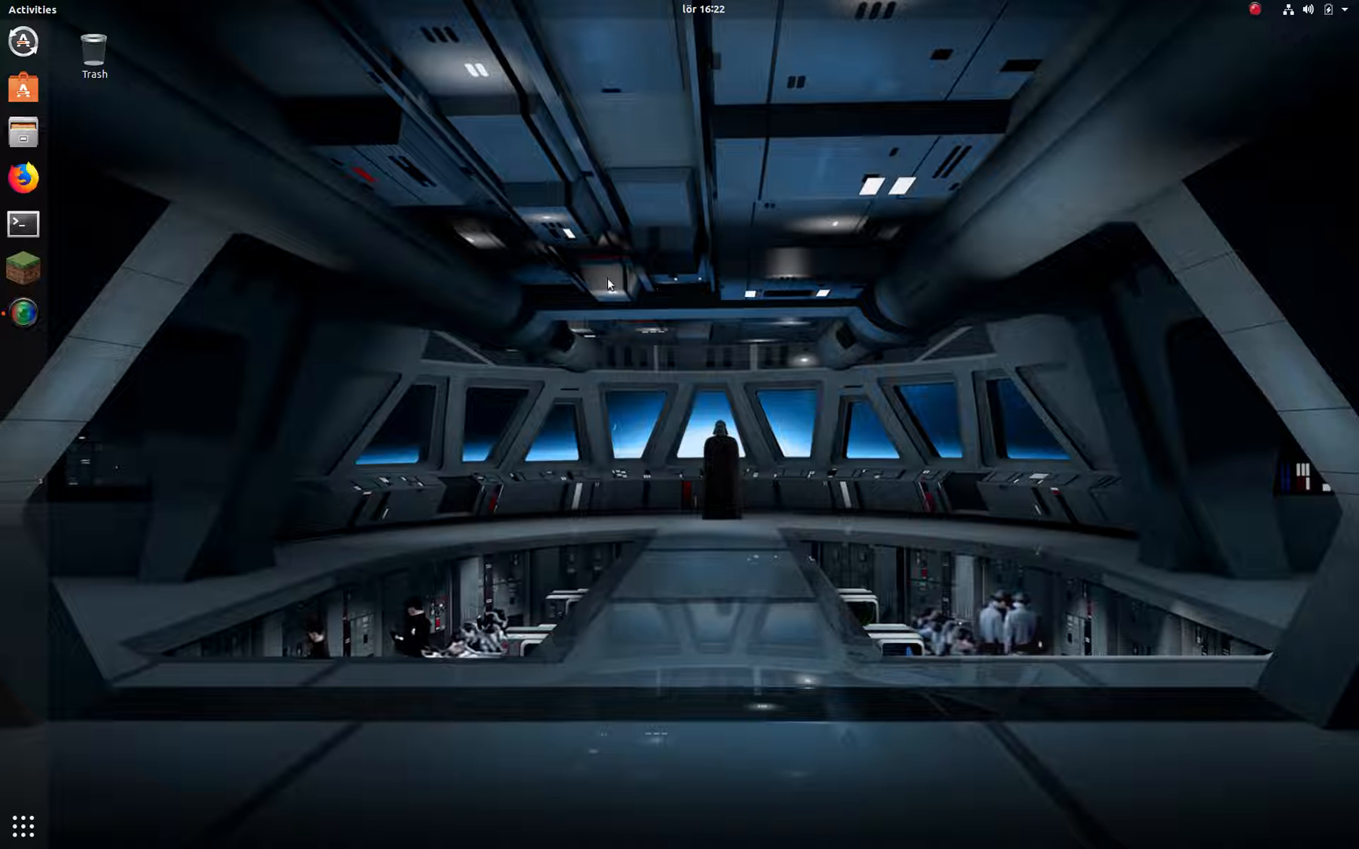
{"action": "mouse_move", "coordinate": [395, 242]}
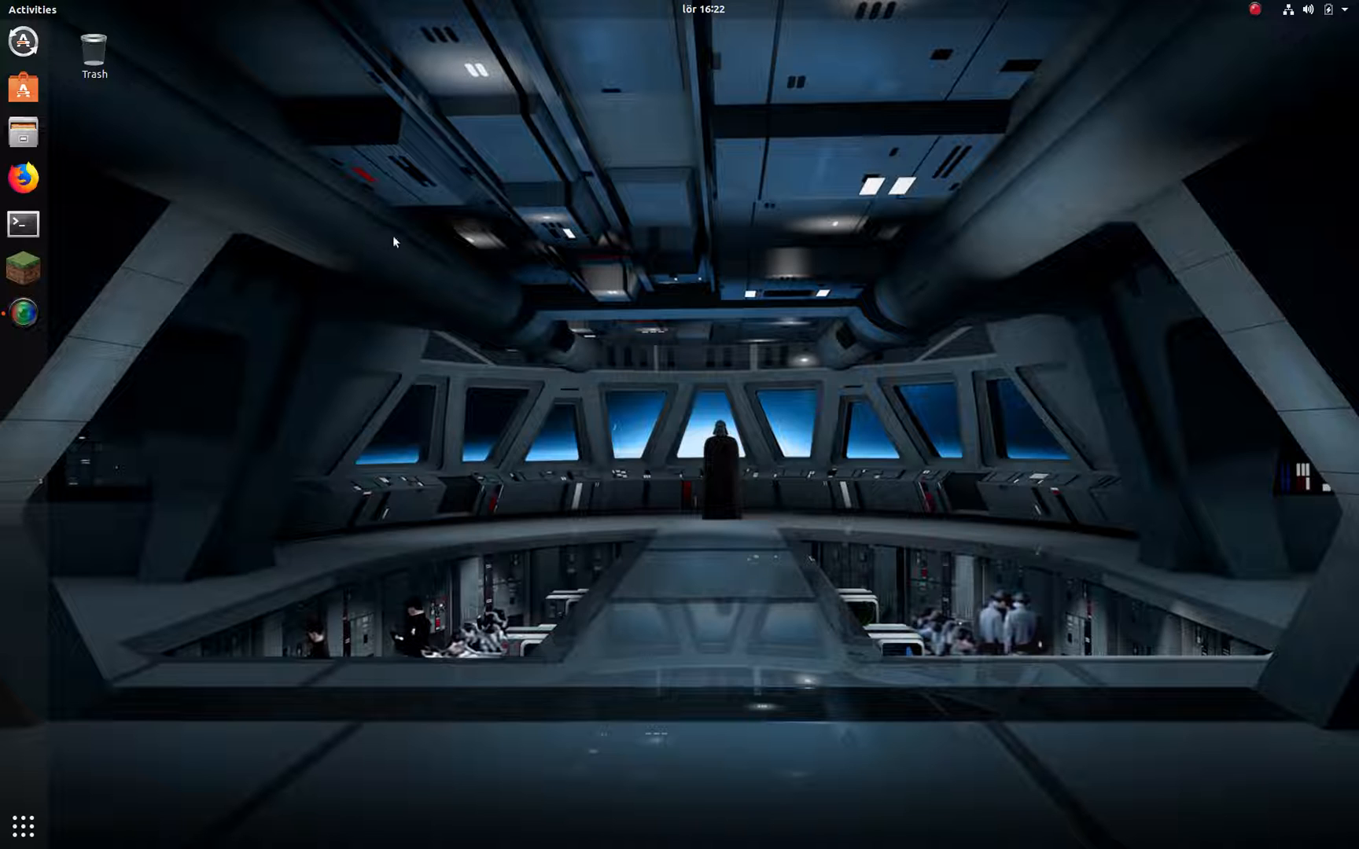
{"action": "mouse_move", "coordinate": [409, 243]}
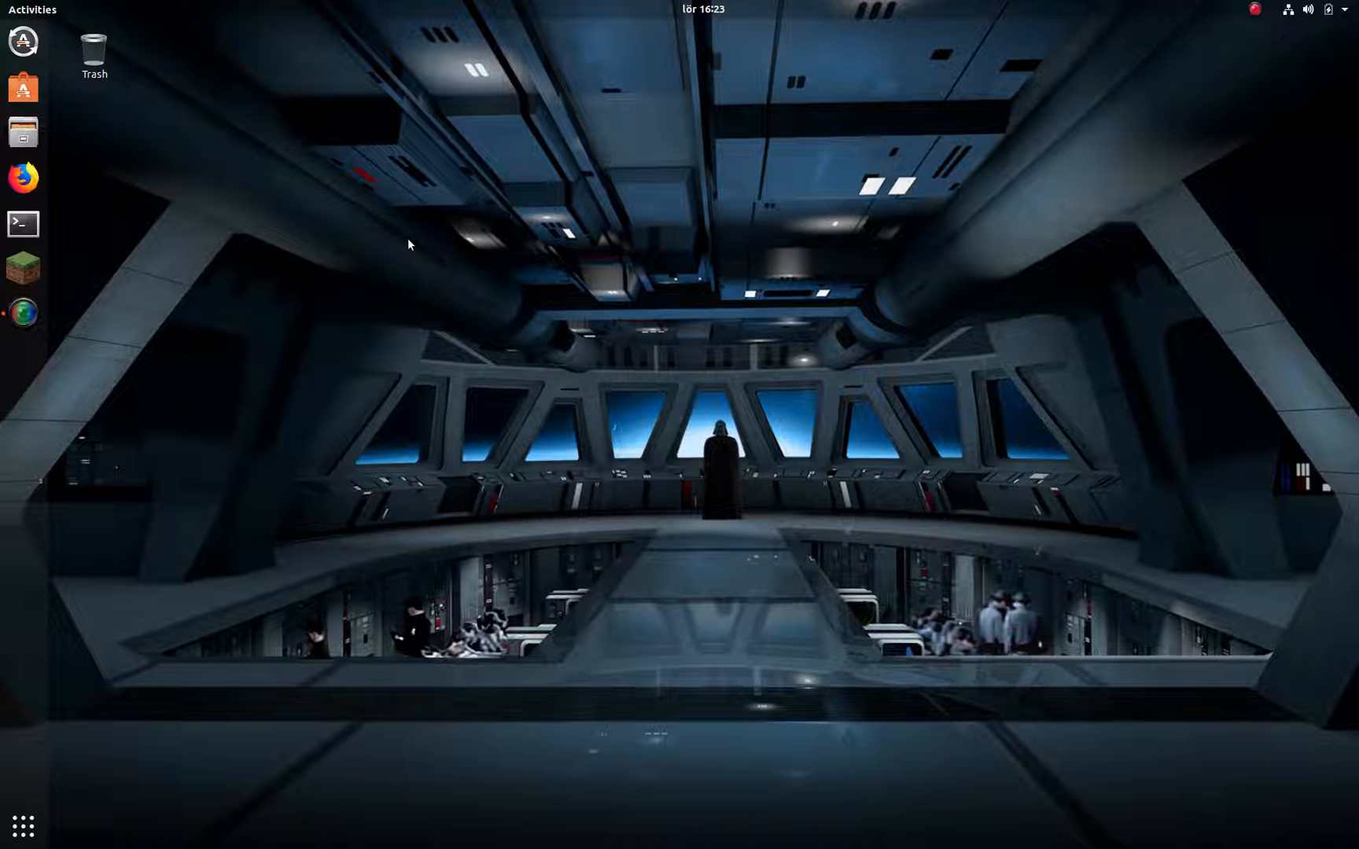
{"action": "type", "text": "d"}
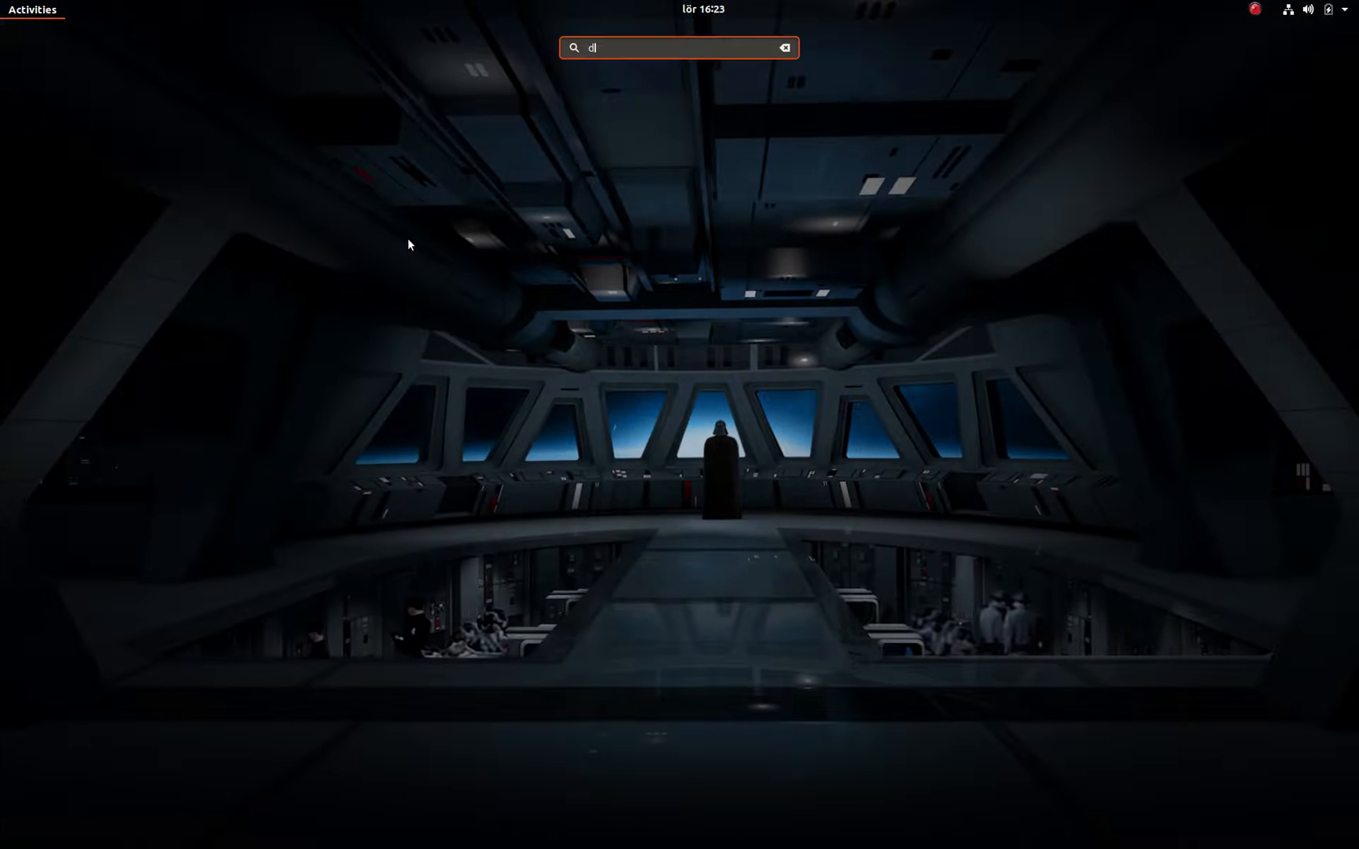
{"action": "type", "text": "isks"}
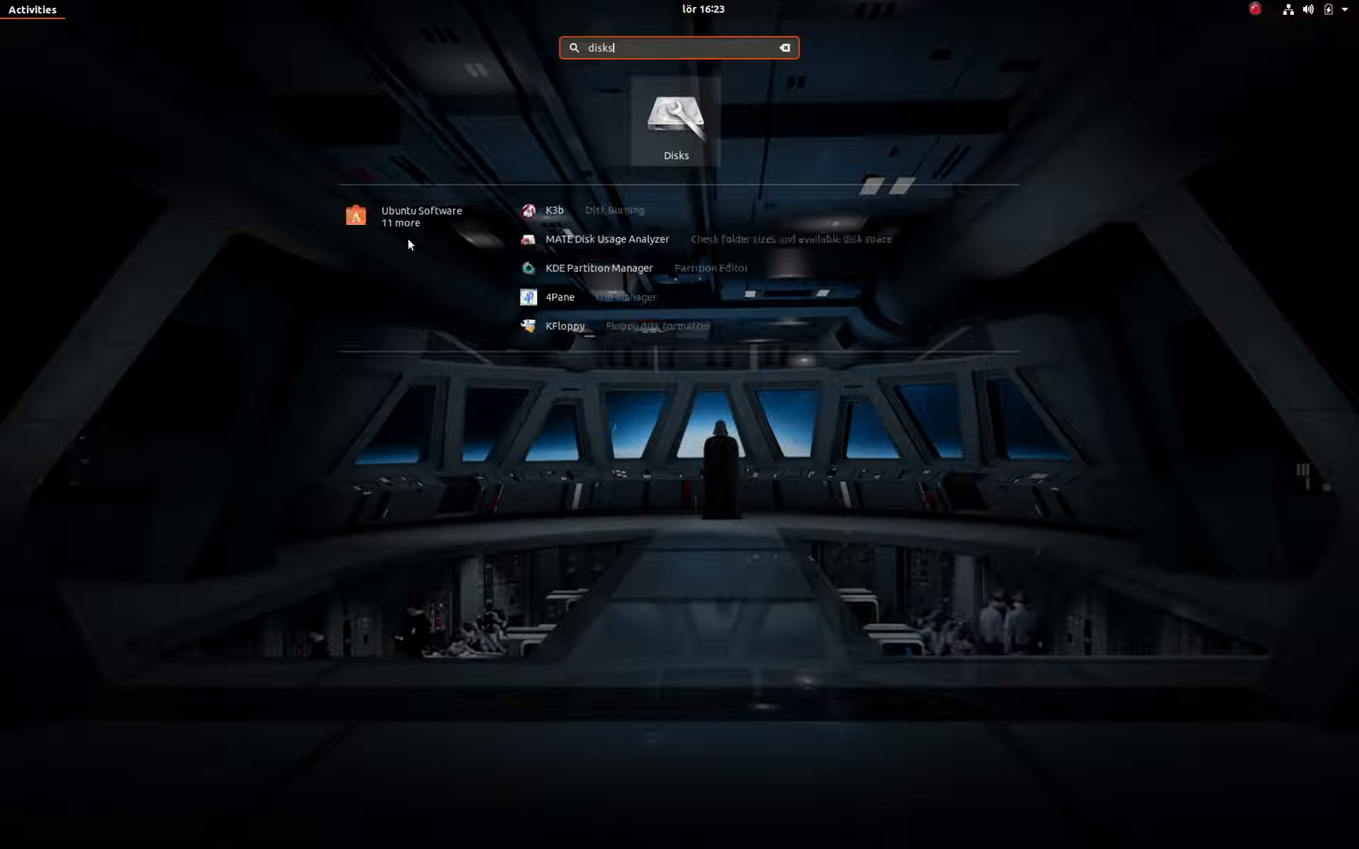
{"action": "mouse_move", "coordinate": [678, 139]}
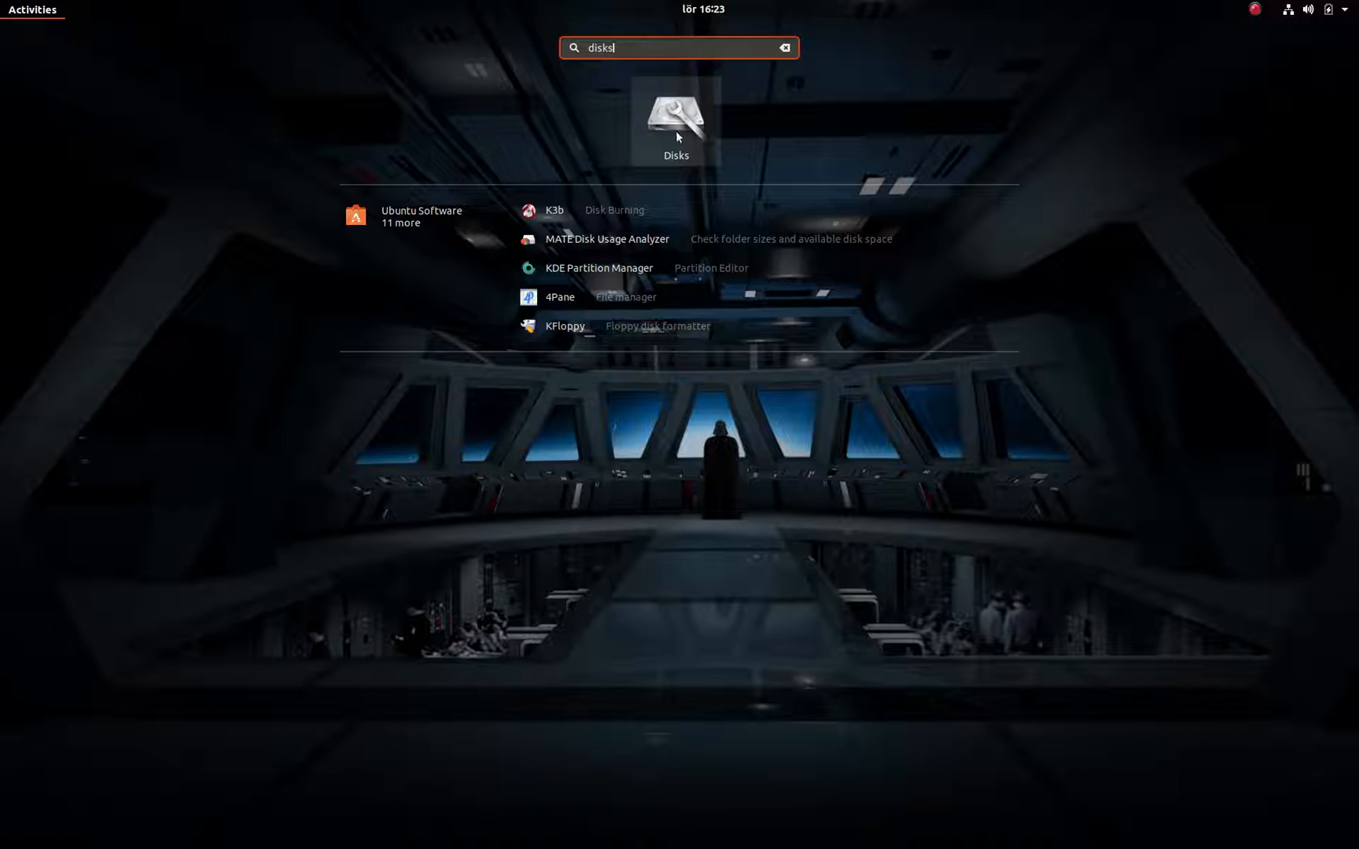
Step: Launch Disks and select the 160 GB Drive to show its unmounted Ext4 partition
{"action": "left_click", "coordinate": [674, 118]}
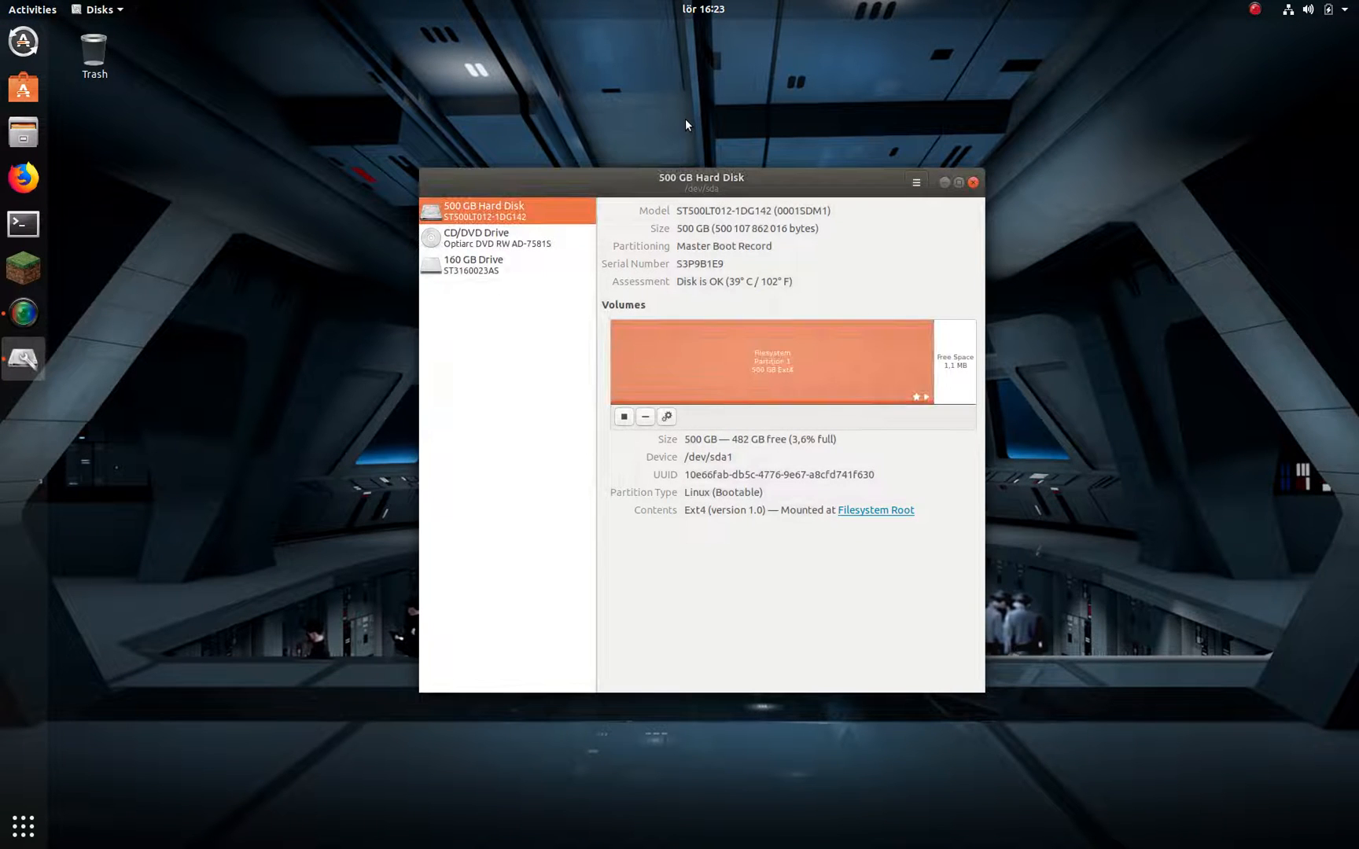
{"action": "mouse_move", "coordinate": [527, 328]}
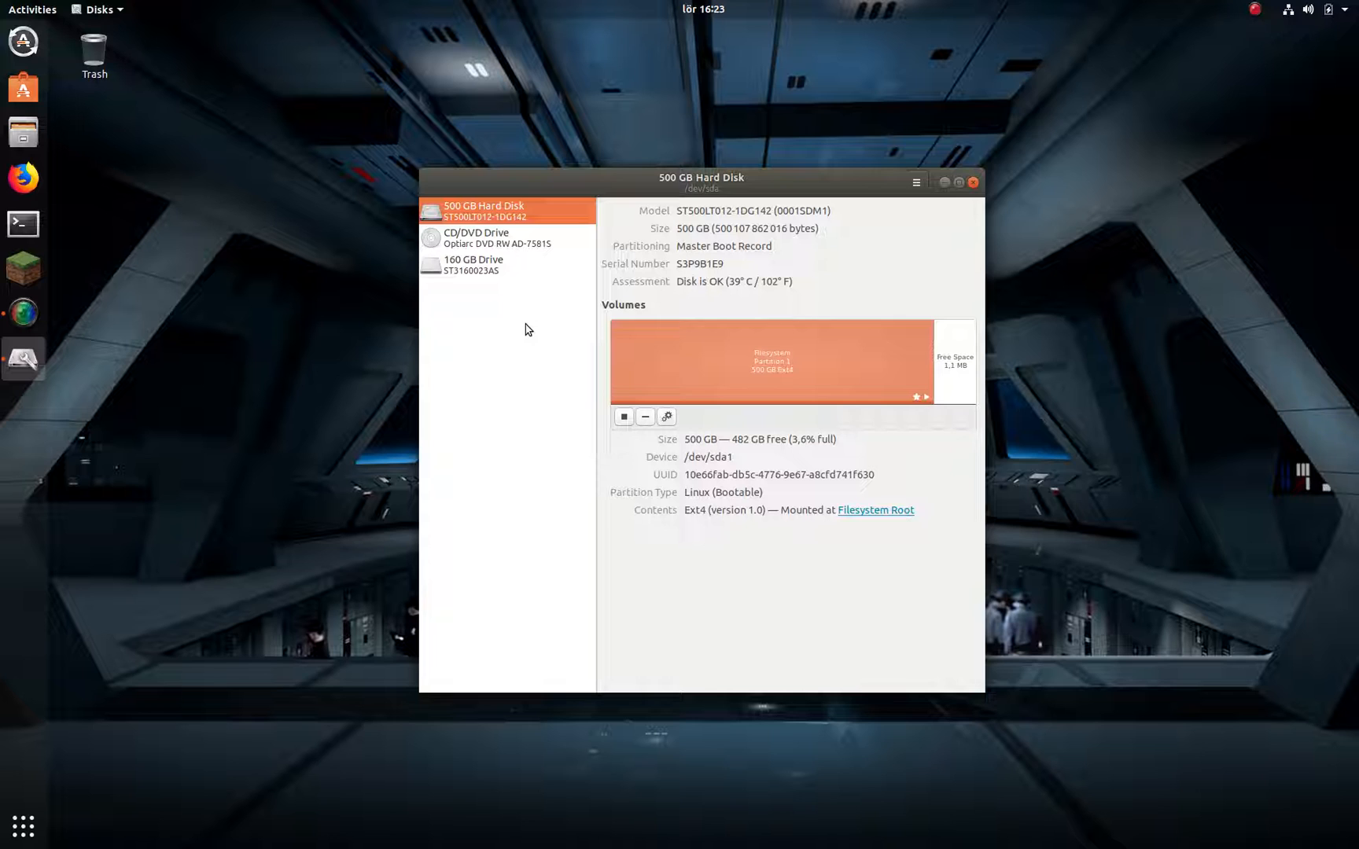
{"action": "mouse_move", "coordinate": [528, 311]}
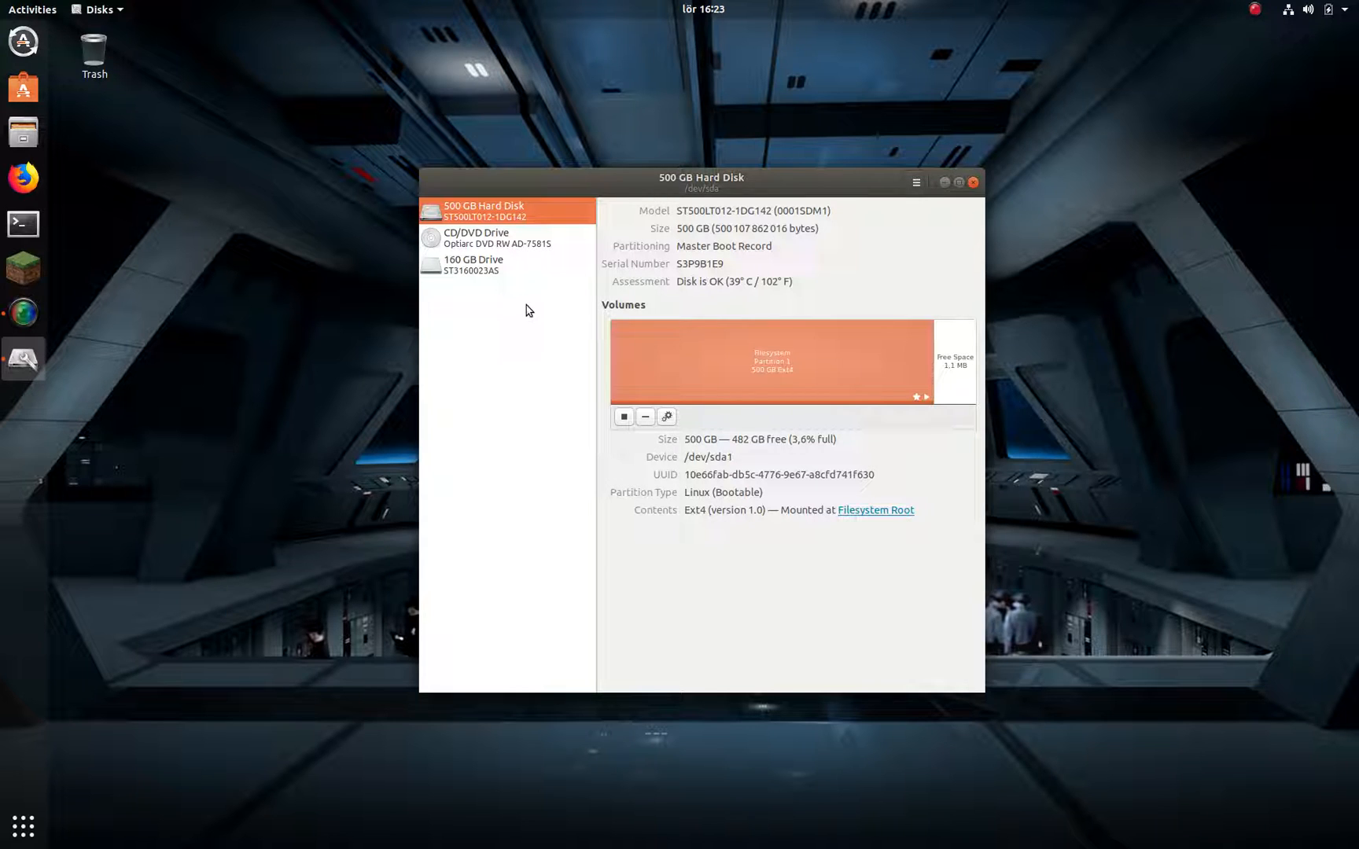
{"action": "mouse_move", "coordinate": [535, 257]}
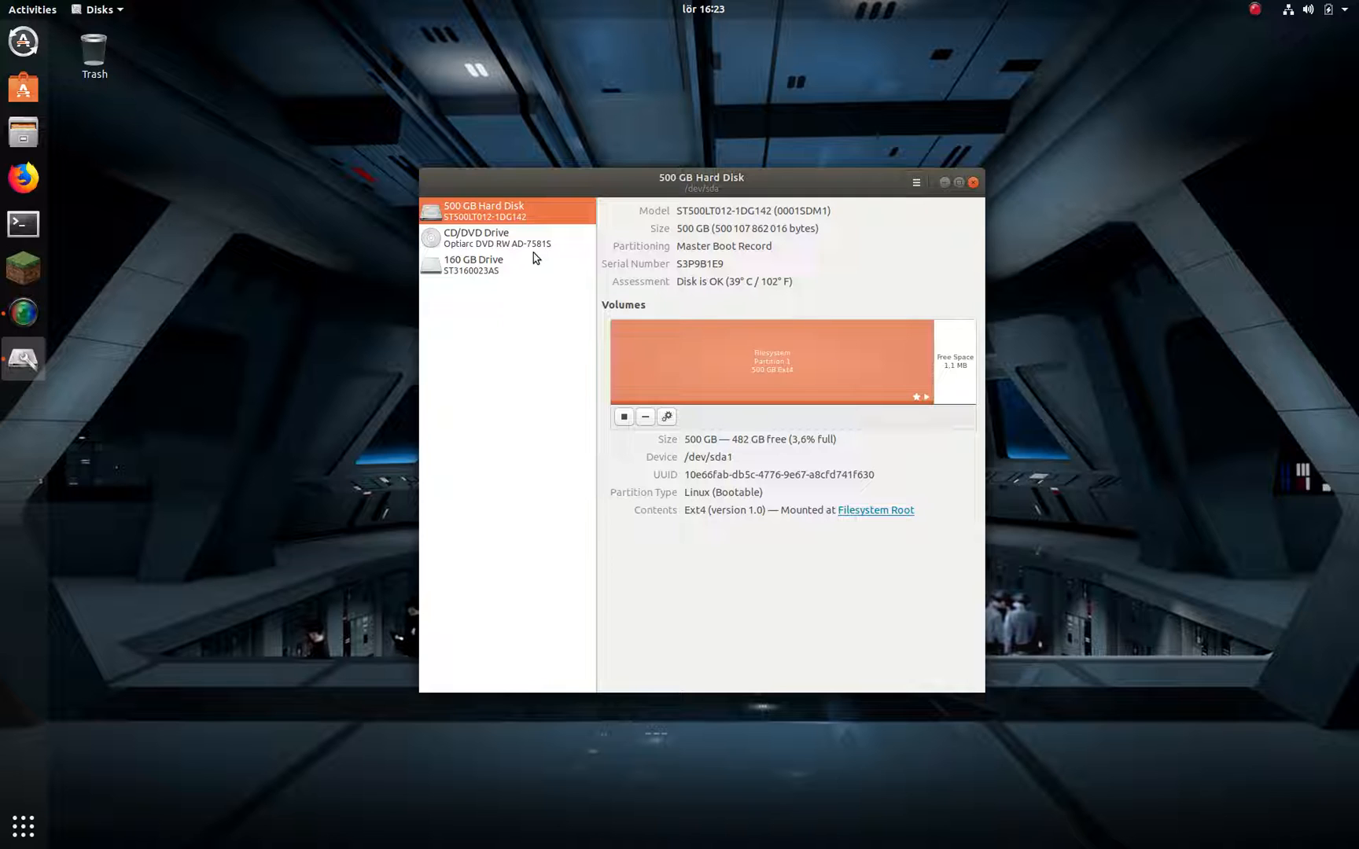
{"action": "mouse_move", "coordinate": [535, 320]}
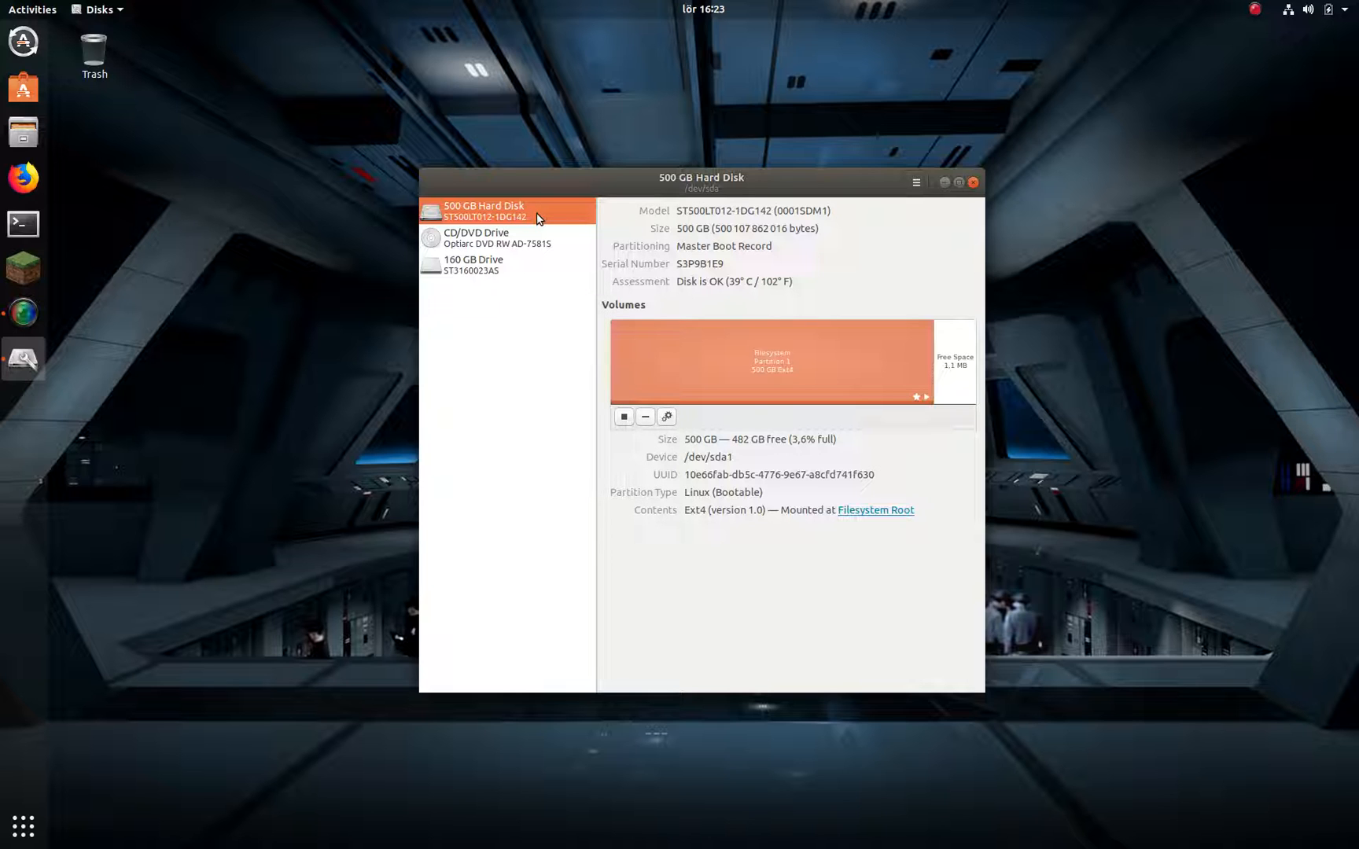
{"action": "left_click", "coordinate": [497, 238]}
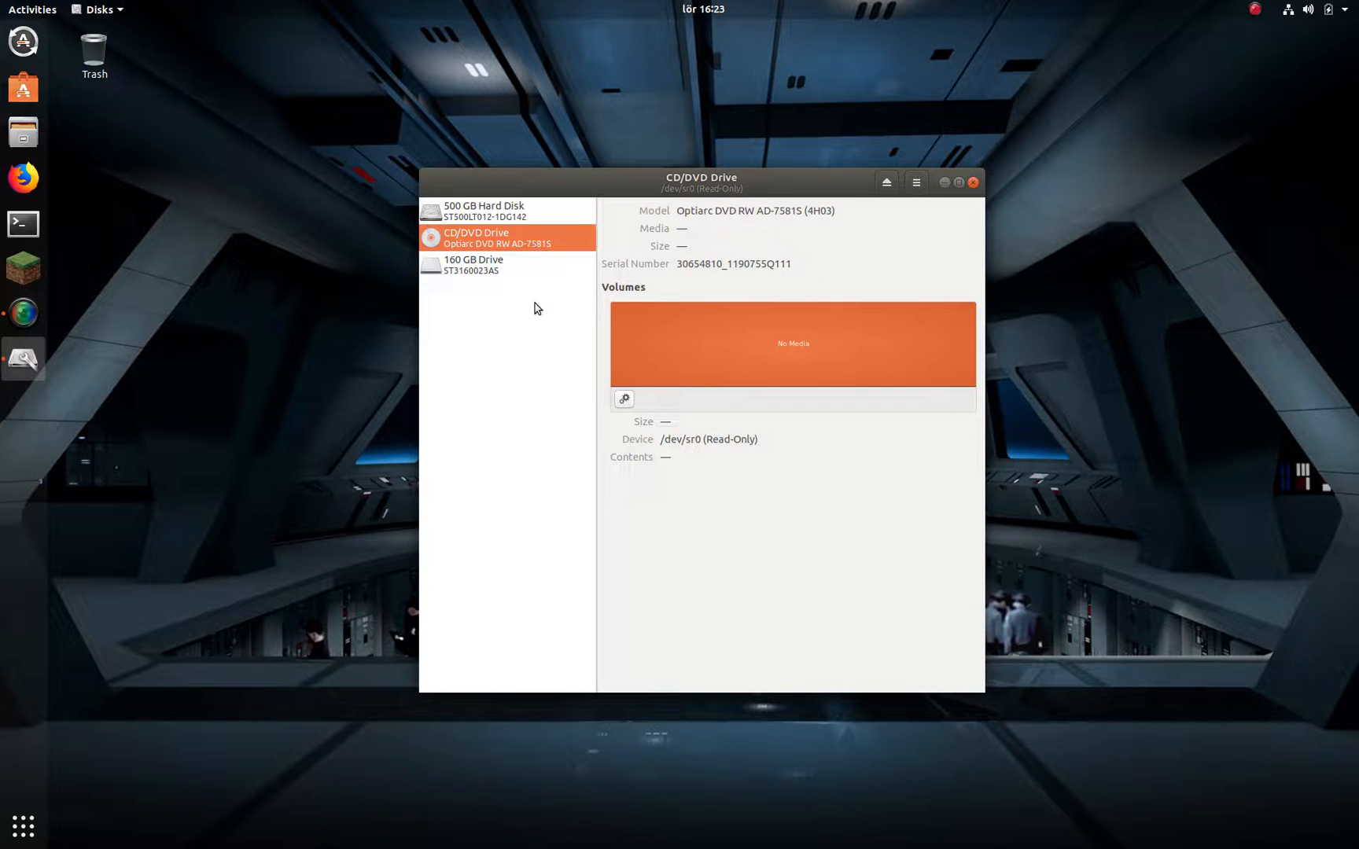
{"action": "left_click", "coordinate": [474, 264]}
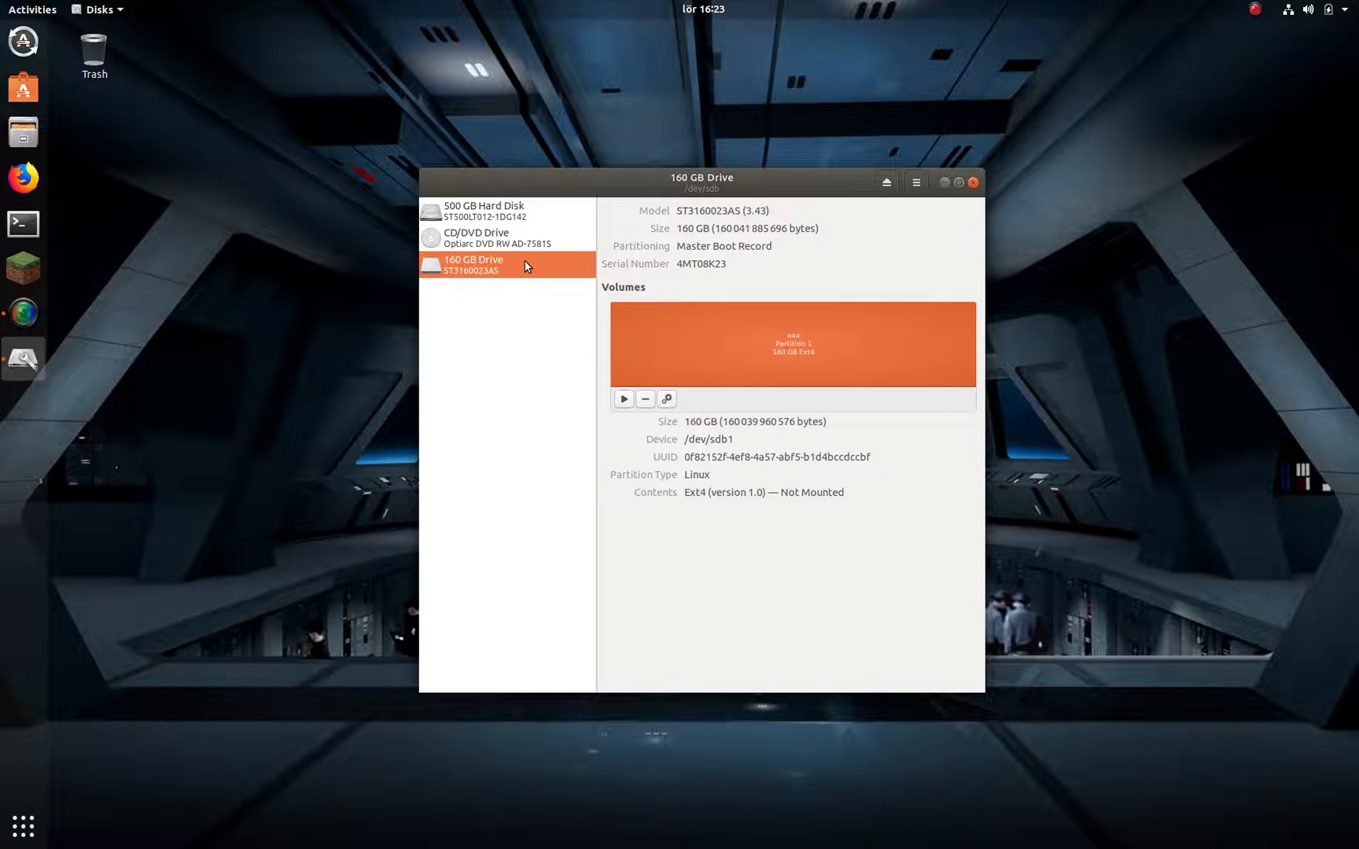
{"action": "mouse_move", "coordinate": [540, 327]}
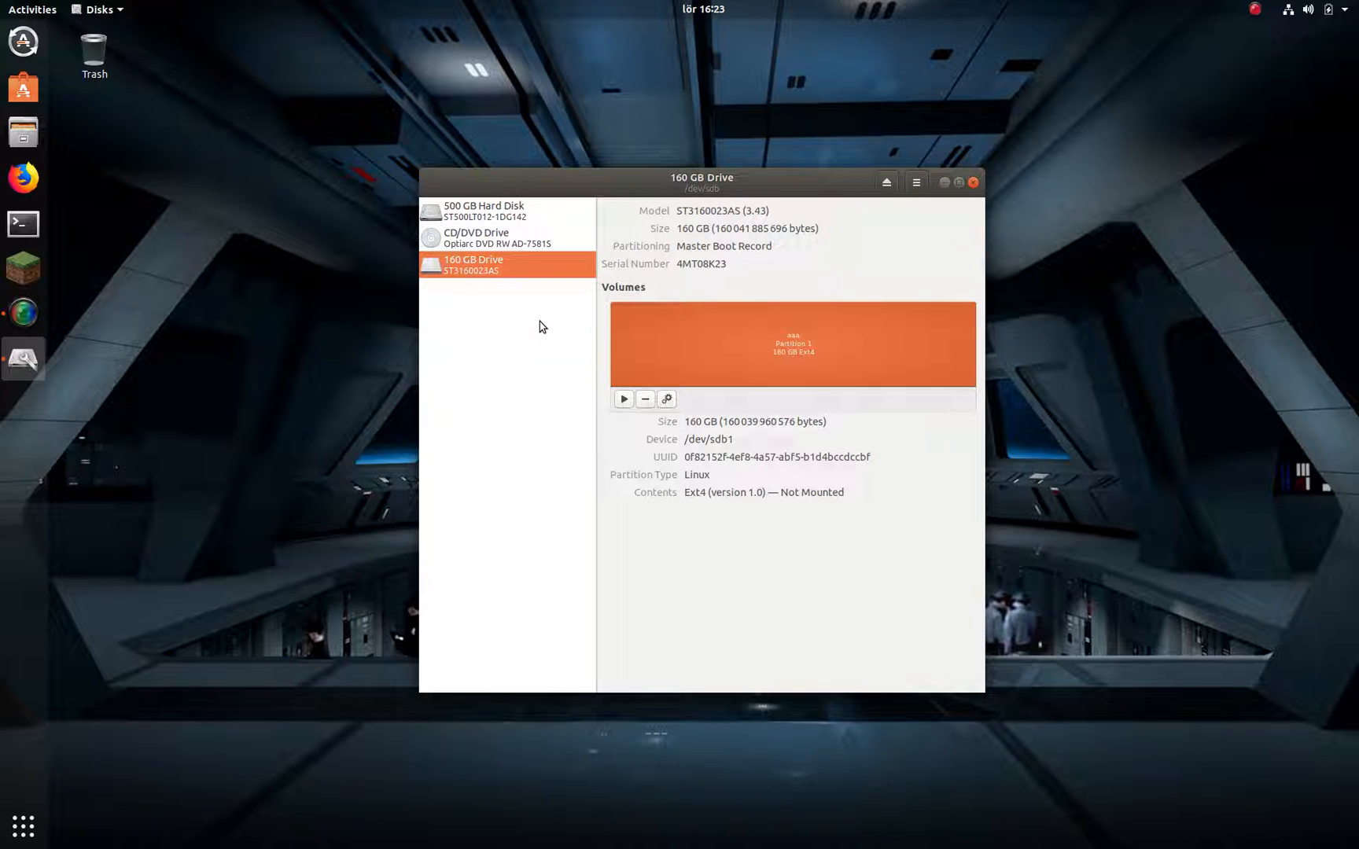
{"action": "mouse_move", "coordinate": [535, 285]}
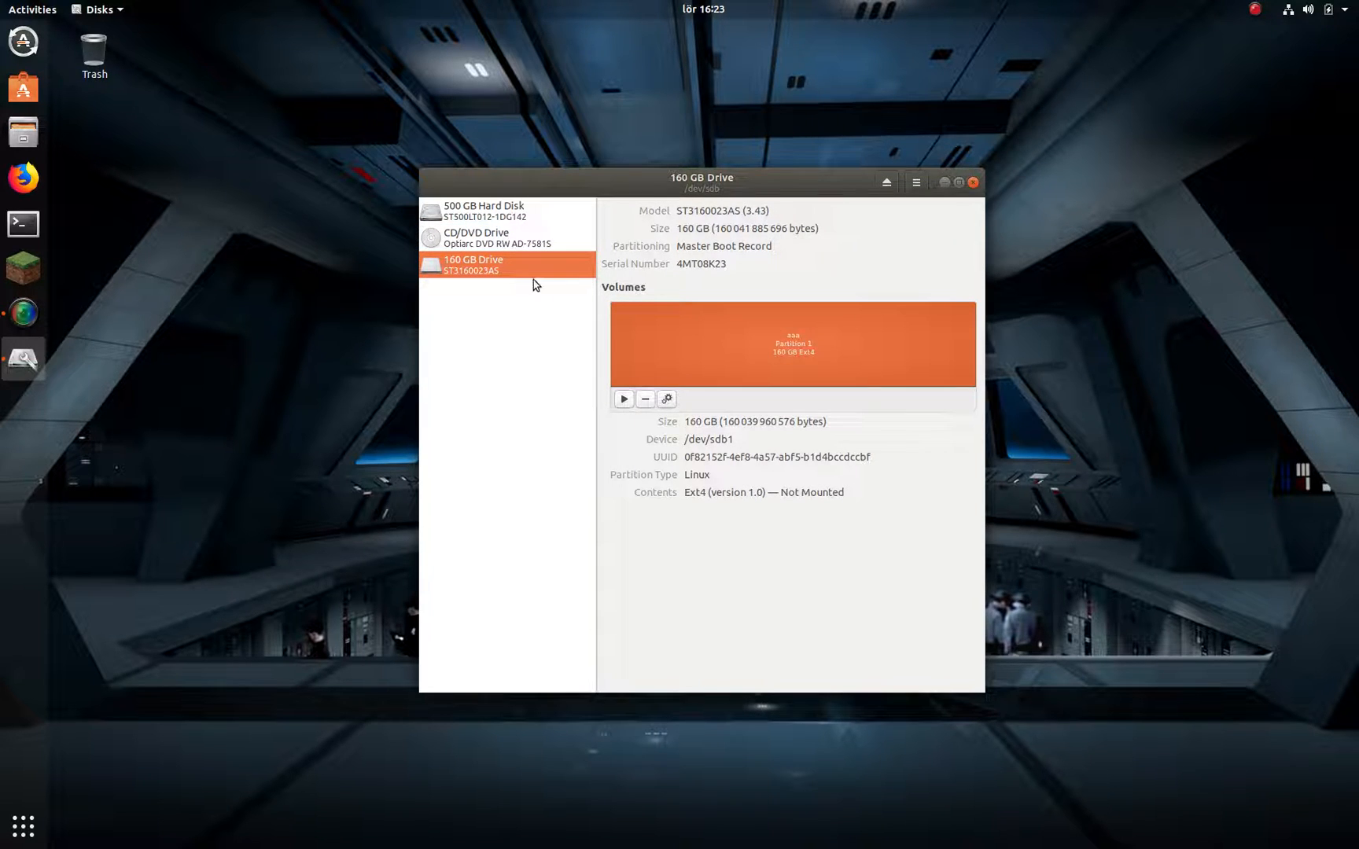
{"action": "mouse_move", "coordinate": [488, 271]}
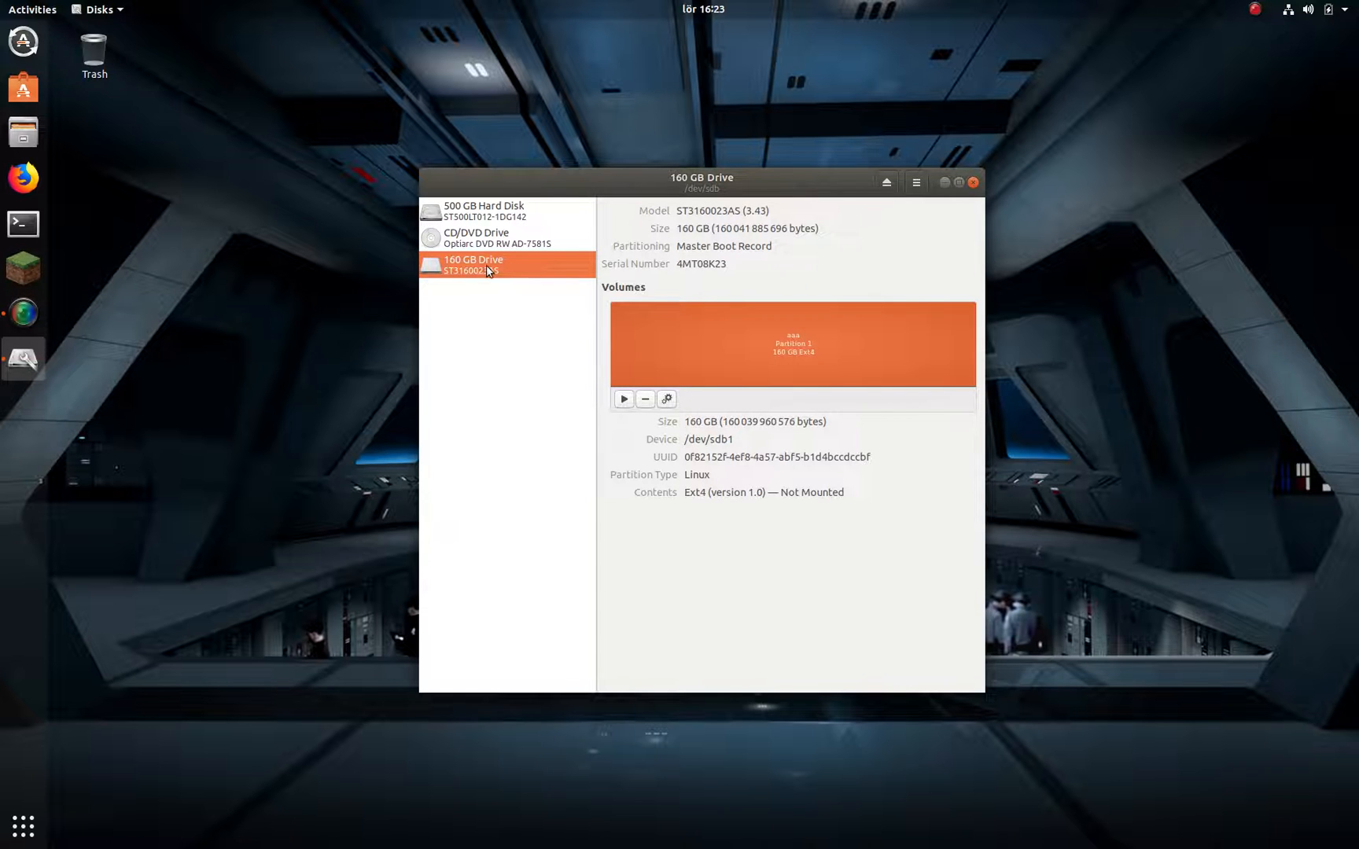
{"action": "mouse_move", "coordinate": [596, 299]}
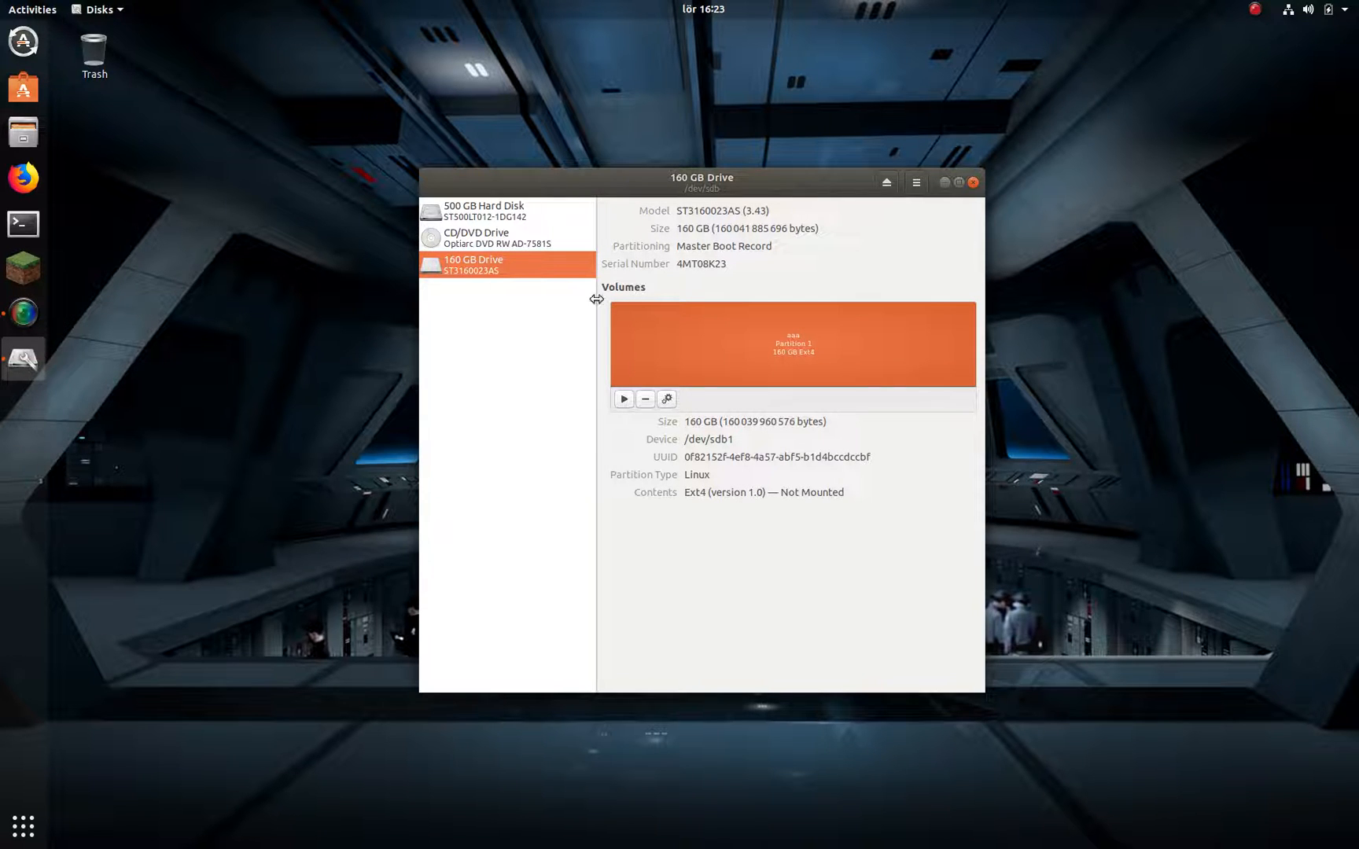
{"action": "mouse_move", "coordinate": [929, 233]}
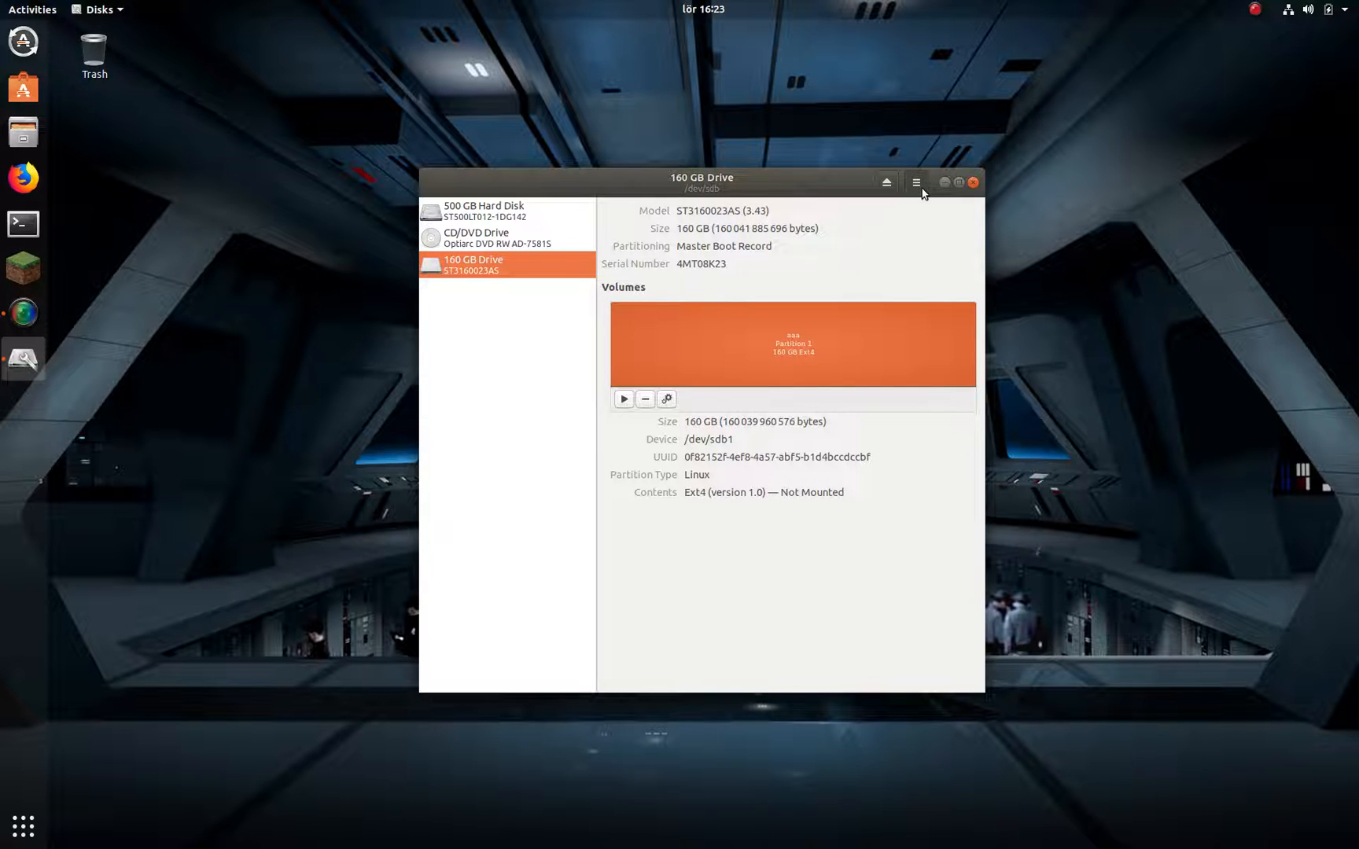
{"action": "mouse_move", "coordinate": [917, 189]}
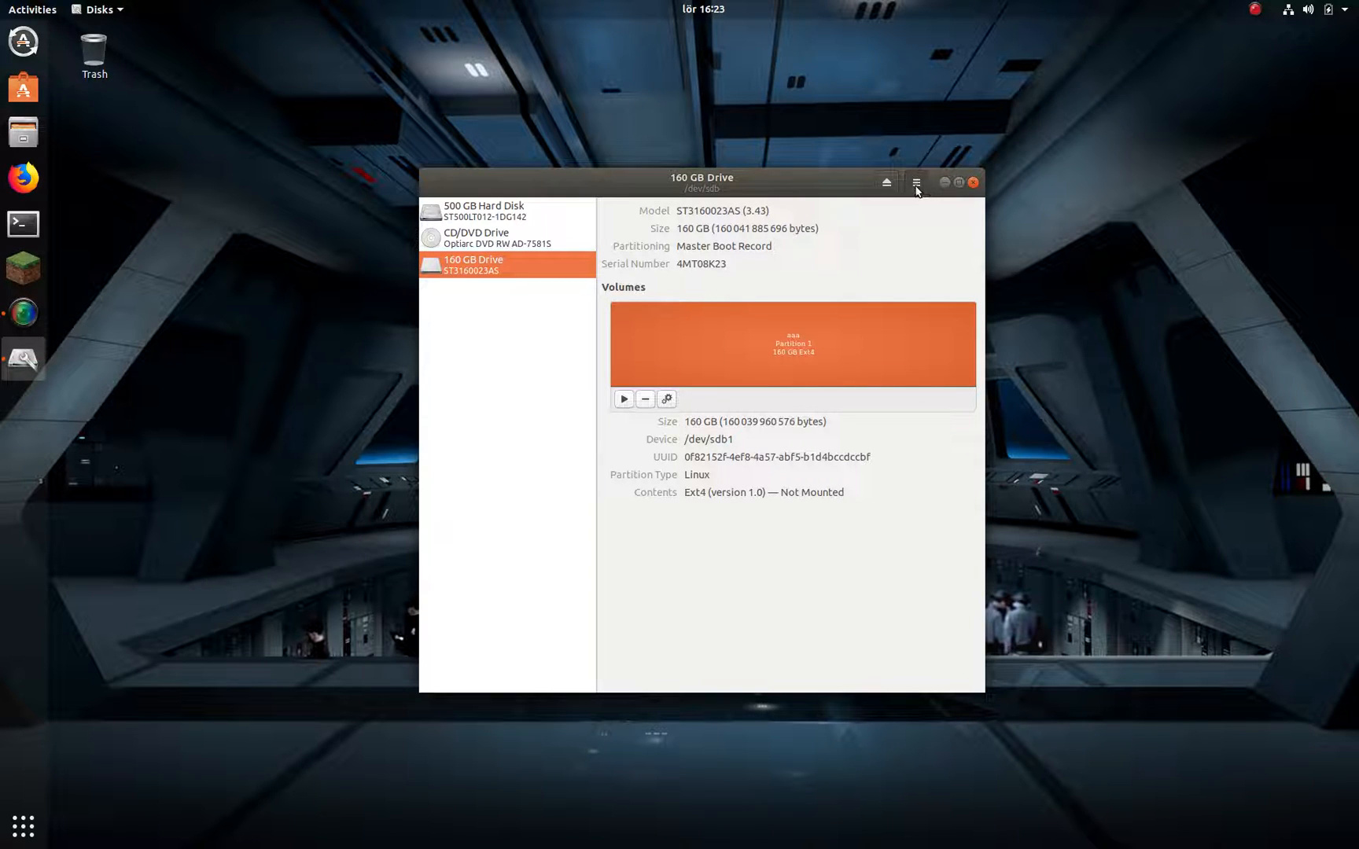
Step: Start formatting the whole 160 GB drive with MBR/DOS partitioning for broad compatibility
{"action": "left_click", "coordinate": [915, 182]}
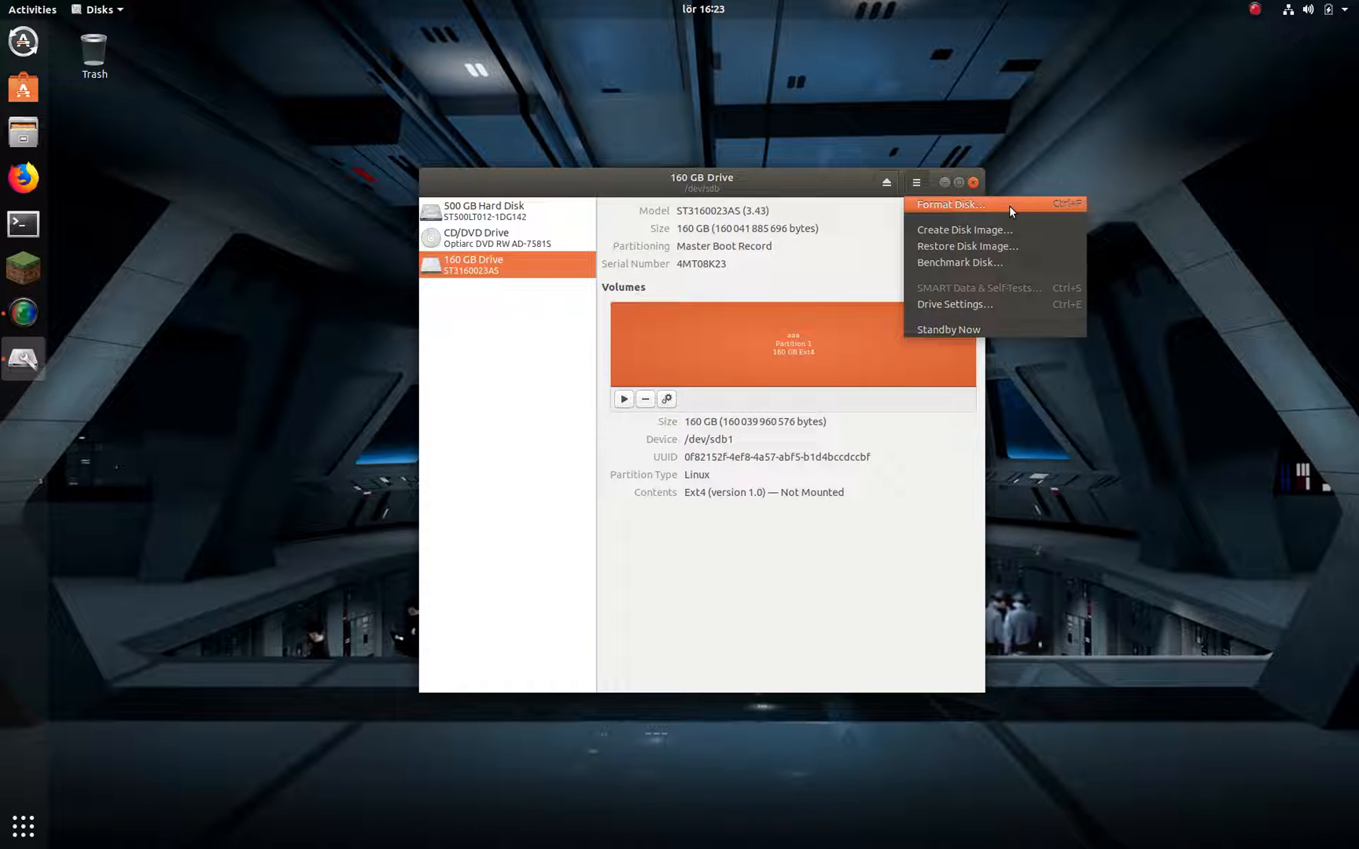
{"action": "left_click", "coordinate": [950, 205]}
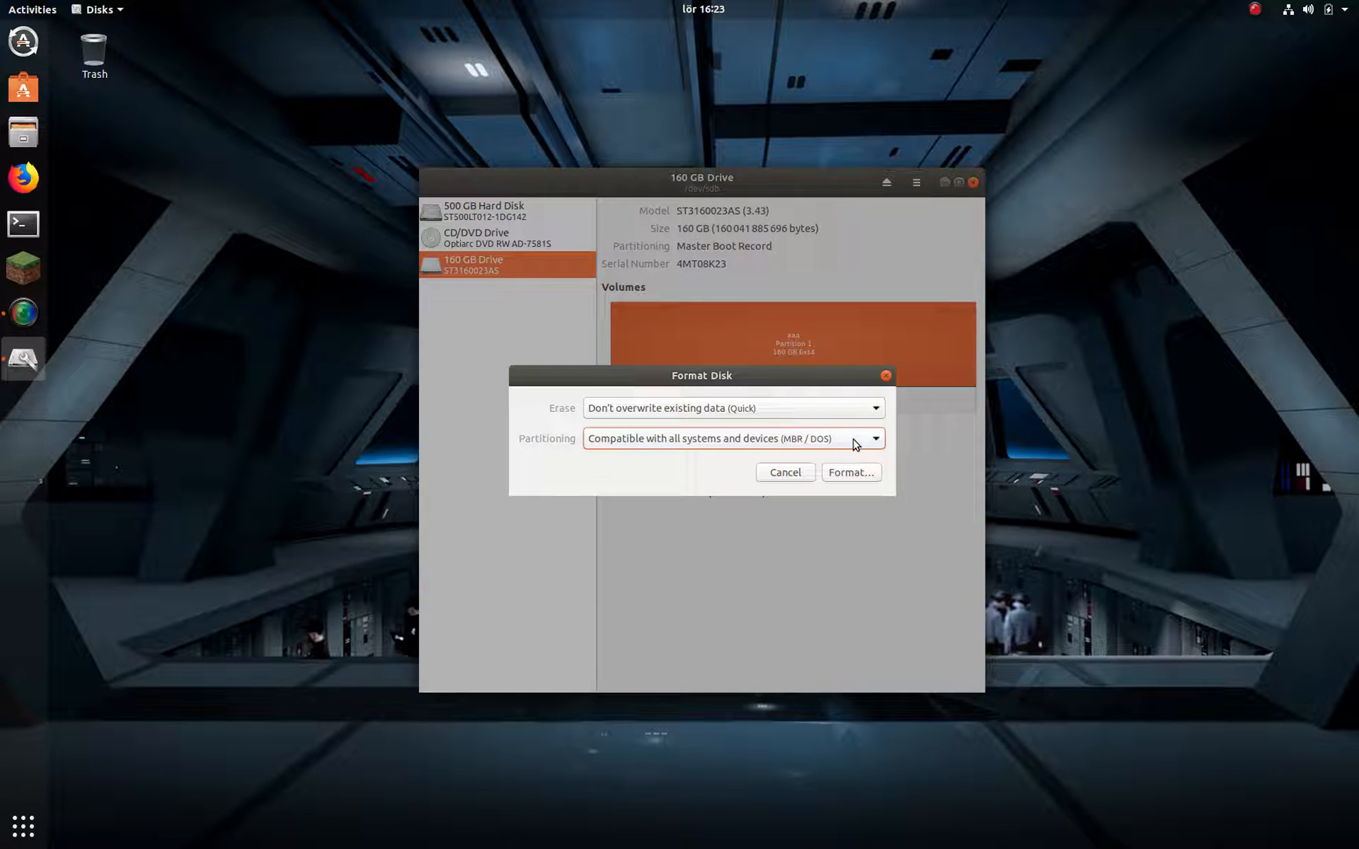
{"action": "left_click", "coordinate": [873, 437]}
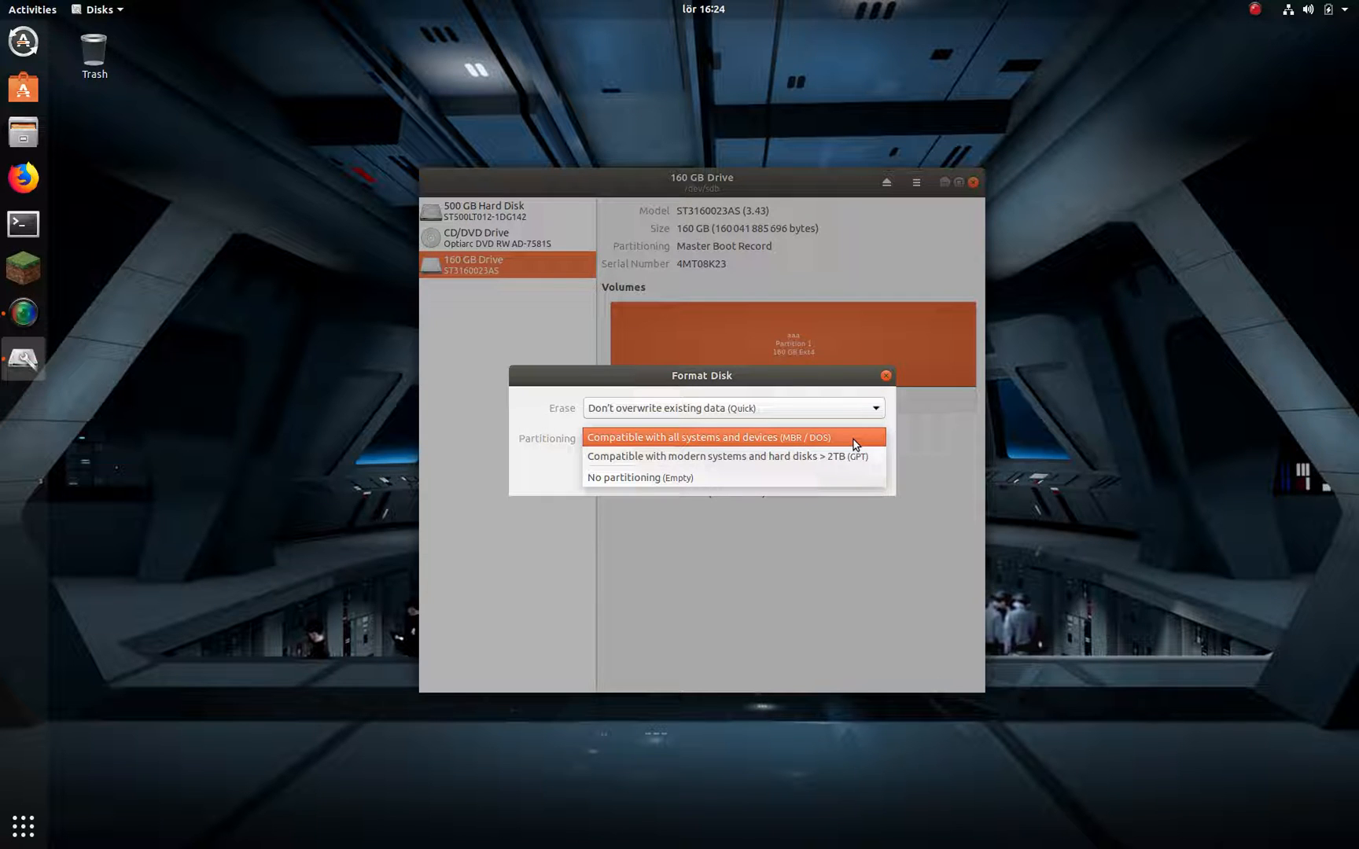
{"action": "mouse_move", "coordinate": [873, 457]}
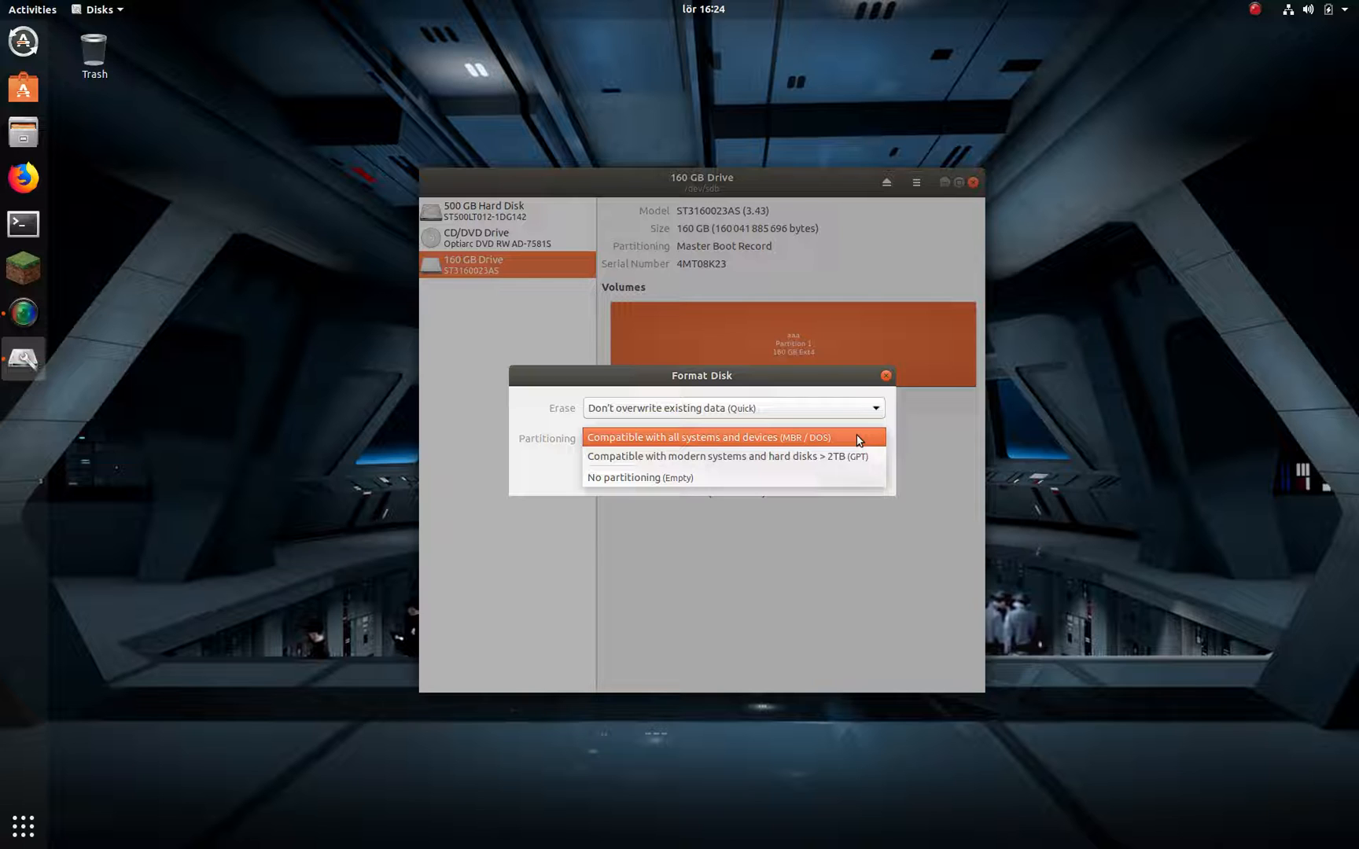
{"action": "mouse_move", "coordinate": [849, 441]}
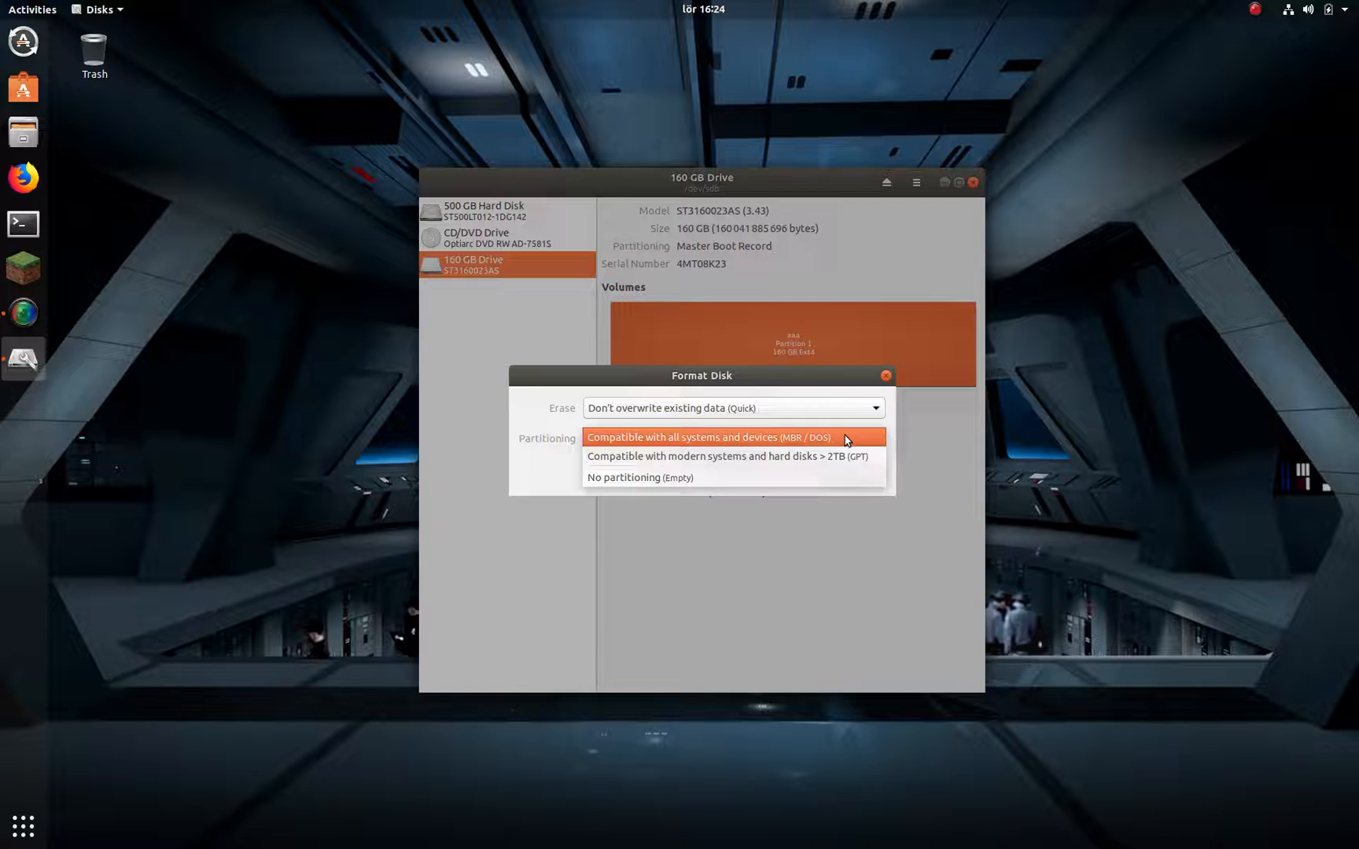
{"action": "left_click", "coordinate": [732, 437]}
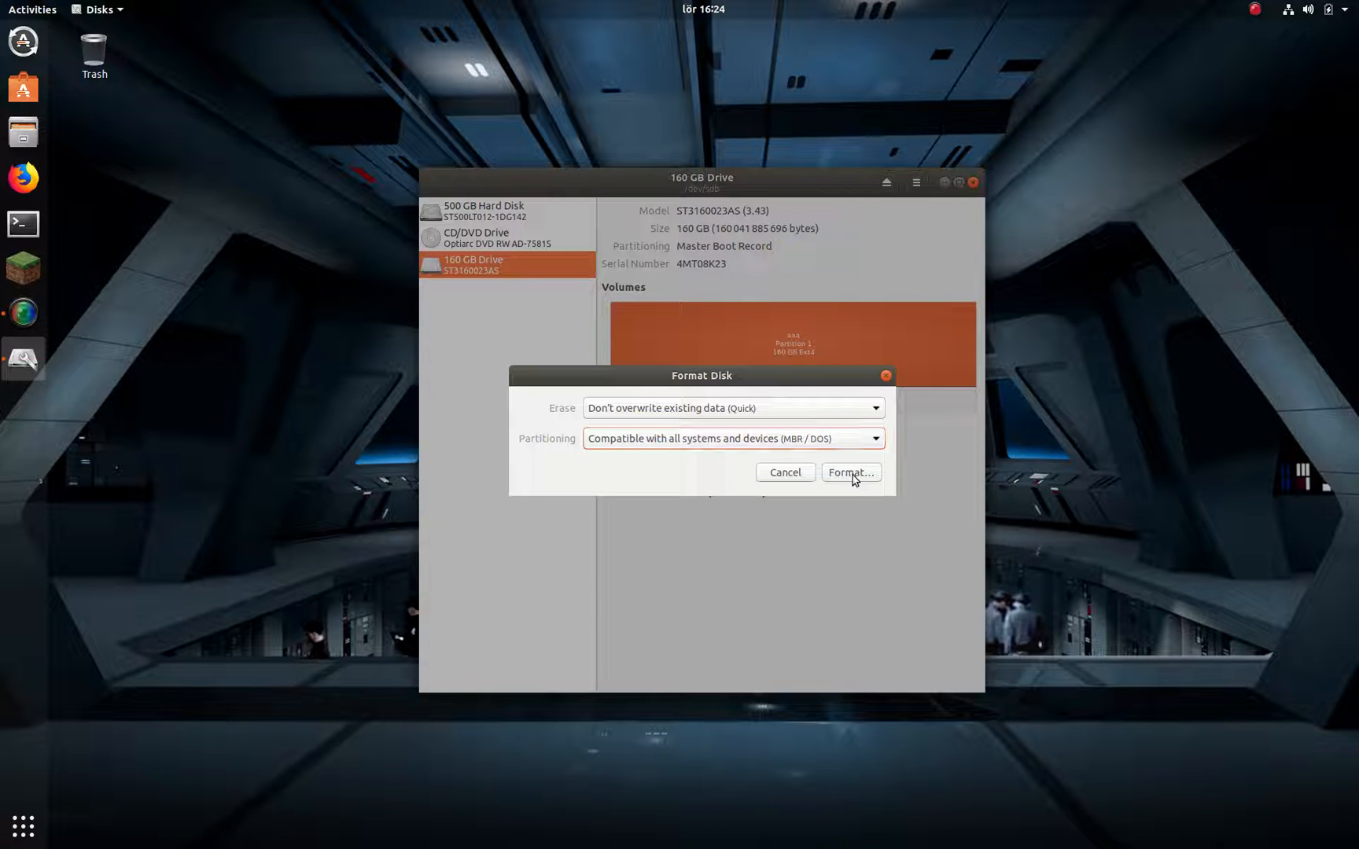
Step: Confirm formatting, leaving the drive as 160 GB of unallocated free space
{"action": "left_click", "coordinate": [851, 472]}
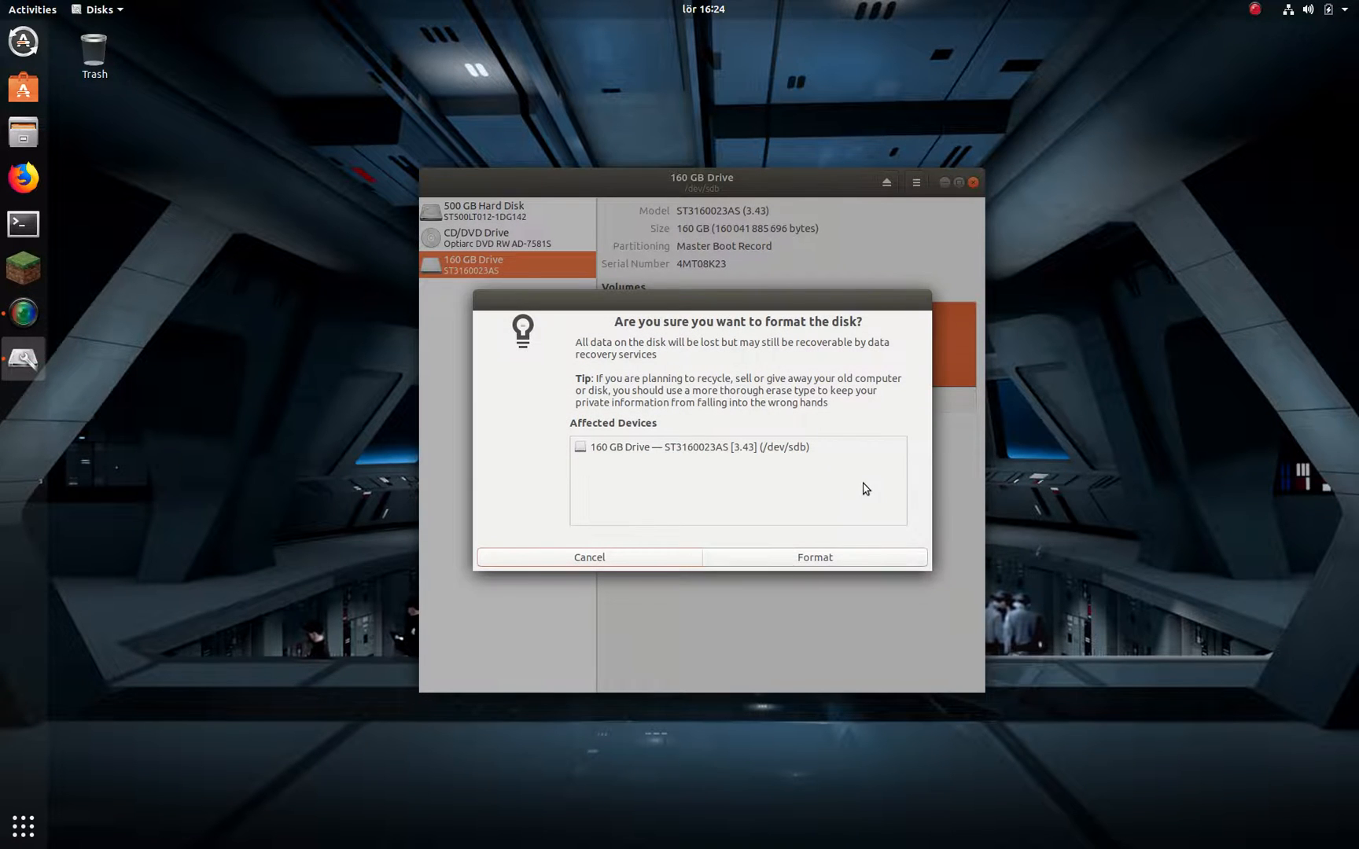
{"action": "mouse_move", "coordinate": [824, 547]}
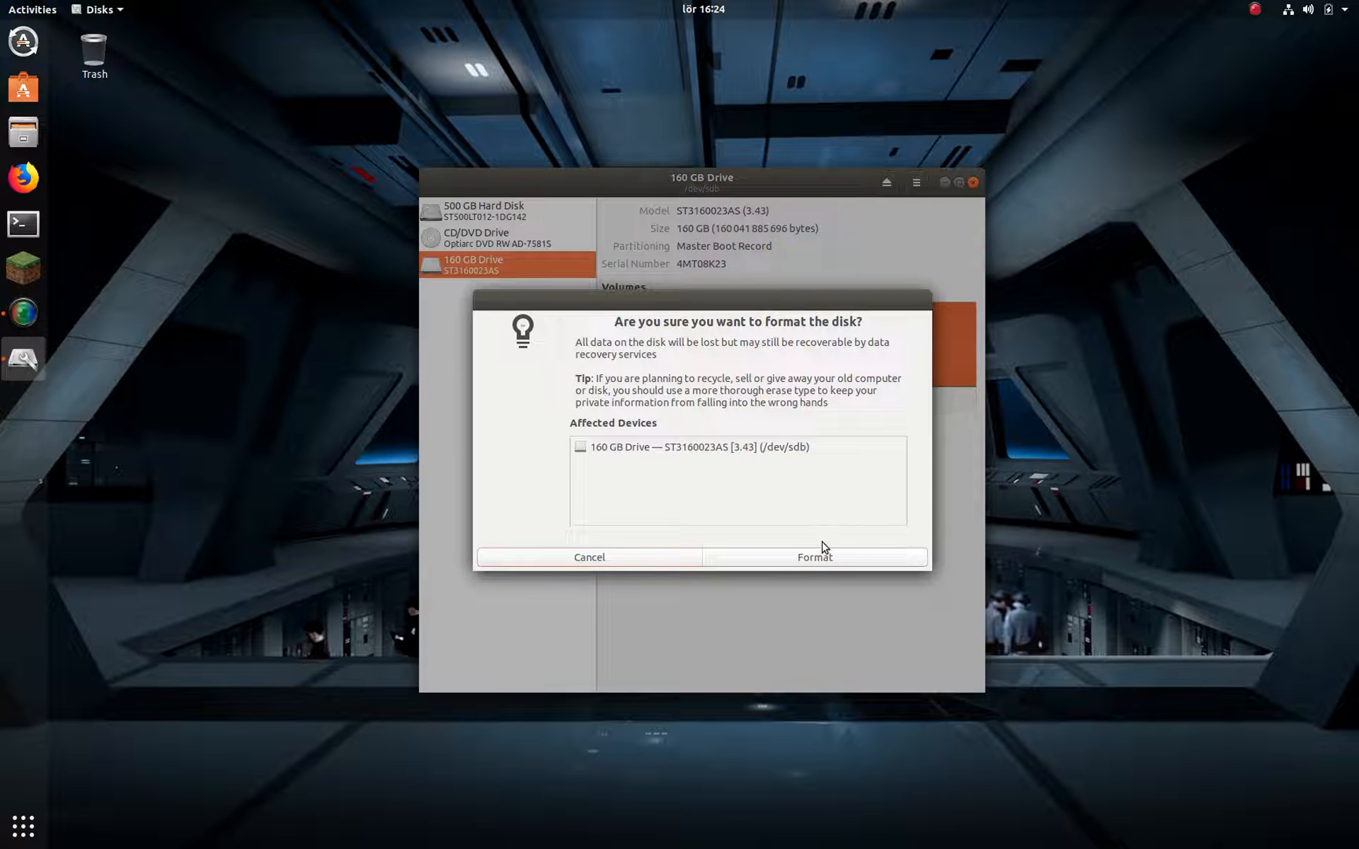
{"action": "left_click", "coordinate": [811, 557]}
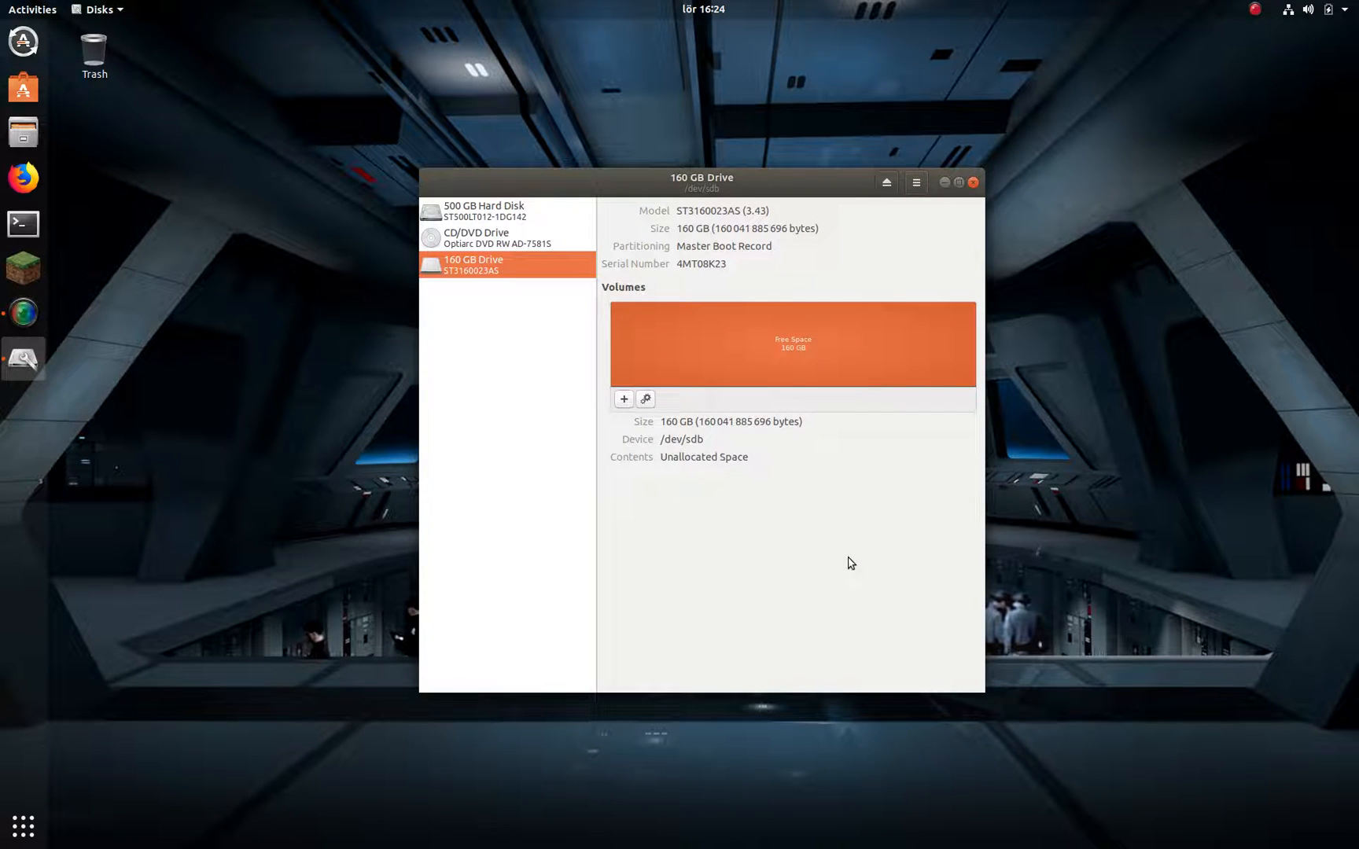
{"action": "mouse_move", "coordinate": [820, 546]}
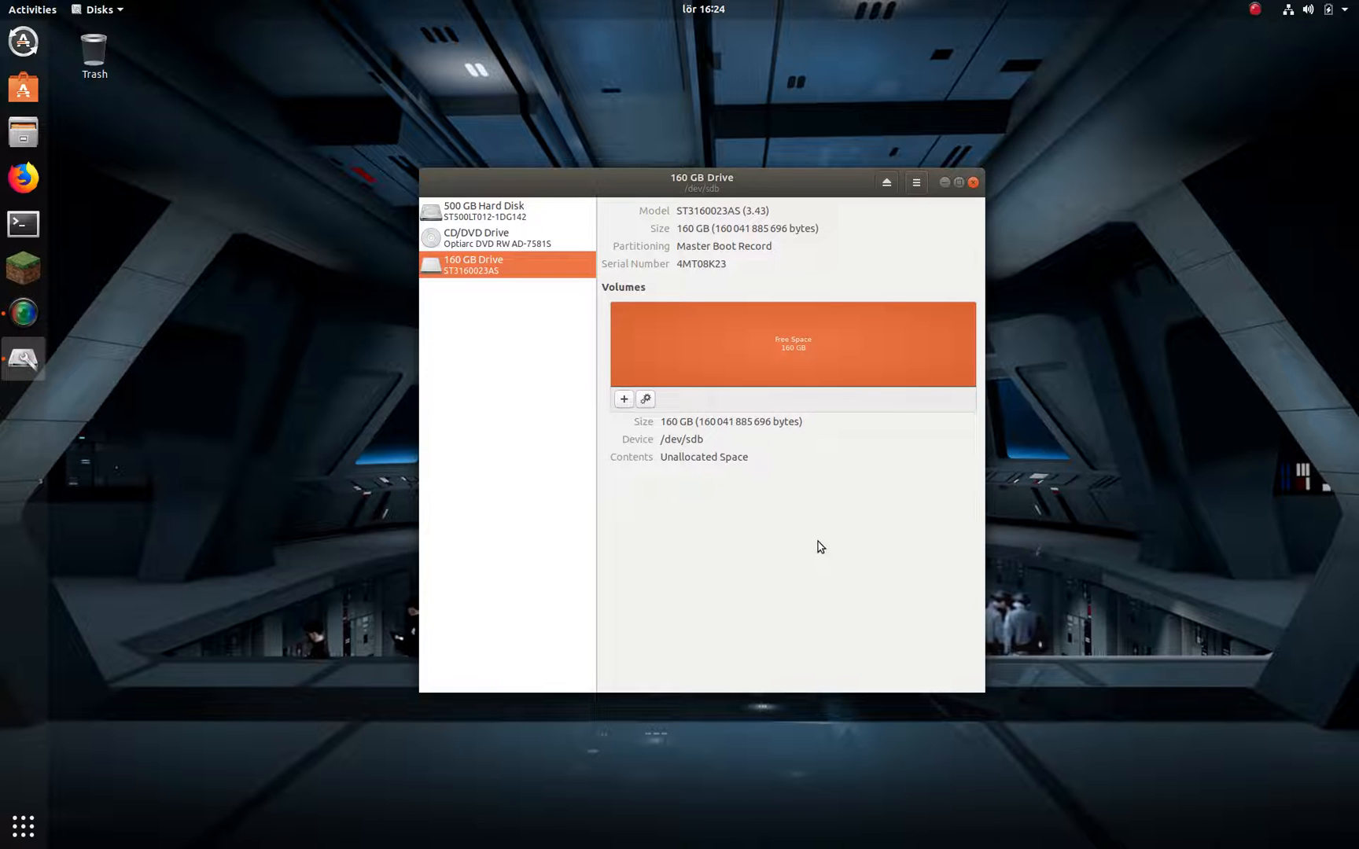
{"action": "mouse_move", "coordinate": [744, 401]}
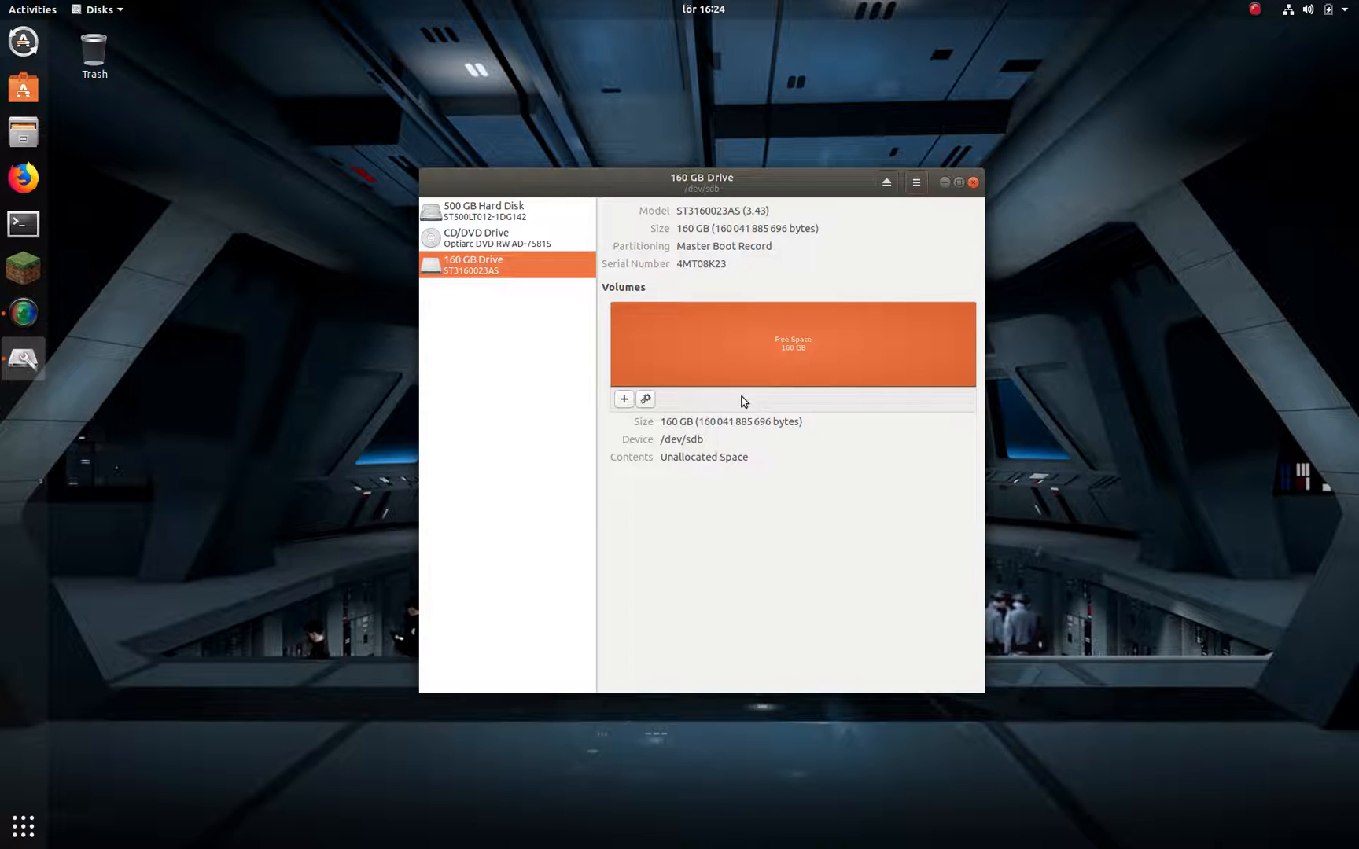
{"action": "mouse_move", "coordinate": [633, 435]}
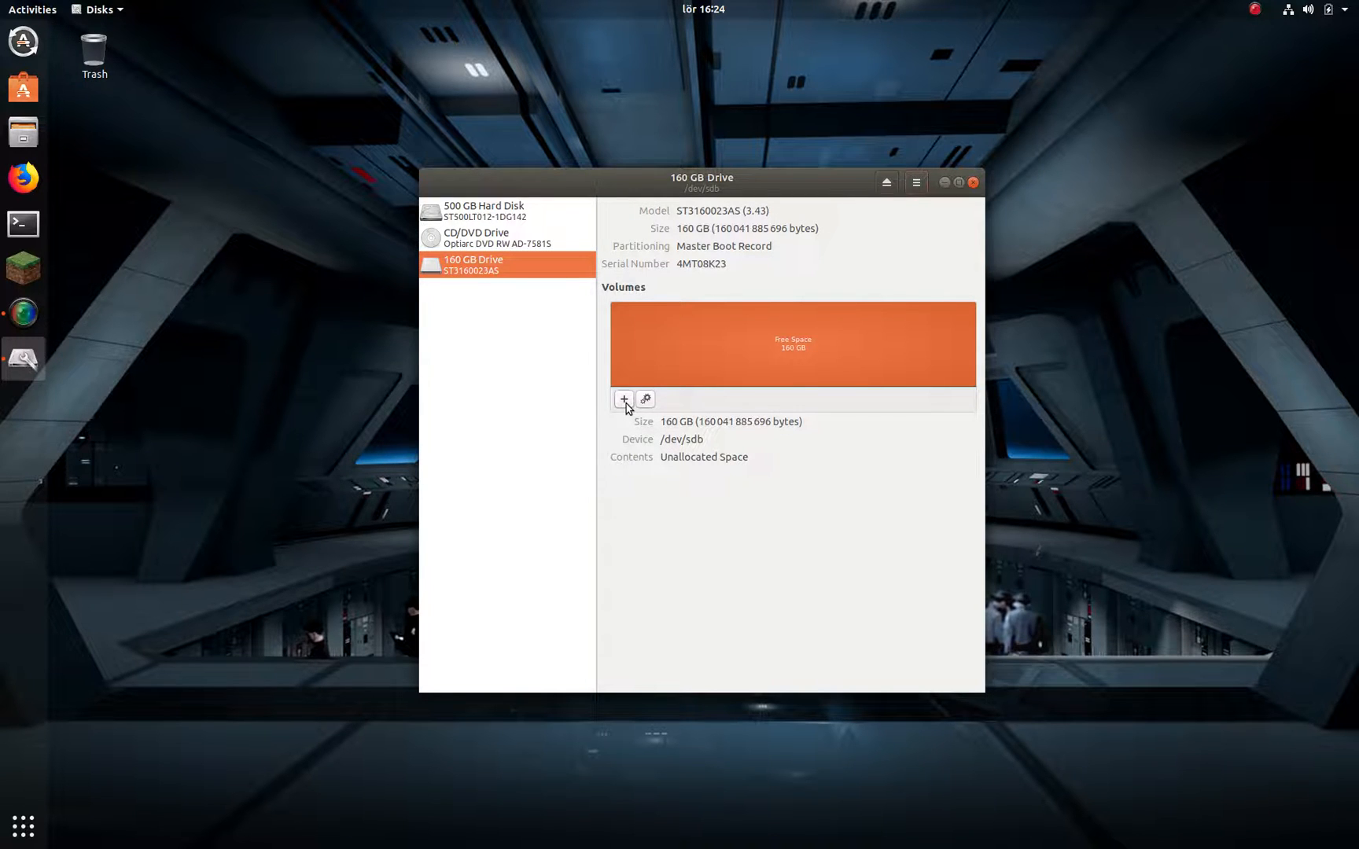
Step: Begin a new partition in the free space, keeping the full 160 GB size
{"action": "left_click", "coordinate": [623, 398]}
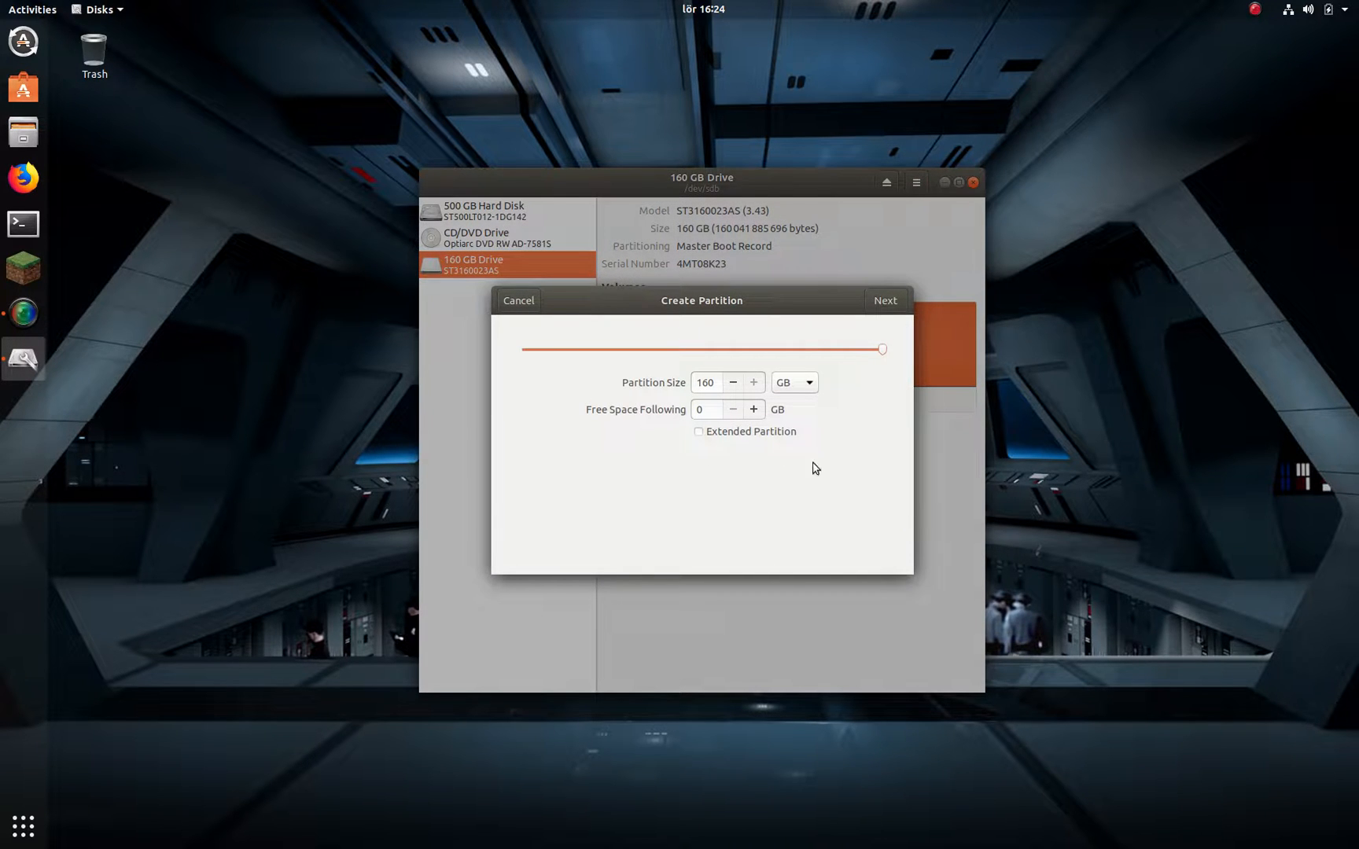
{"action": "mouse_move", "coordinate": [853, 414]}
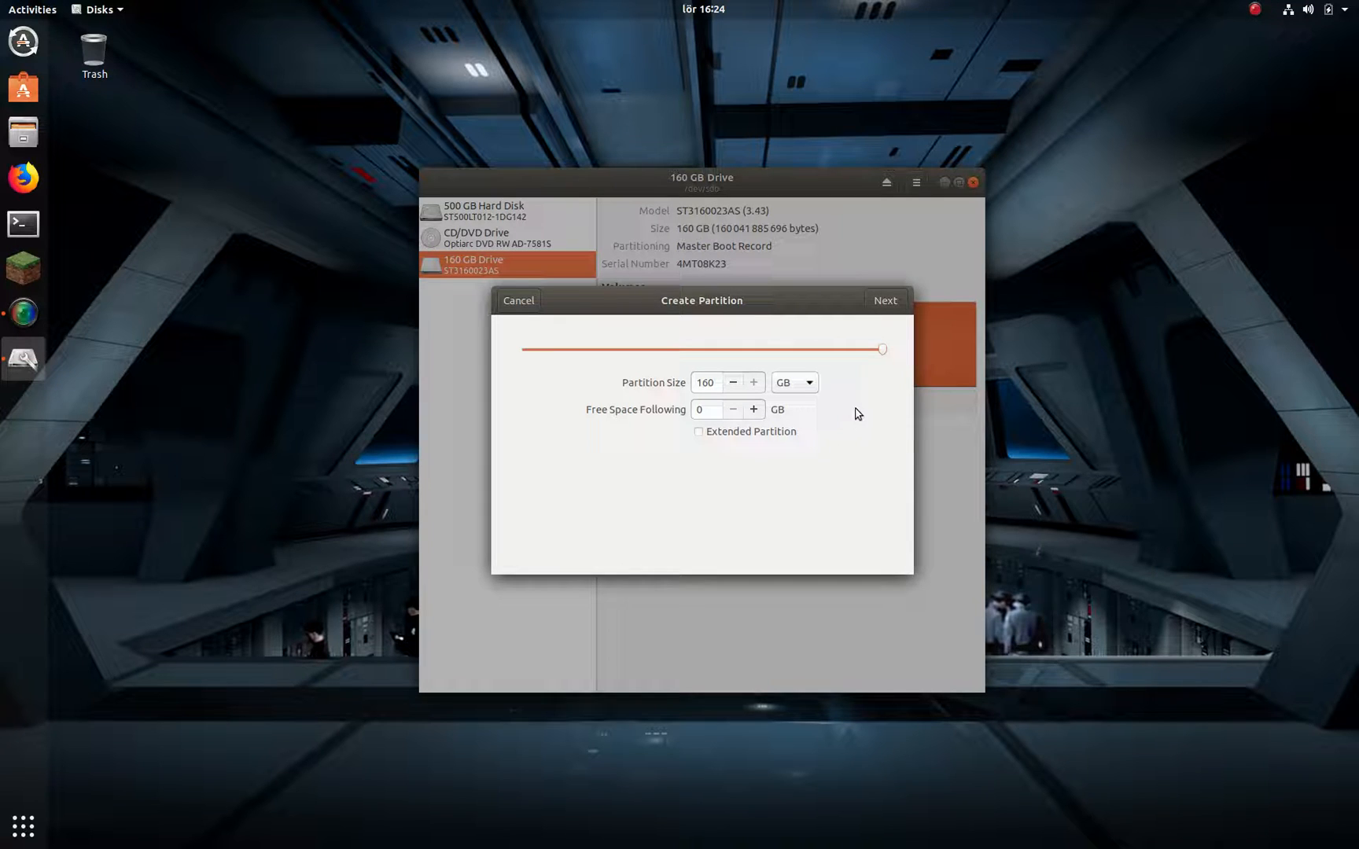
{"action": "mouse_move", "coordinate": [881, 349]}
{"action": "type", "text": "150"}
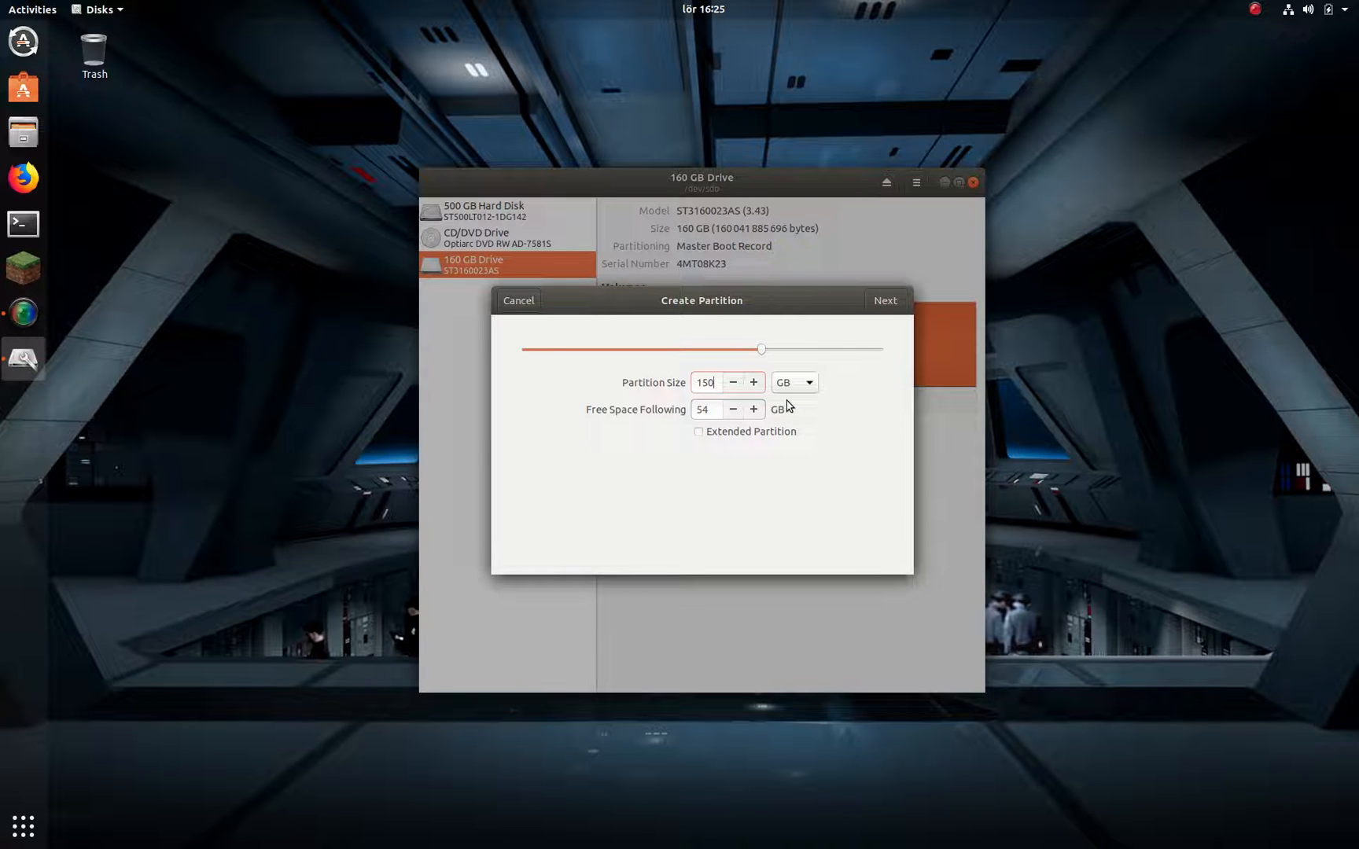
{"action": "left_click", "coordinate": [883, 300]}
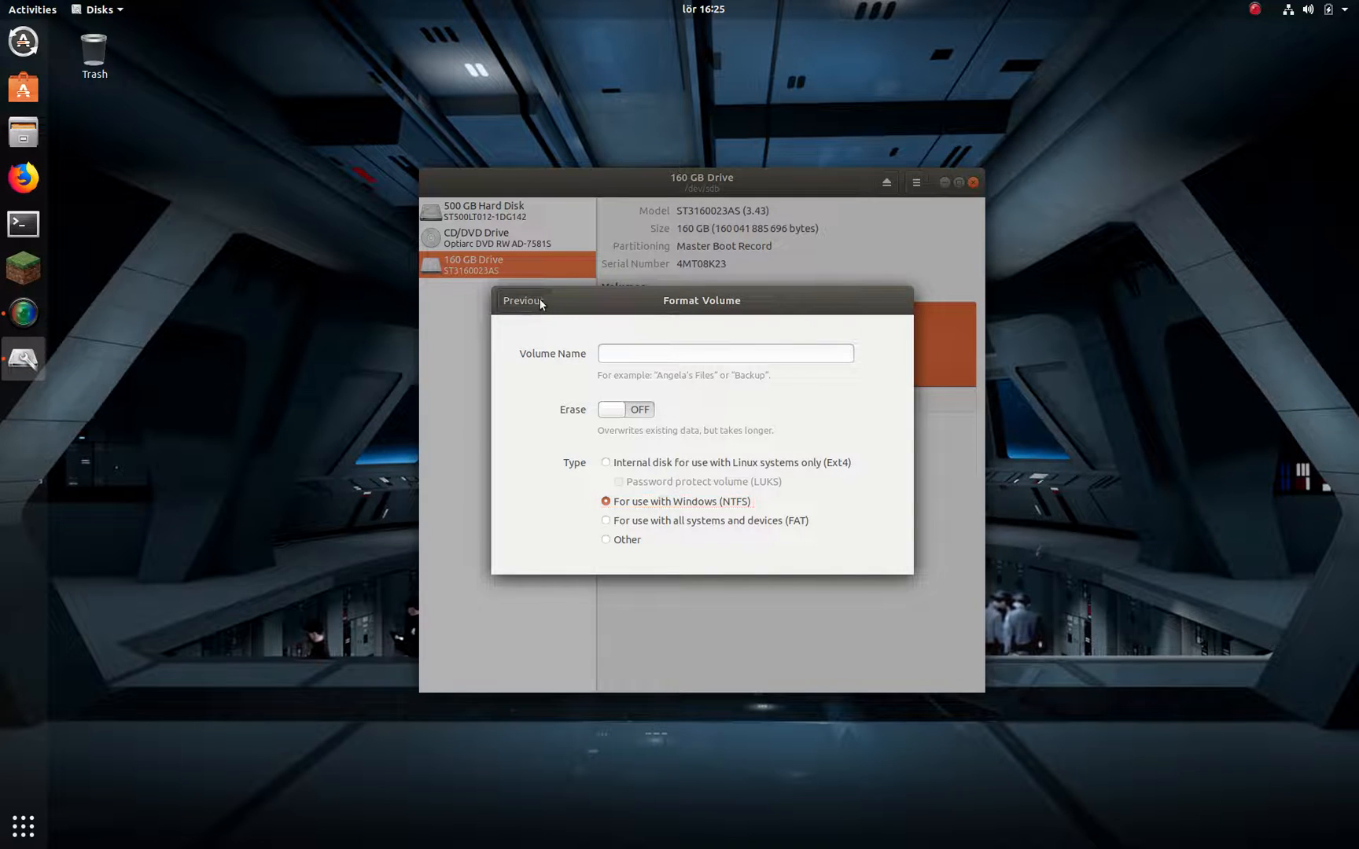
{"action": "left_click", "coordinate": [522, 300]}
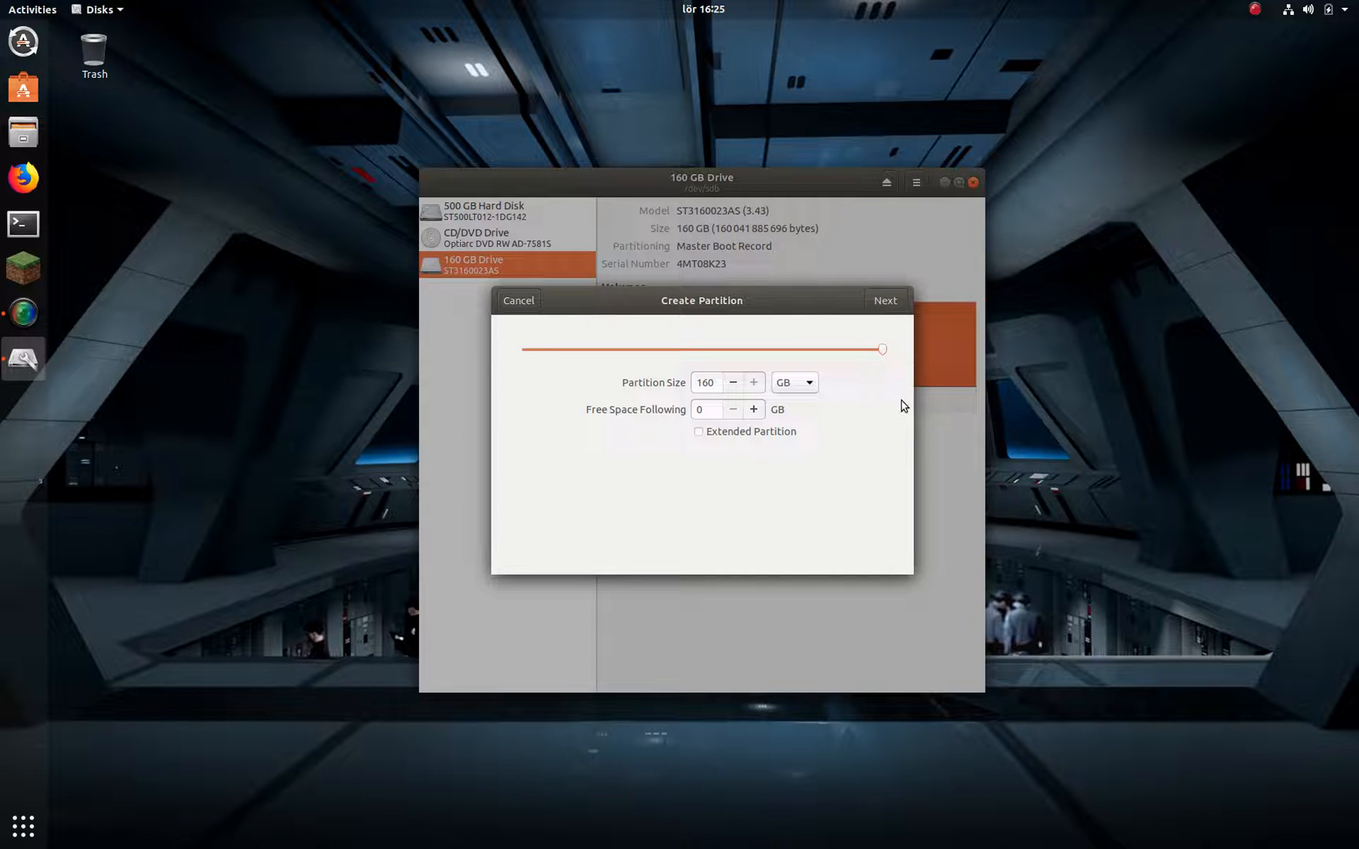
{"action": "mouse_move", "coordinate": [854, 423]}
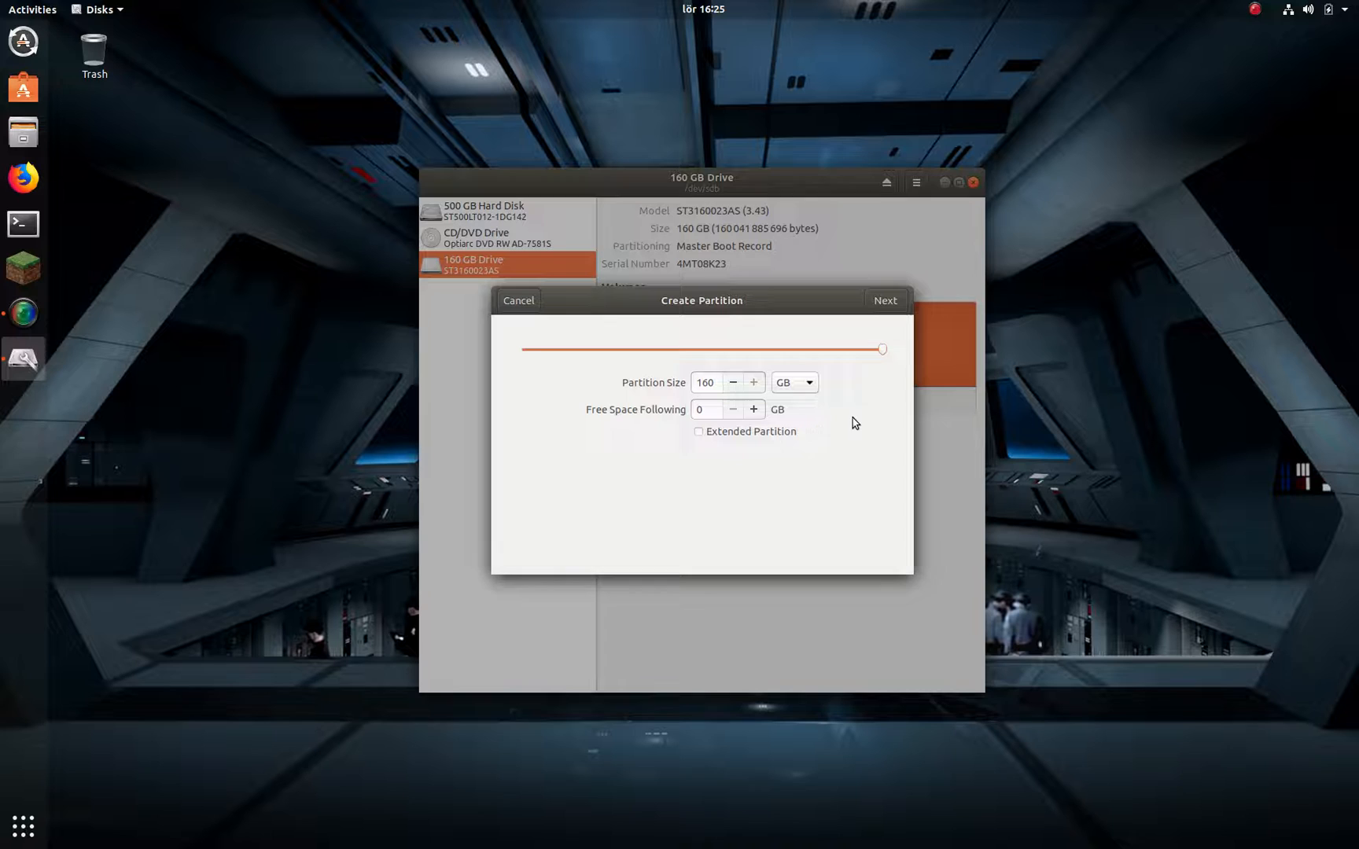
{"action": "mouse_move", "coordinate": [878, 374]}
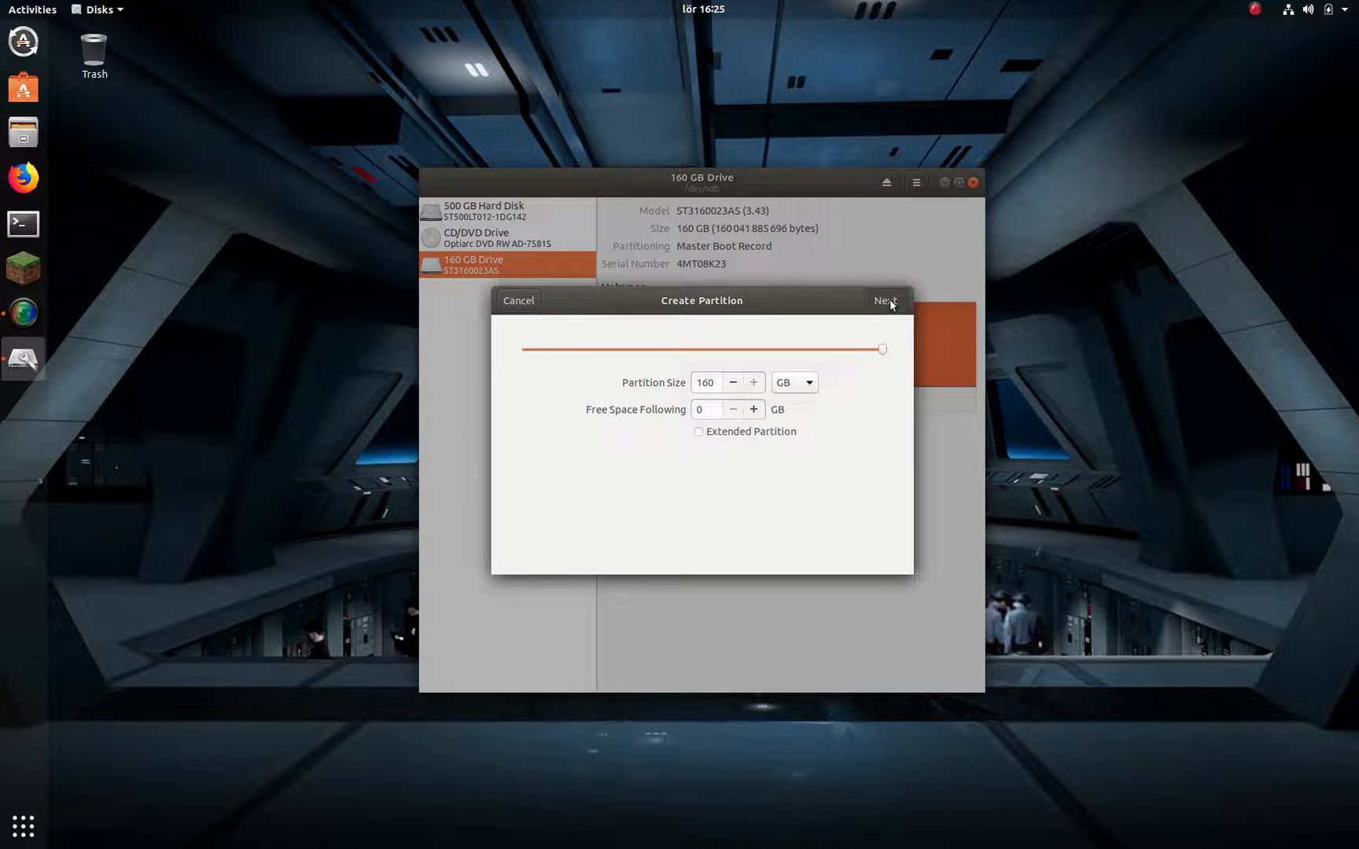
Step: Name the volume 160GB with erase off and choose the Linux-only Ext4 type
{"action": "left_click", "coordinate": [885, 300]}
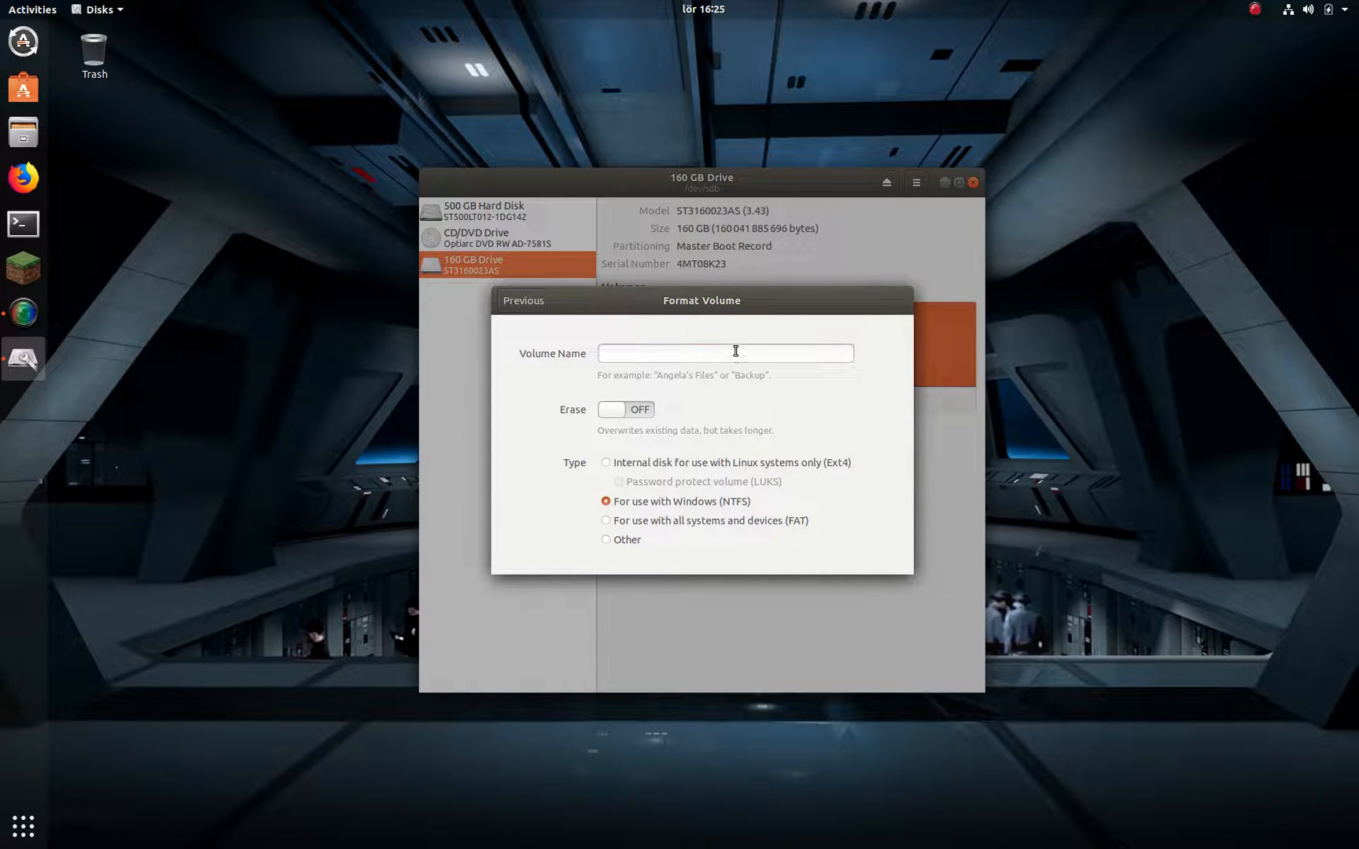
{"action": "type", "text": "160GB"}
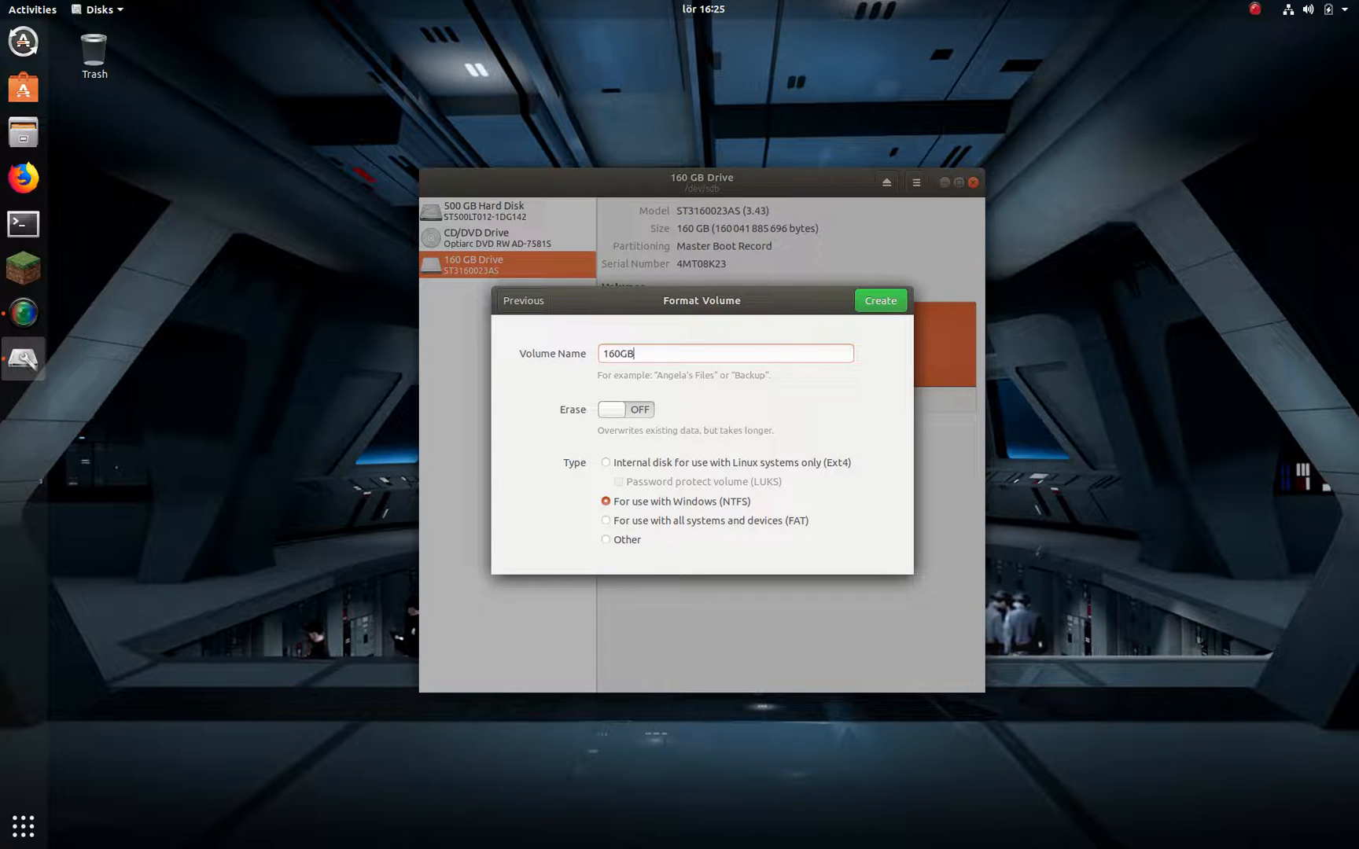
{"action": "mouse_move", "coordinate": [755, 341]}
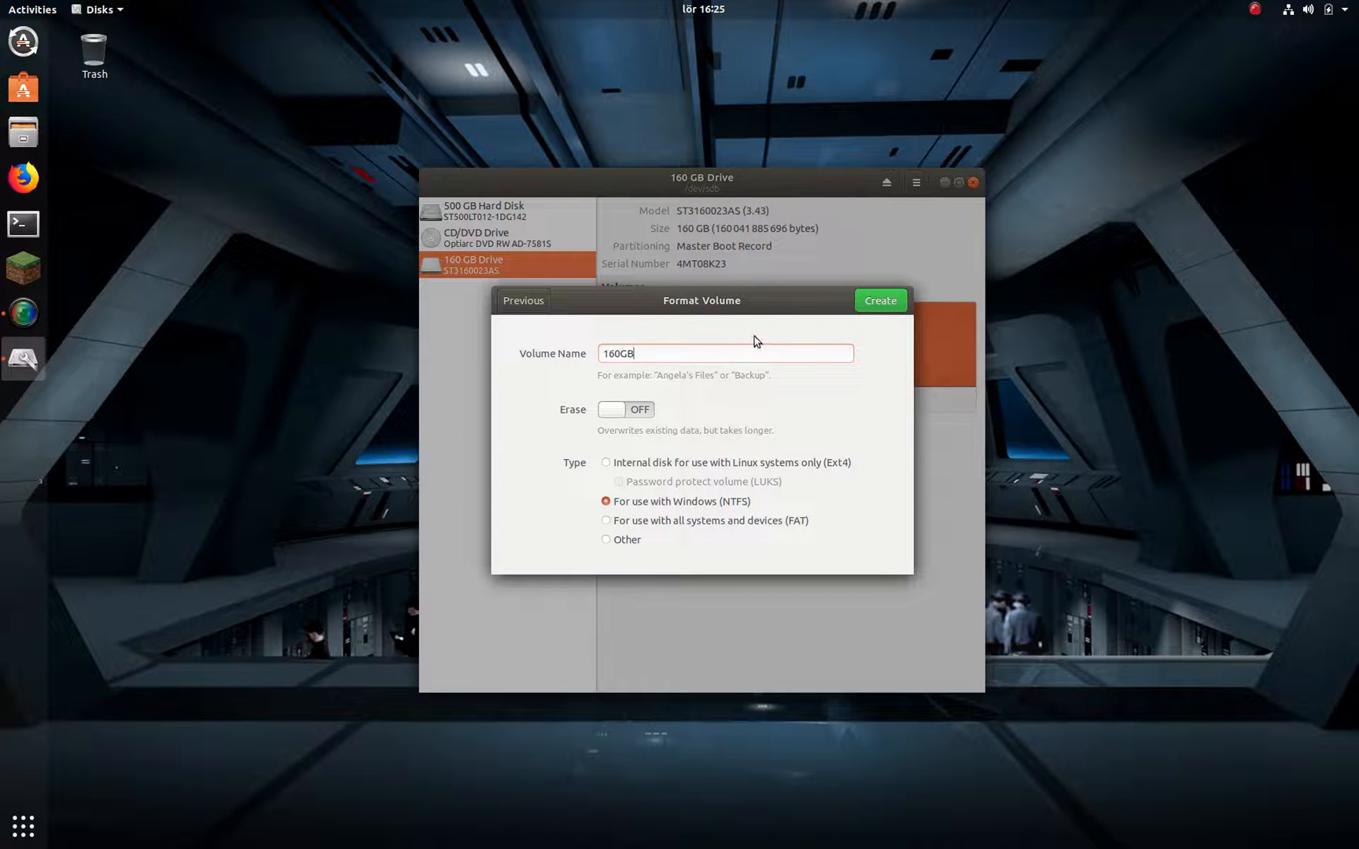
{"action": "mouse_move", "coordinate": [631, 418]}
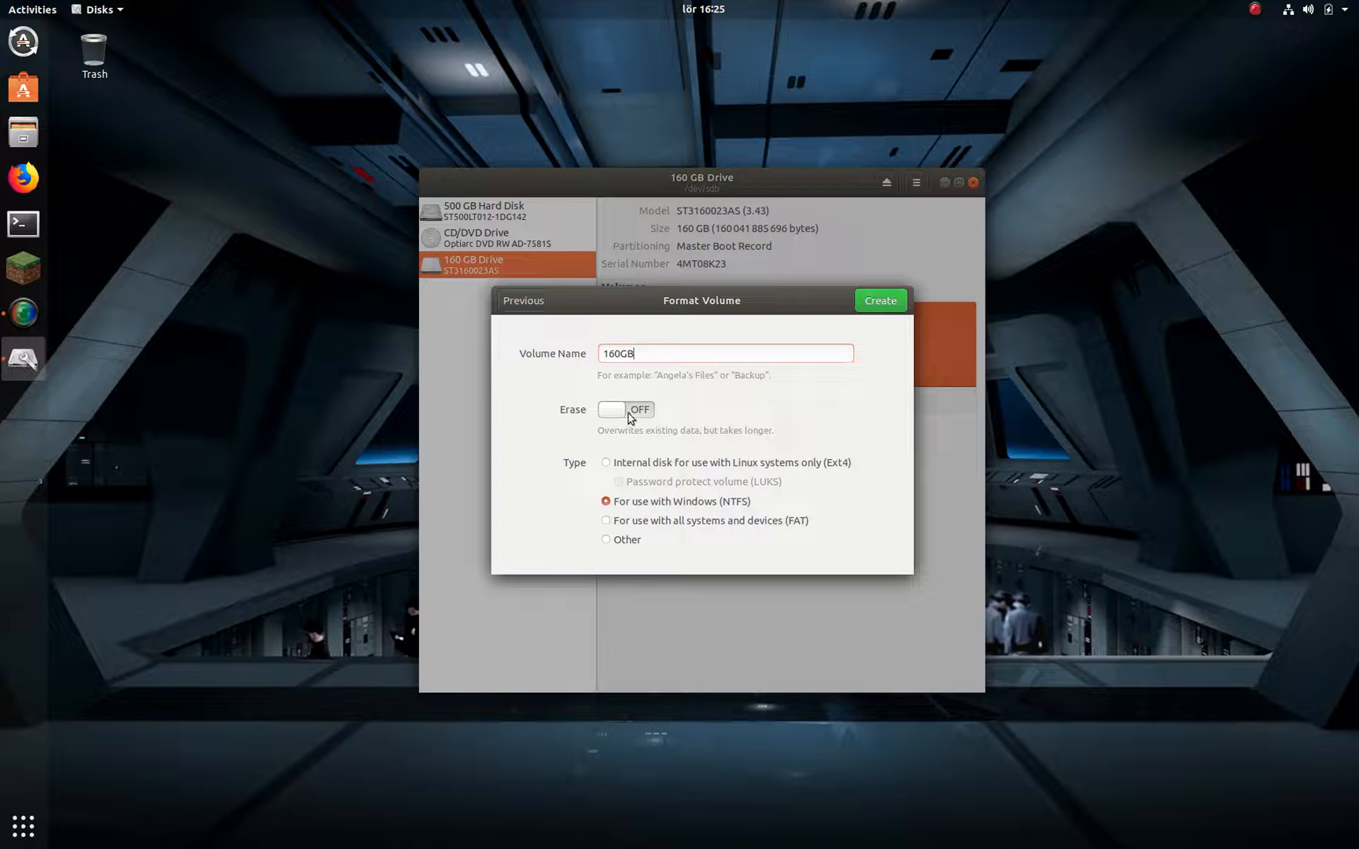
{"action": "mouse_move", "coordinate": [644, 418]}
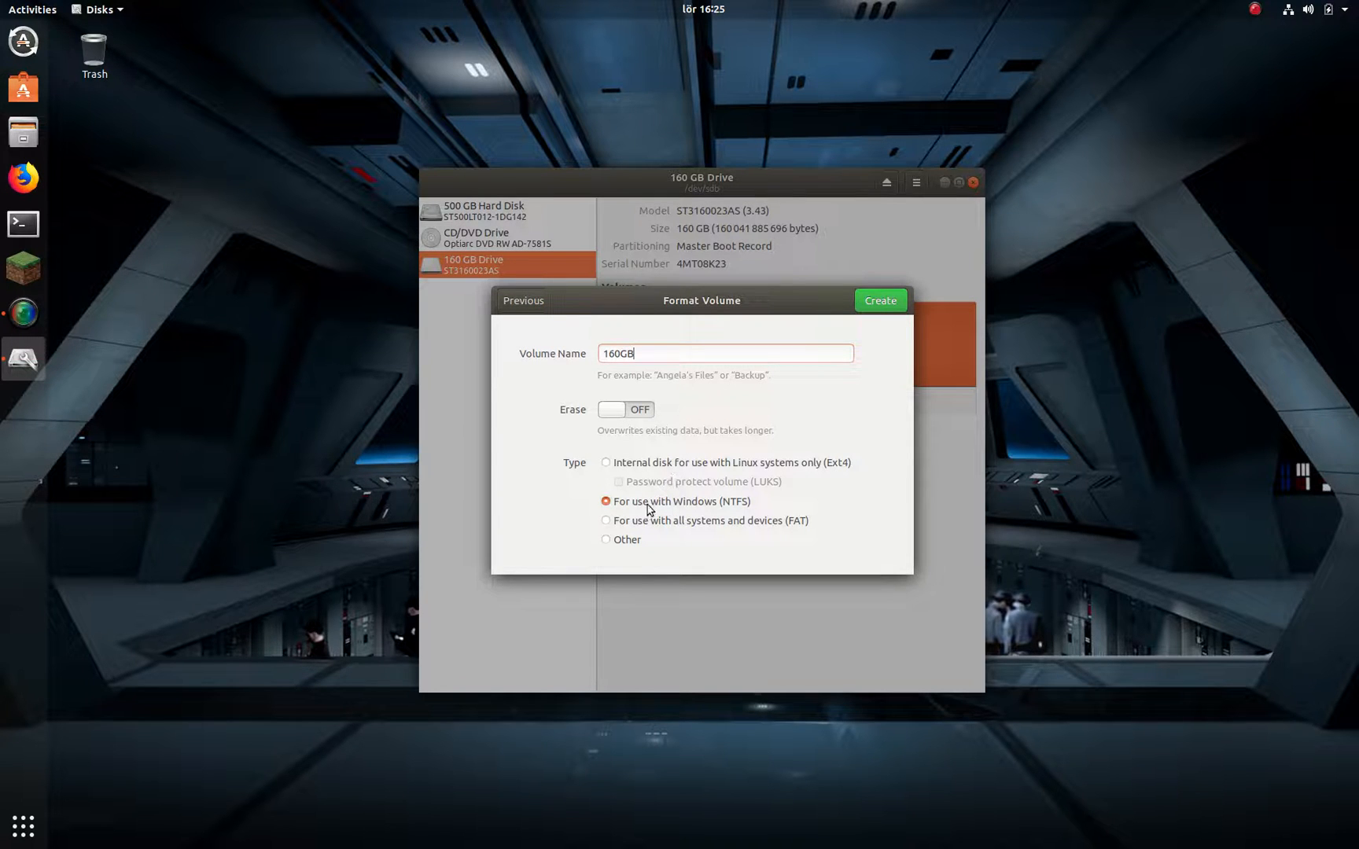
{"action": "mouse_move", "coordinate": [693, 513]}
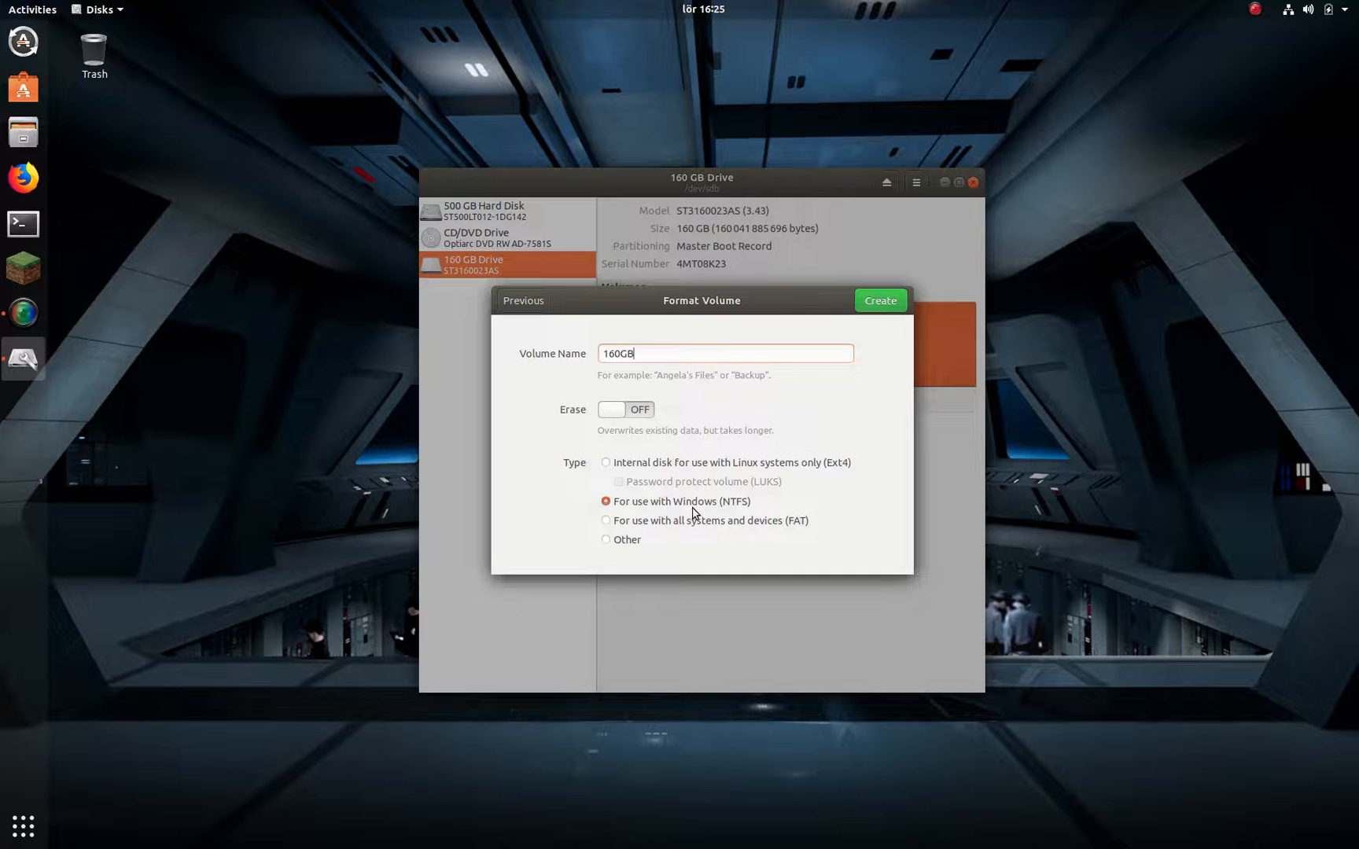
{"action": "mouse_move", "coordinate": [673, 469]}
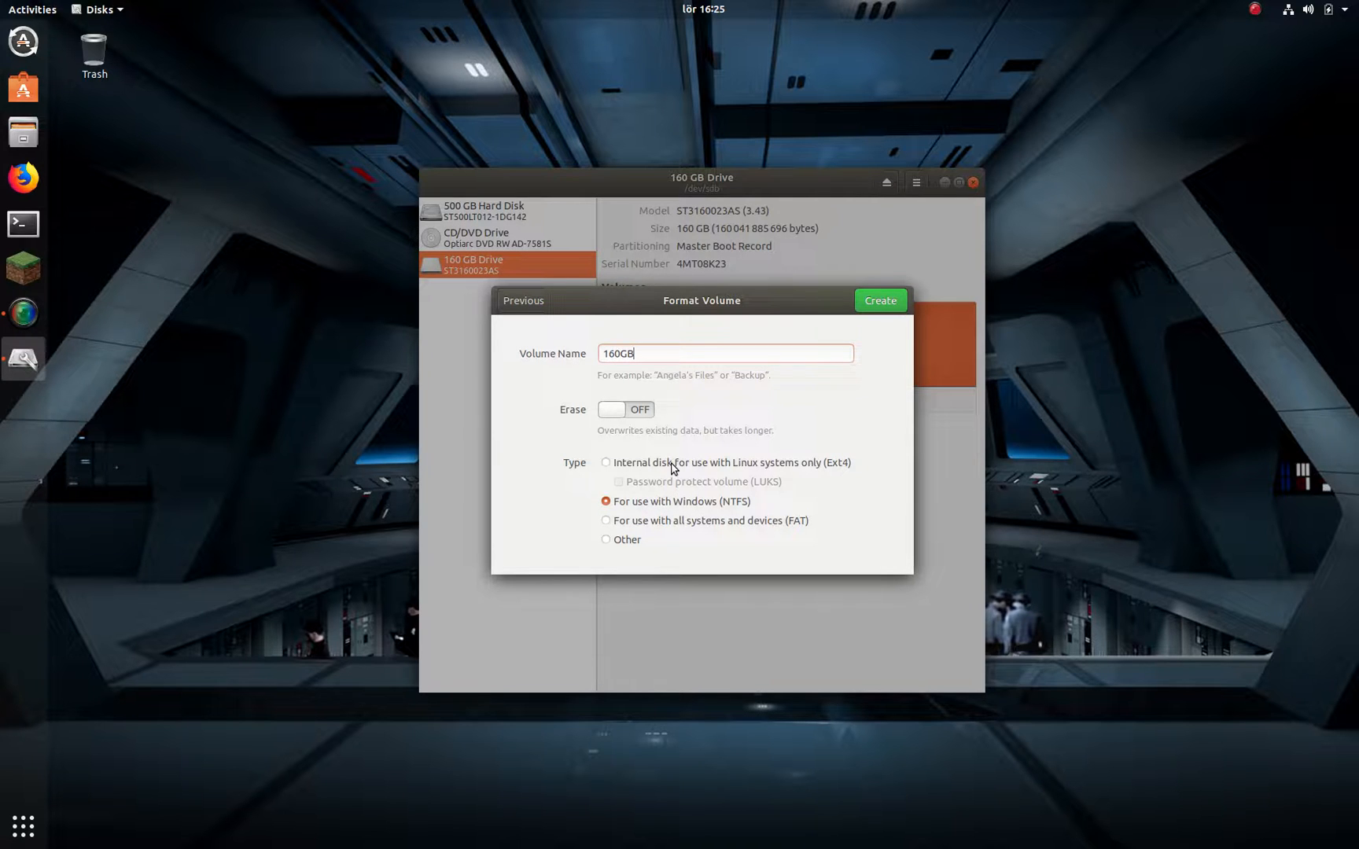
{"action": "left_click", "coordinate": [605, 462]}
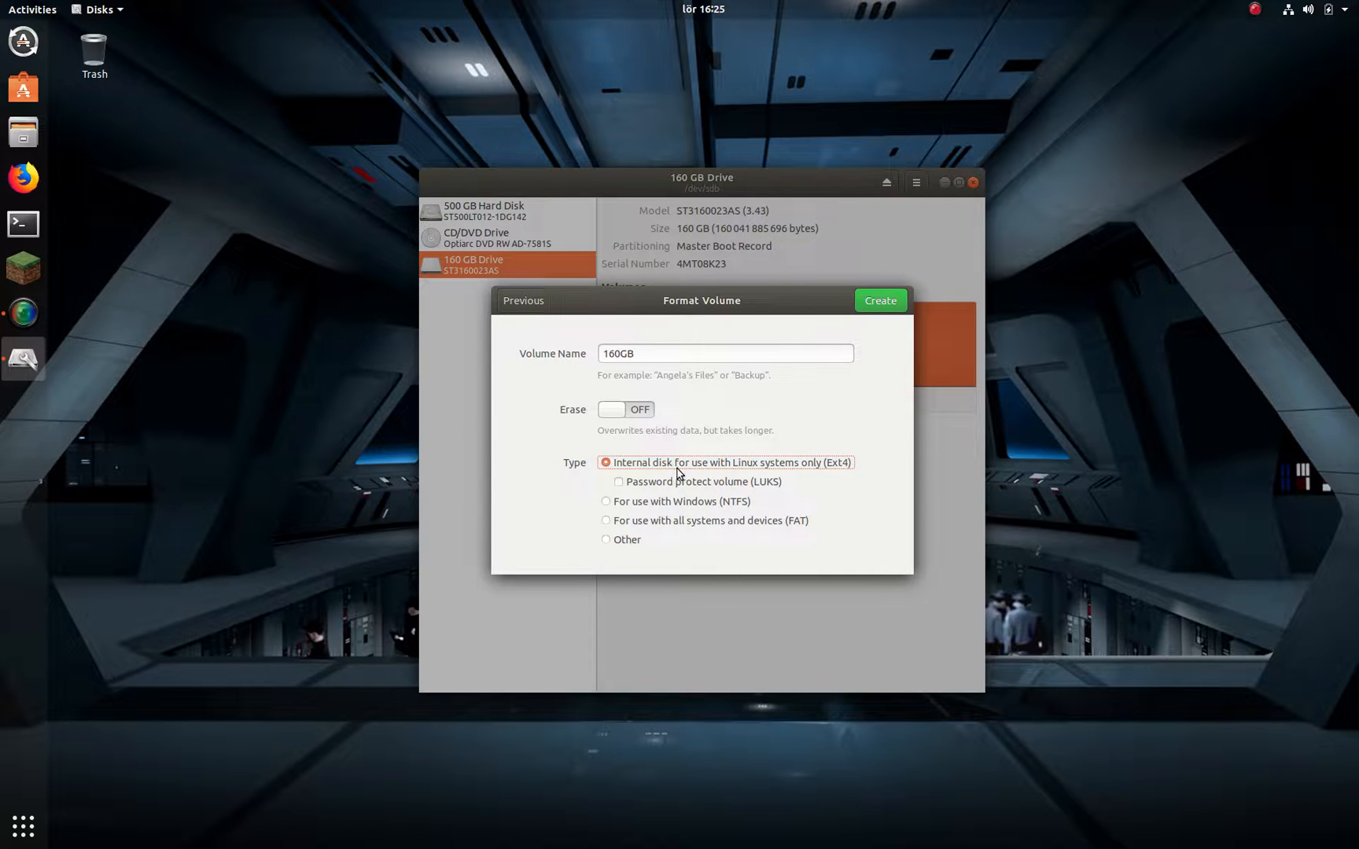
{"action": "mouse_move", "coordinate": [821, 472]}
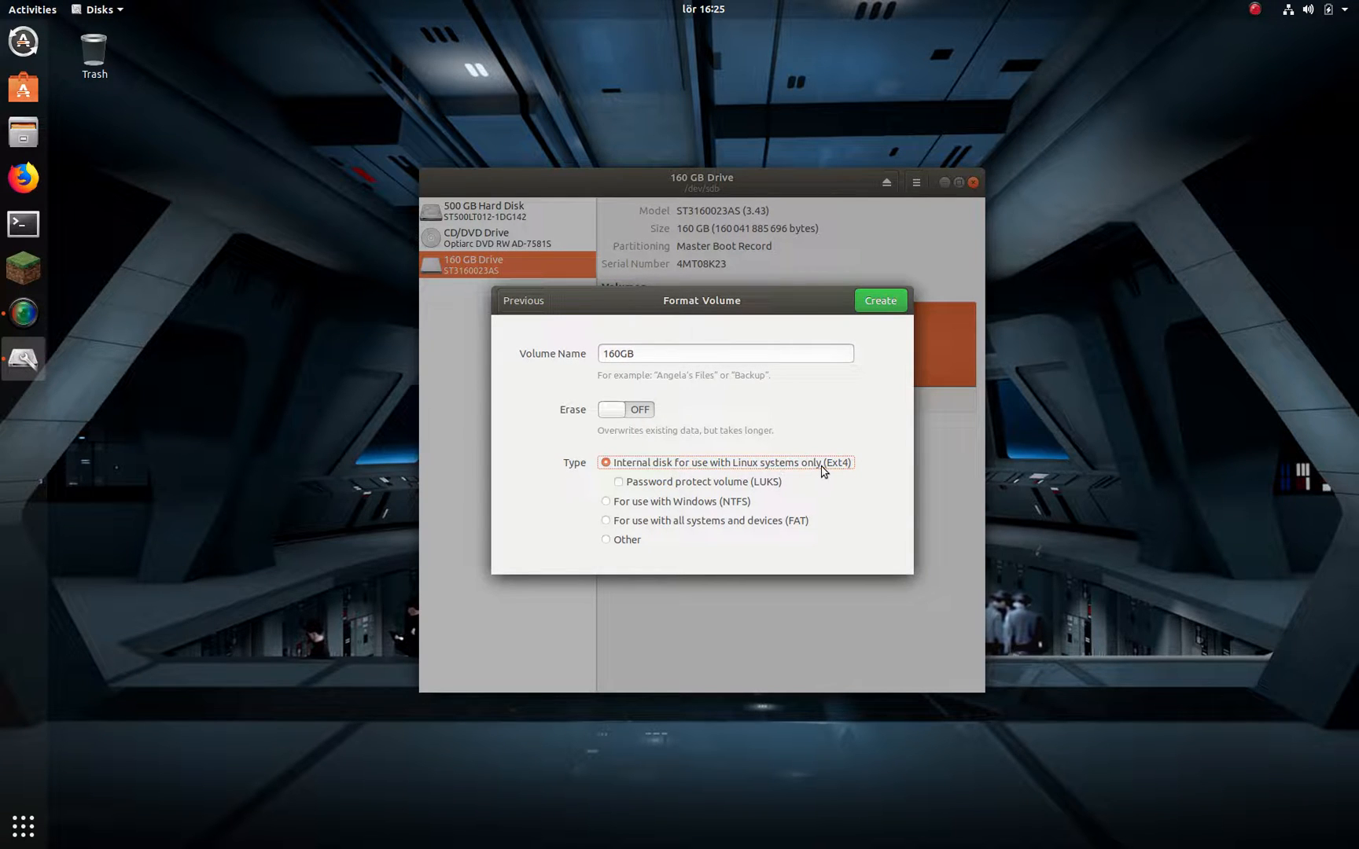
{"action": "mouse_move", "coordinate": [766, 491]}
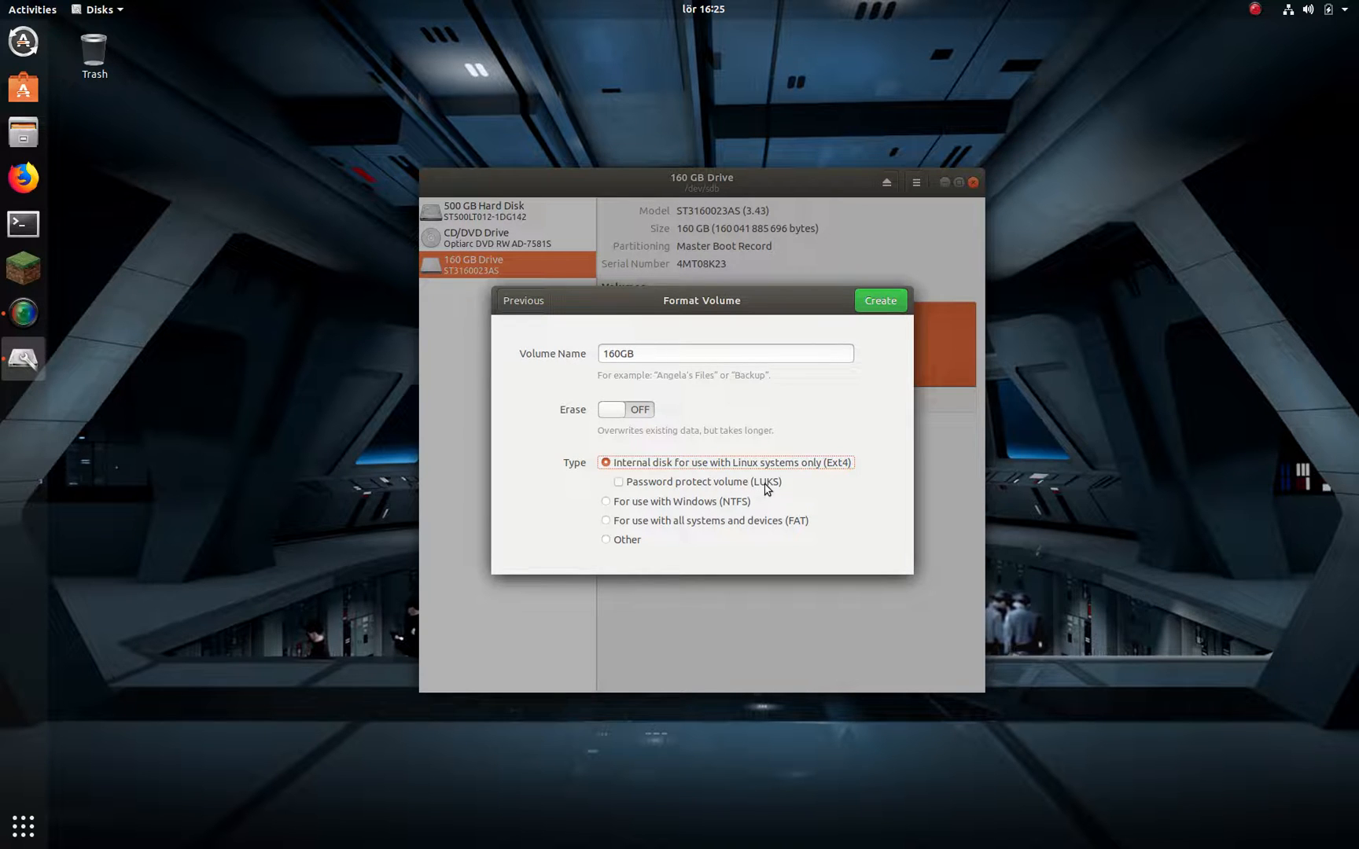
{"action": "mouse_move", "coordinate": [870, 419]}
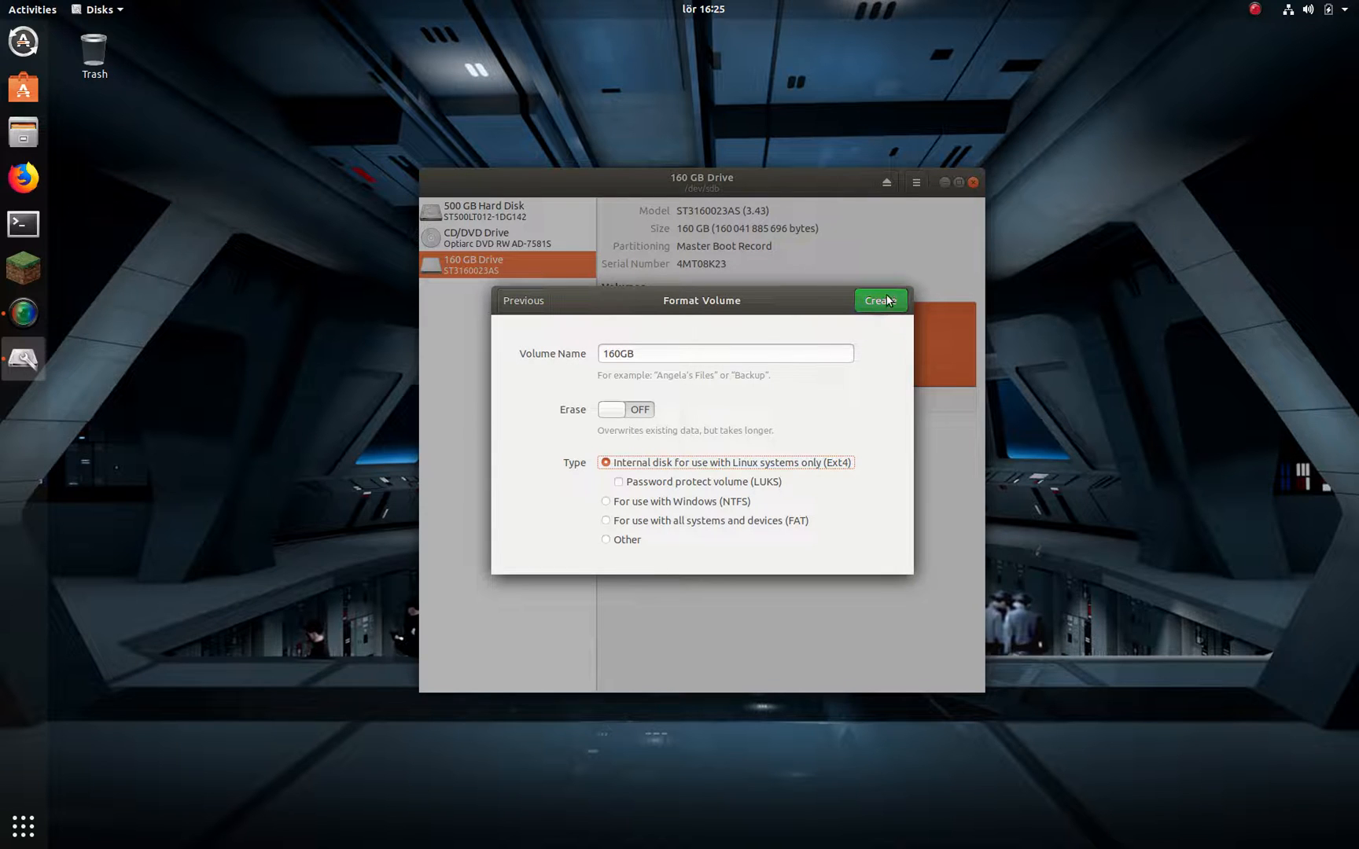
Step: Create the 160GB Ext4 partition /dev/sdb1 spanning the whole drive
{"action": "left_click", "coordinate": [879, 301]}
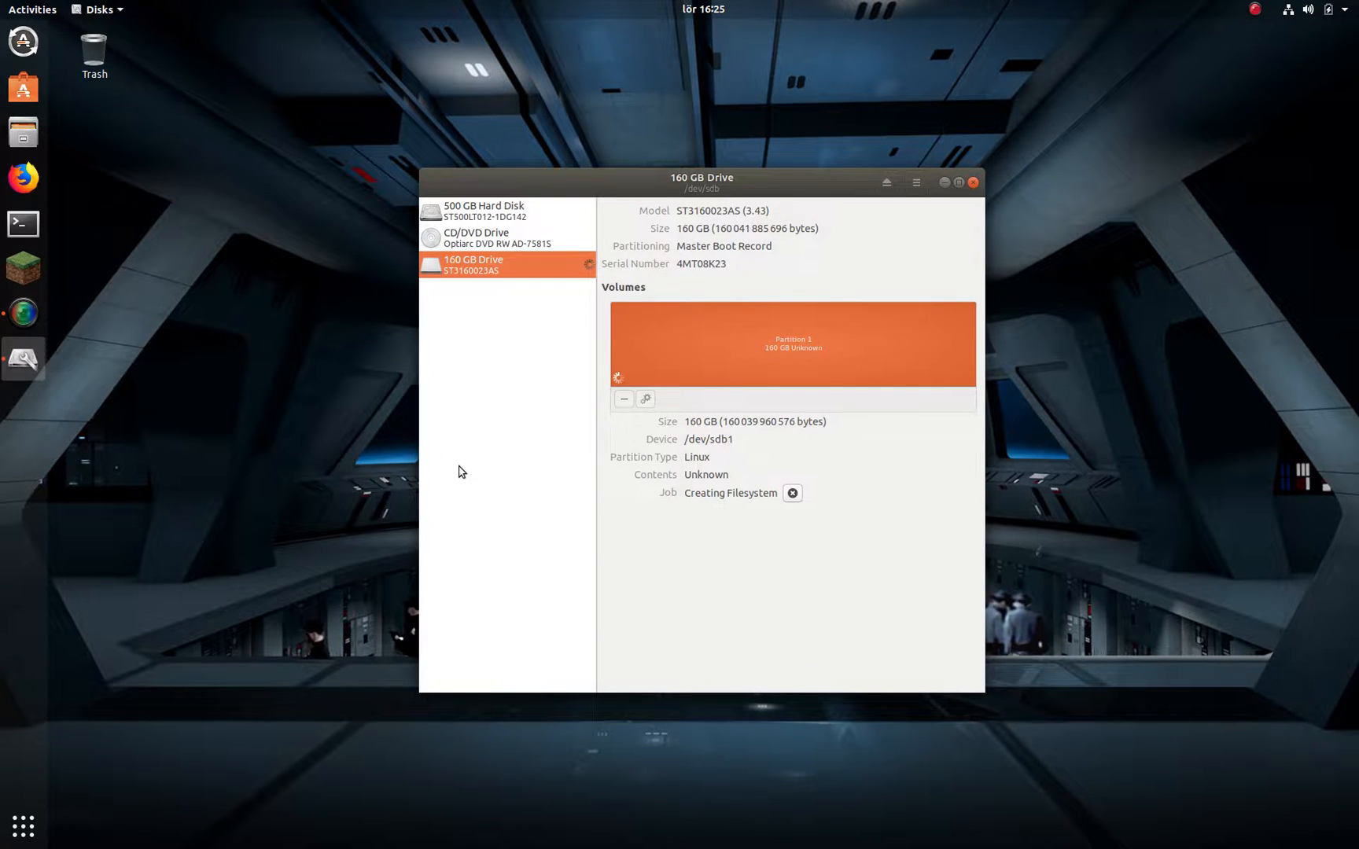
{"action": "mouse_move", "coordinate": [470, 472]}
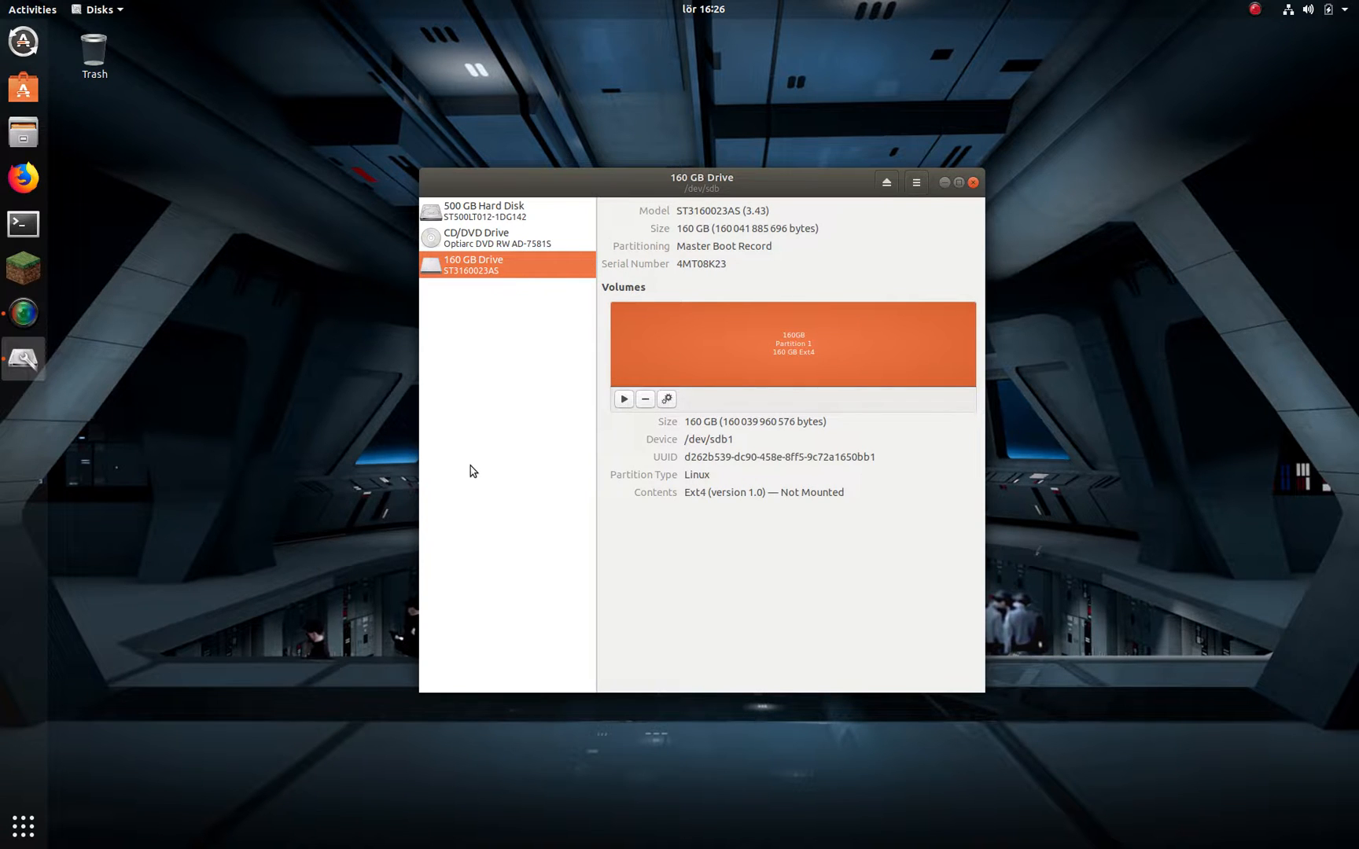
{"action": "mouse_move", "coordinate": [651, 450]}
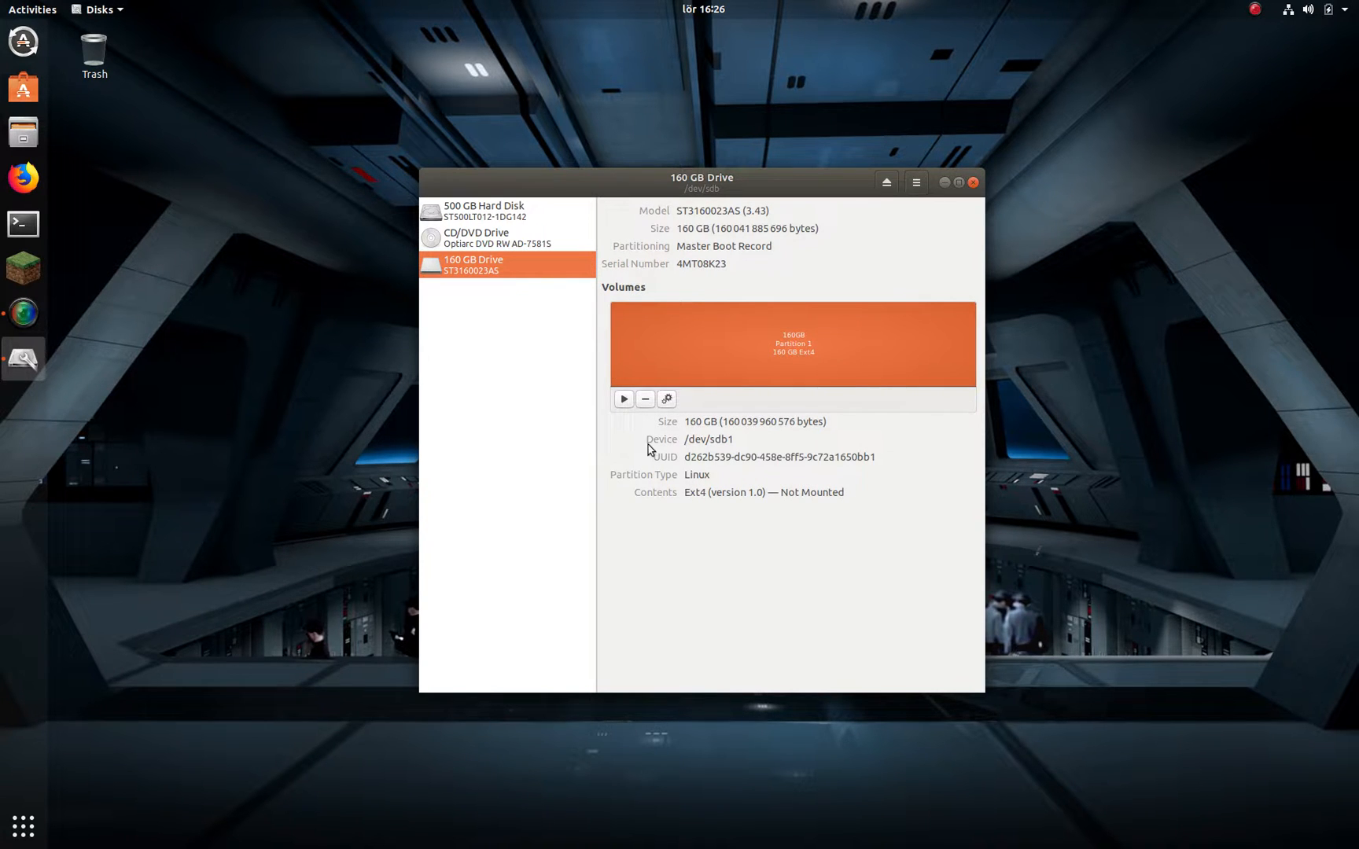
{"action": "mouse_move", "coordinate": [635, 431]}
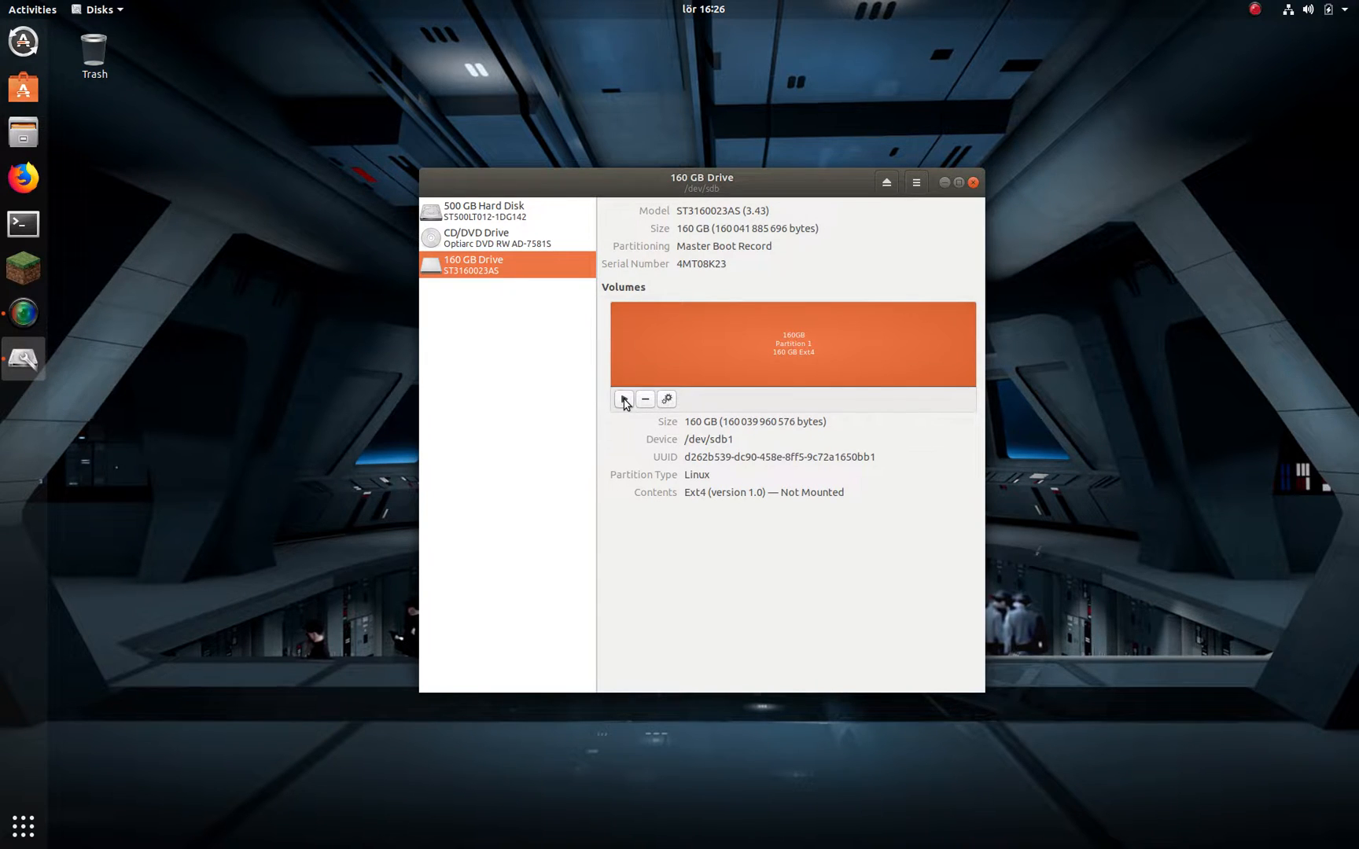
Step: Mount the 160GB partition at /media/sten/160GB
{"action": "left_click", "coordinate": [622, 398]}
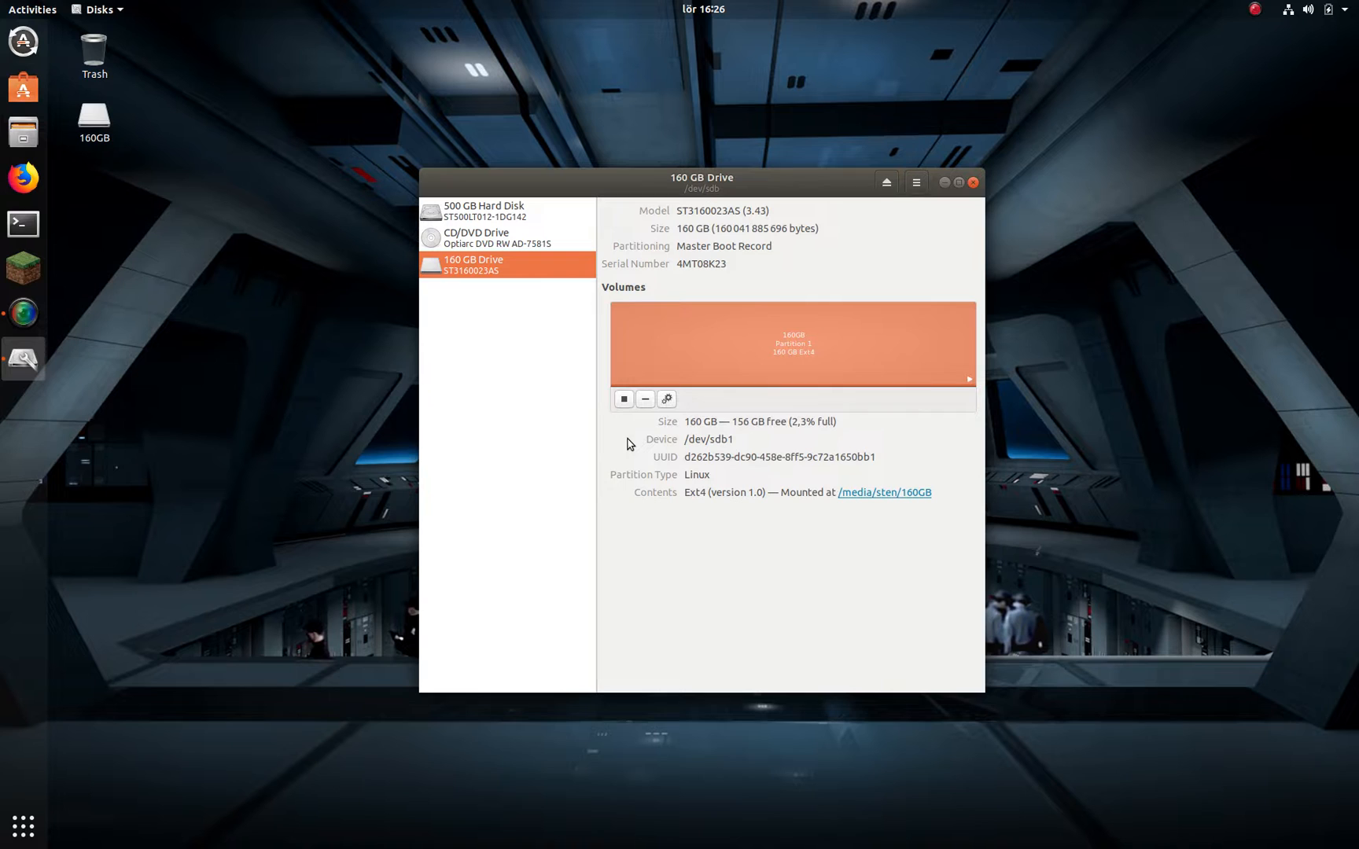
{"action": "mouse_move", "coordinate": [667, 425]}
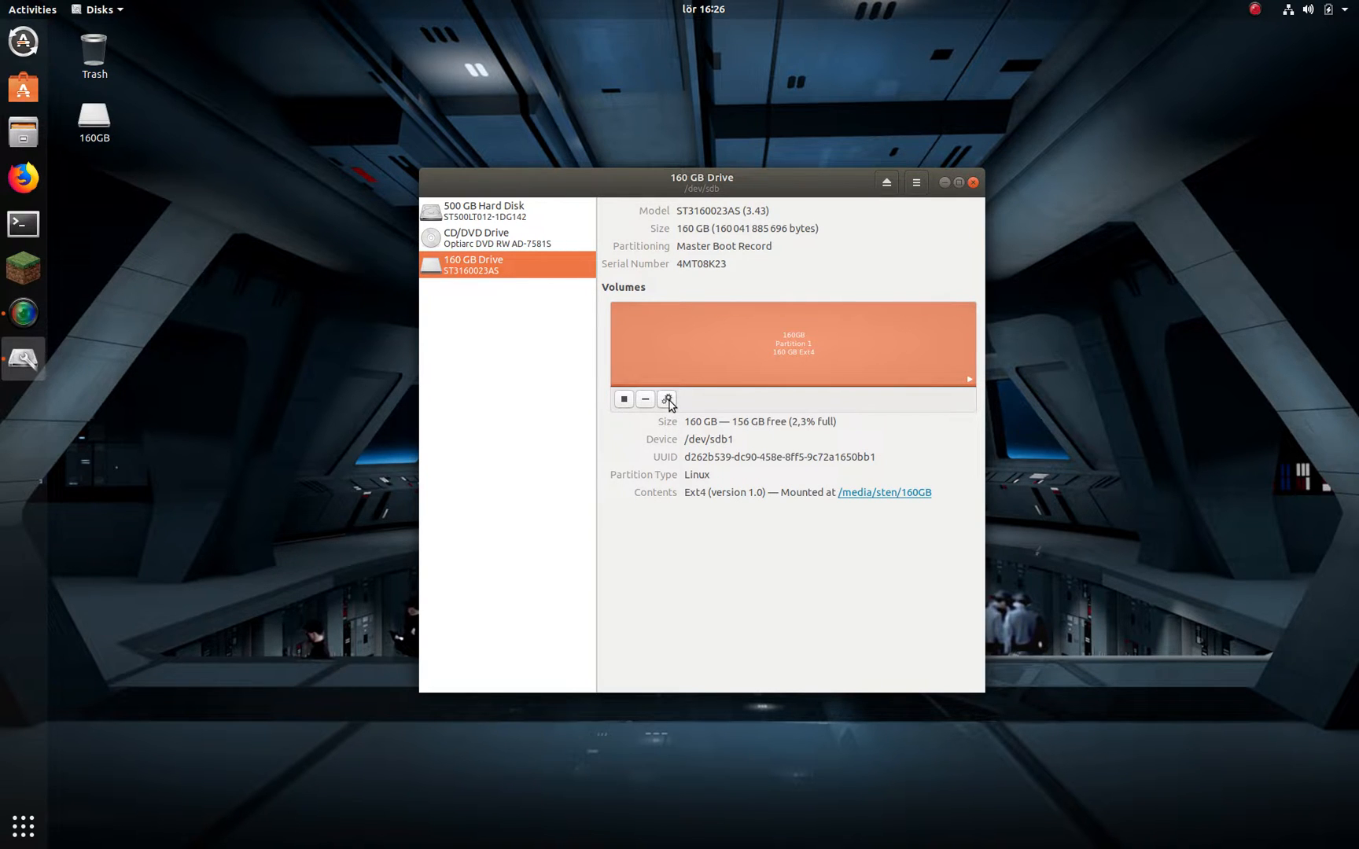
{"action": "mouse_move", "coordinate": [667, 399]}
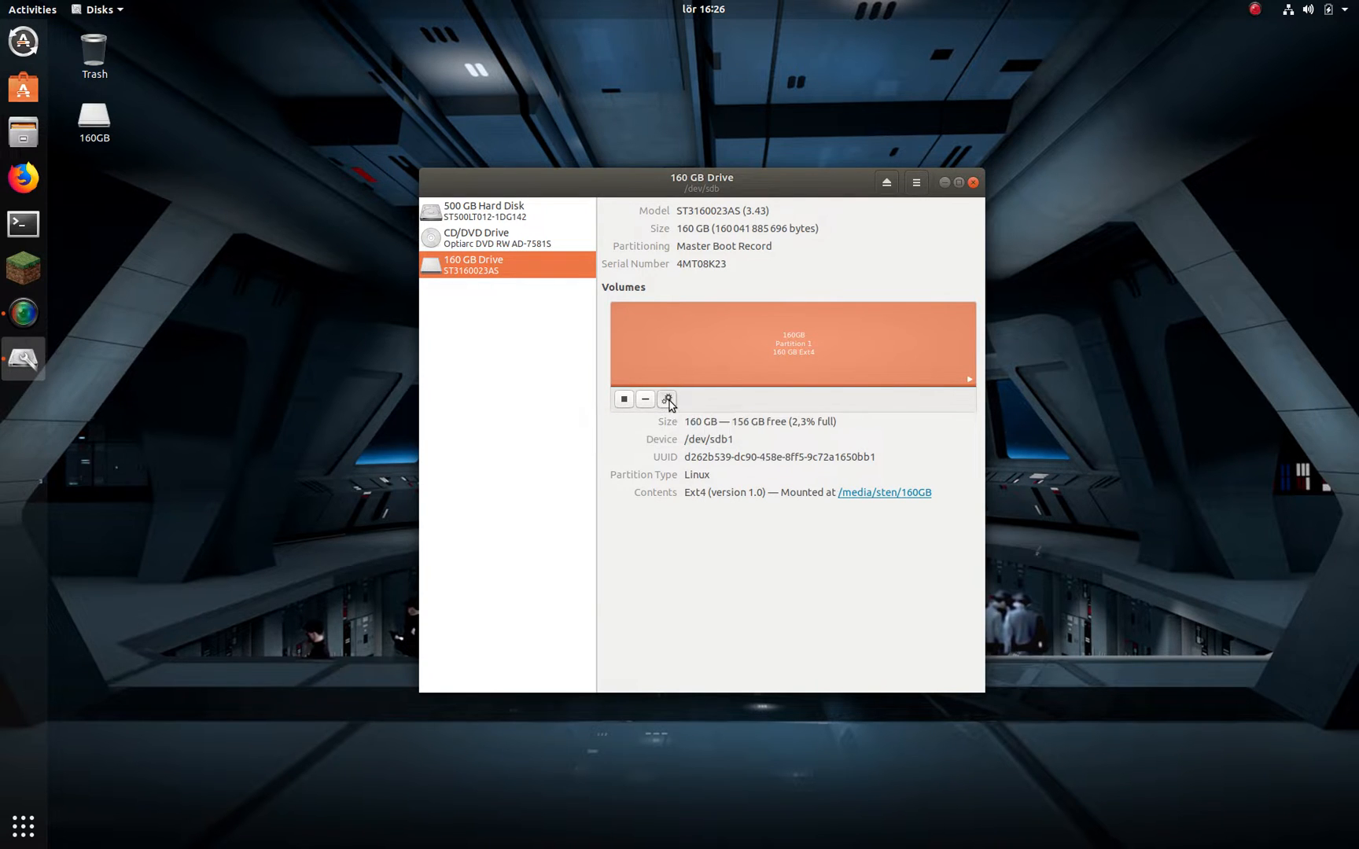
Step: Turn off User Session Defaults in the mount options and authenticate to save the /etc/fstab startup entry
{"action": "left_click", "coordinate": [667, 398]}
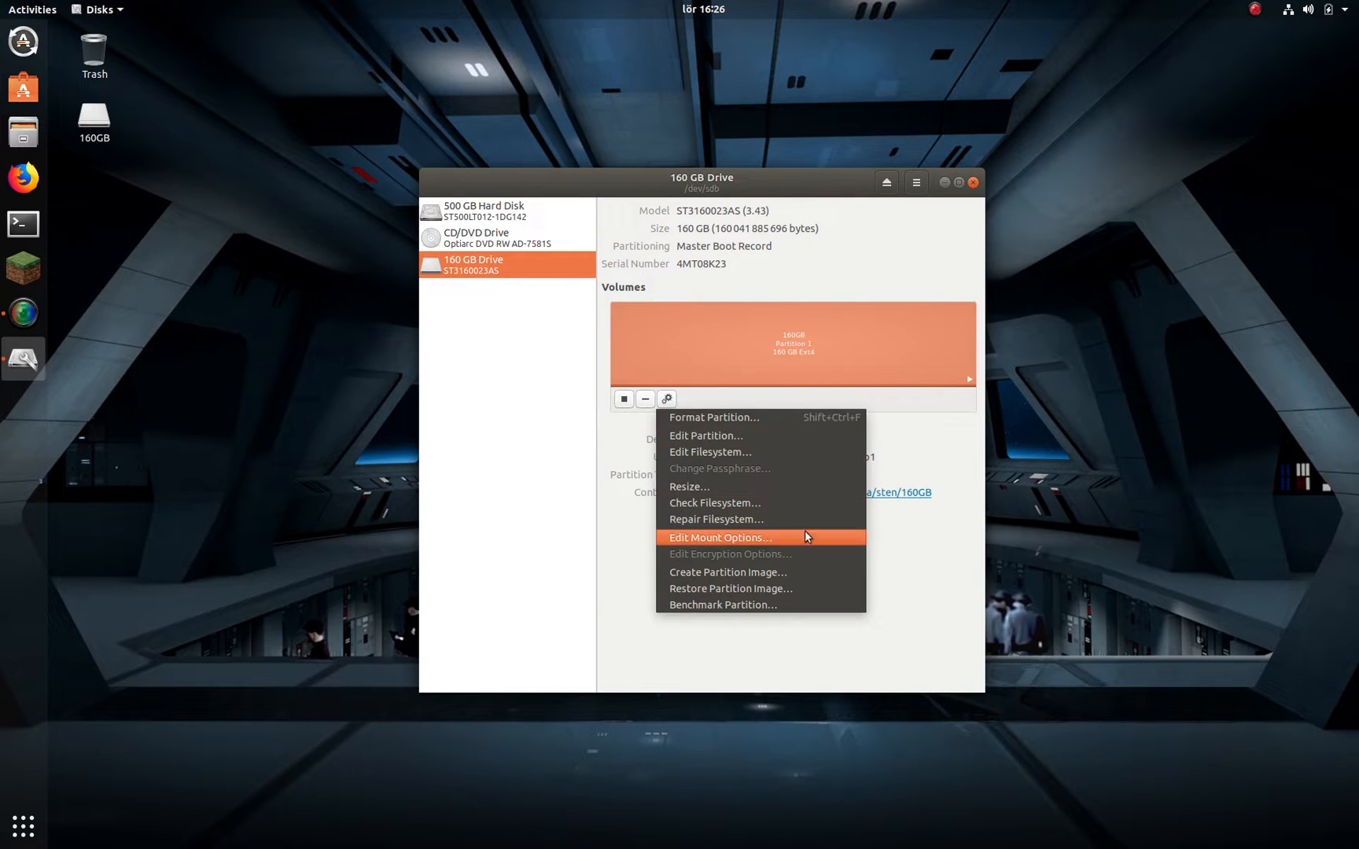
{"action": "mouse_move", "coordinate": [829, 546]}
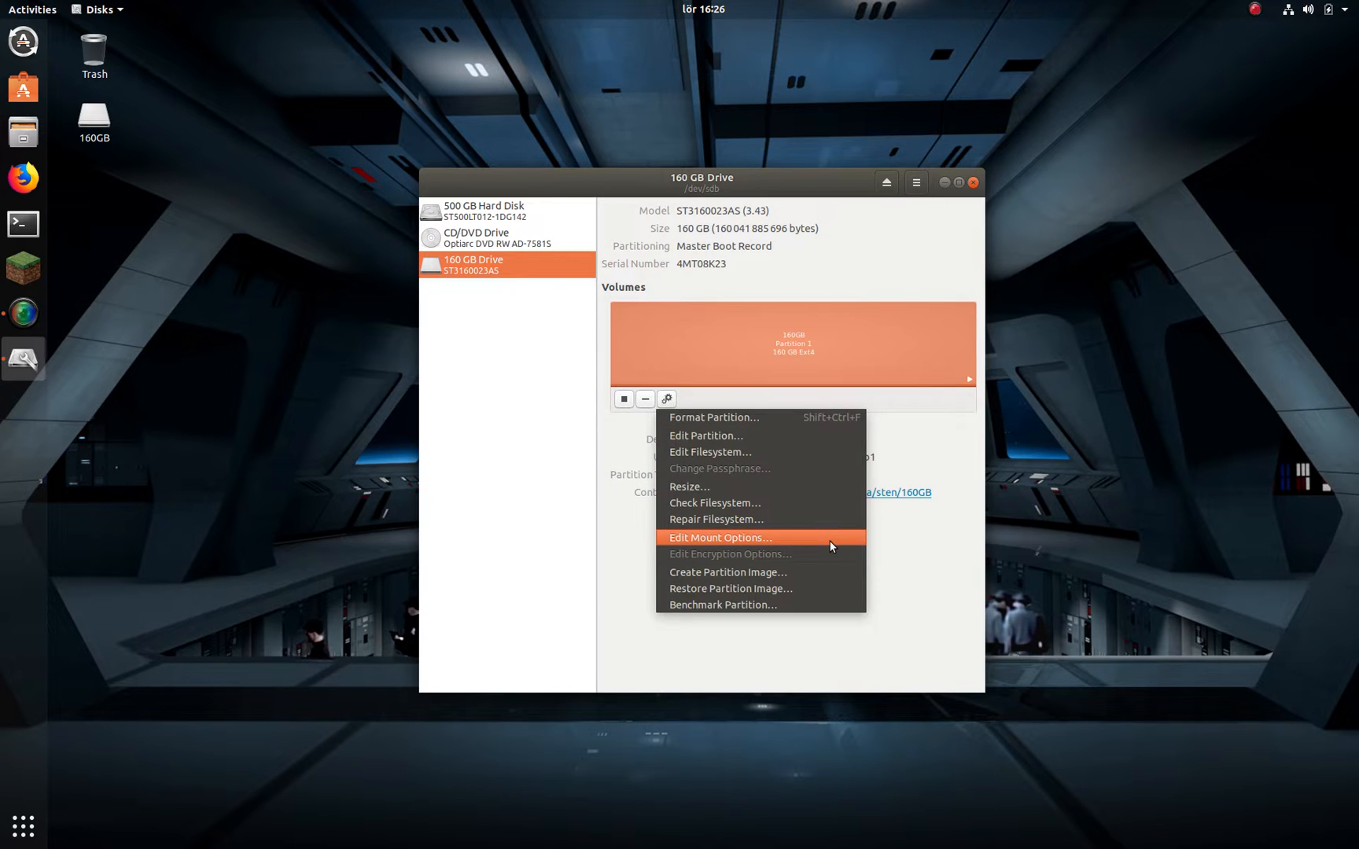
{"action": "left_click", "coordinate": [721, 538]}
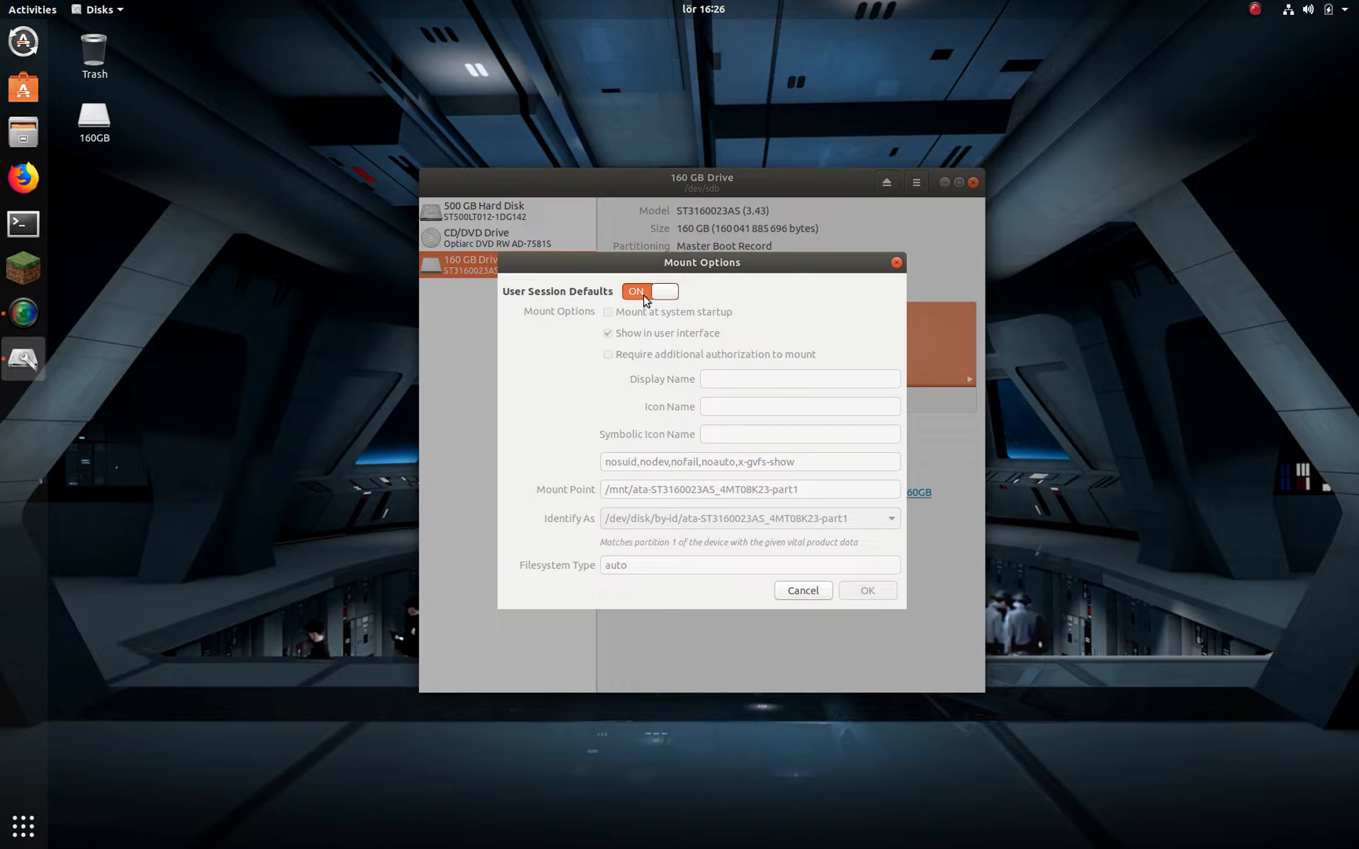
{"action": "left_click", "coordinate": [649, 291]}
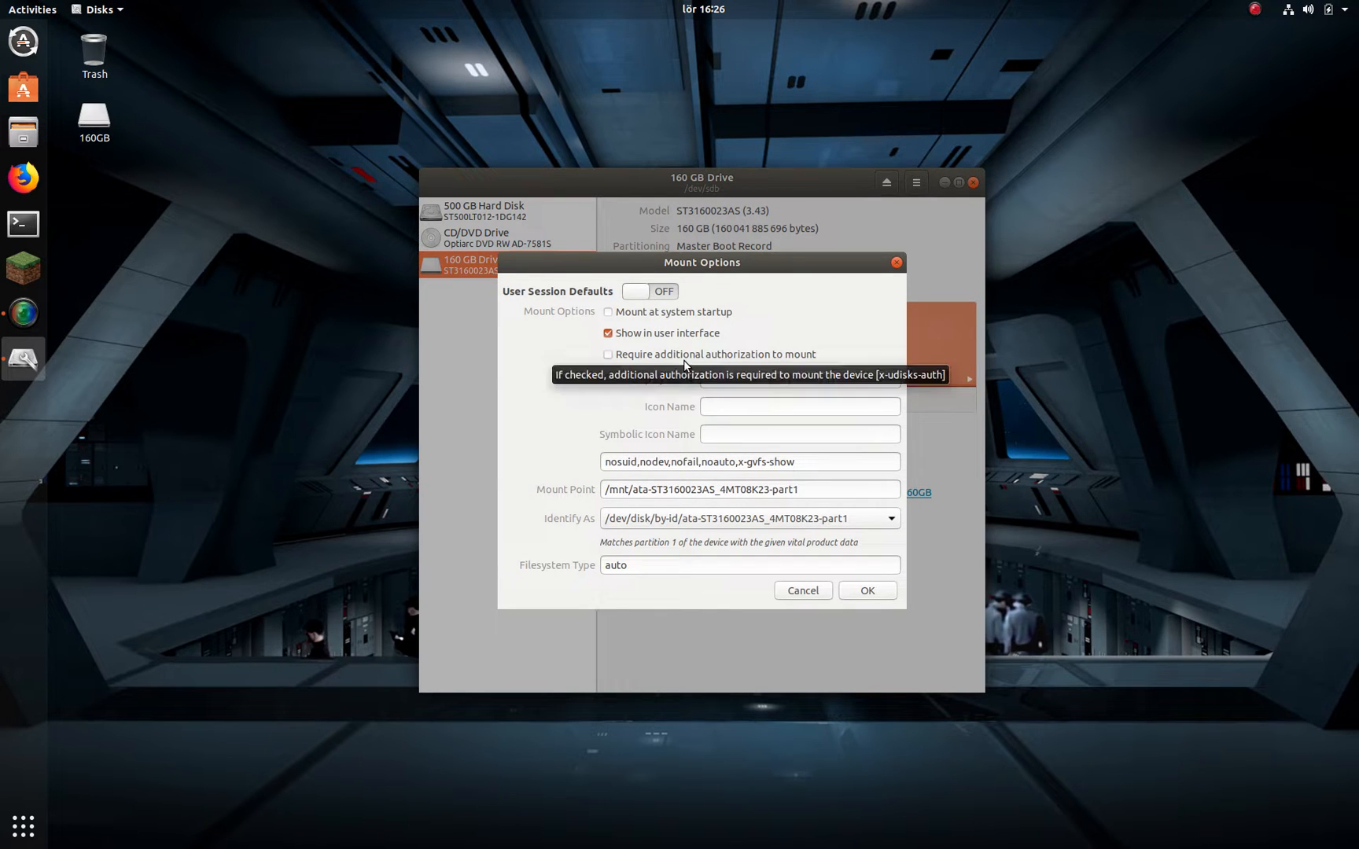
{"action": "left_click", "coordinate": [865, 590]}
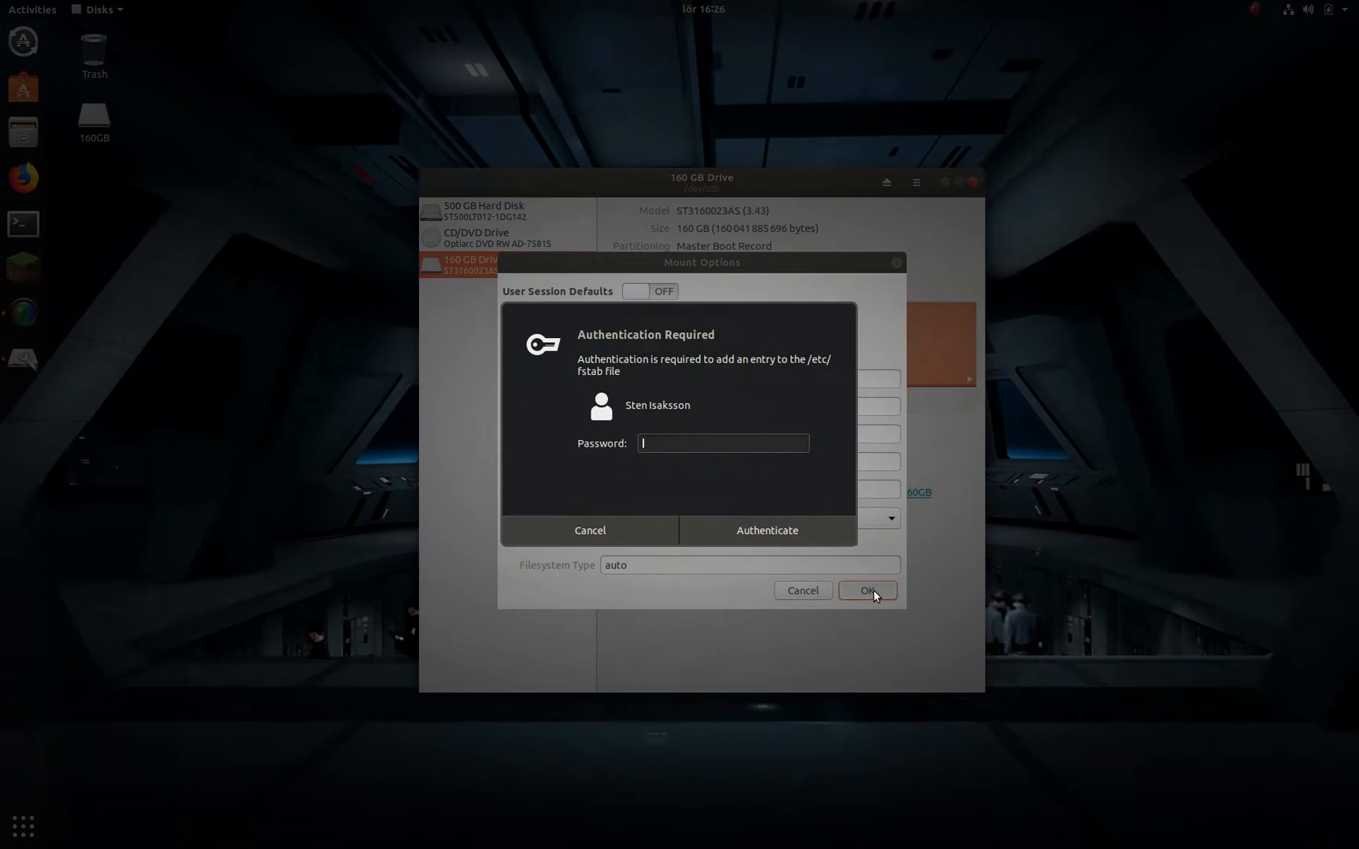
{"action": "type", "text": "●"}
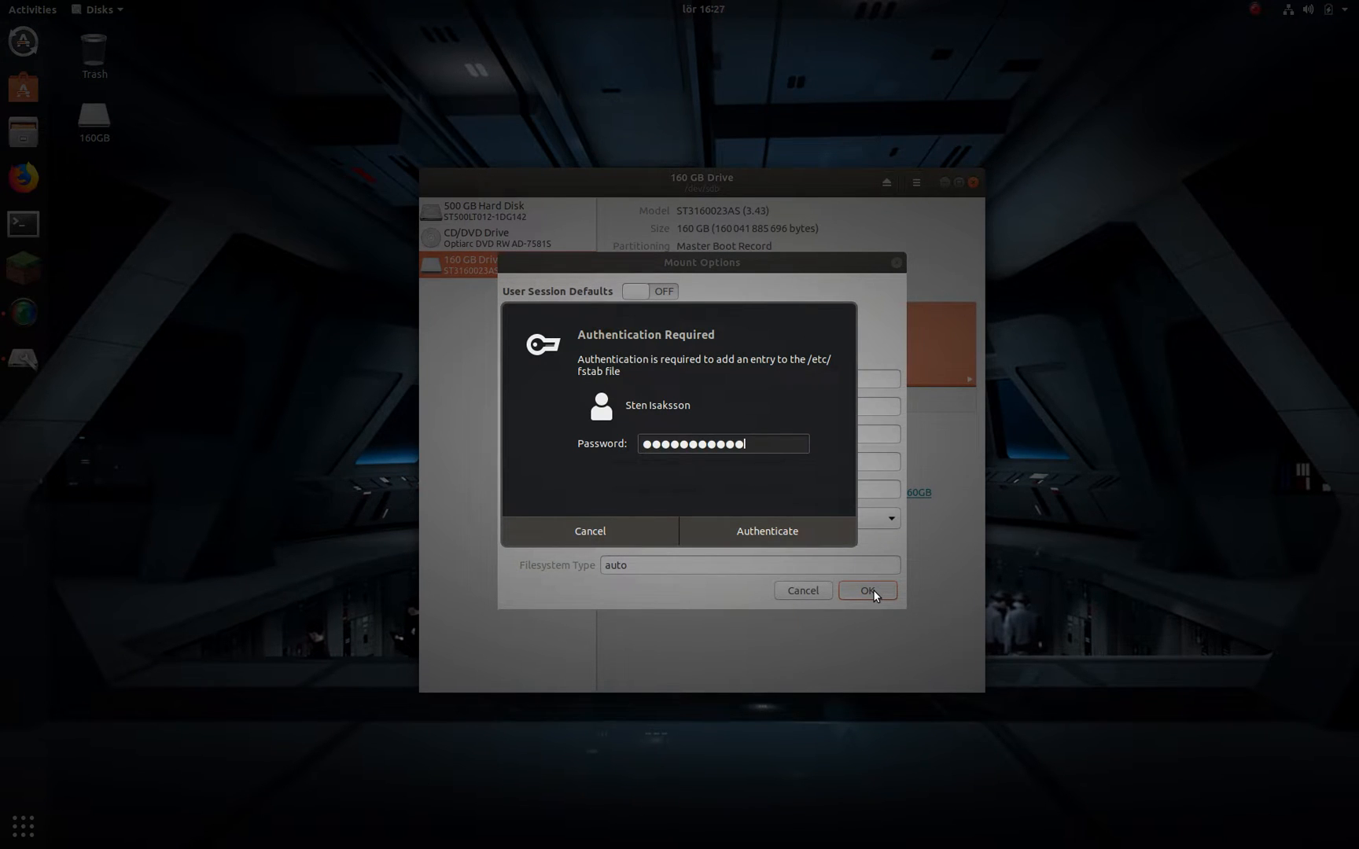
{"action": "left_click", "coordinate": [765, 530]}
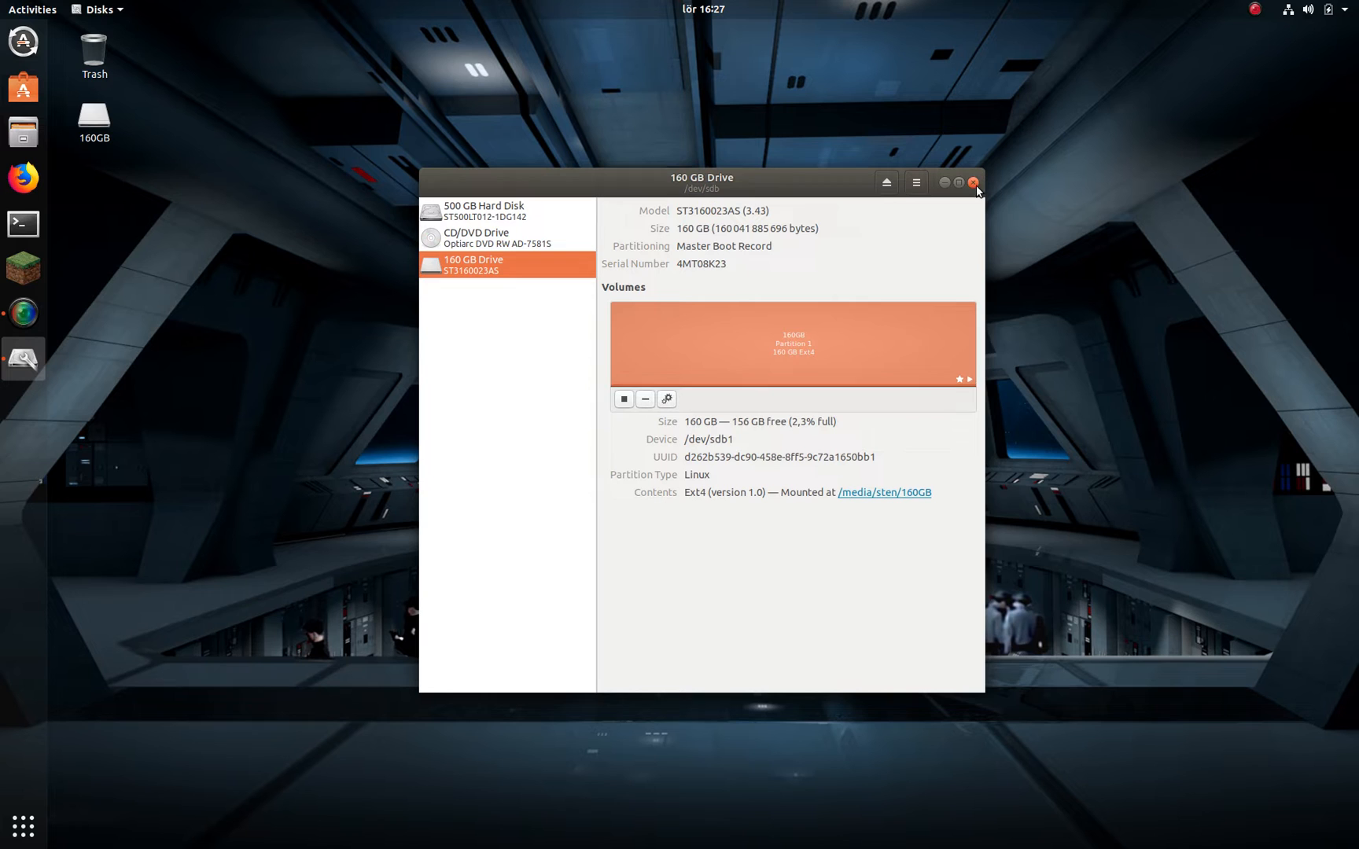
Step: Close Disks, view the empty 160GB volume in Files from the sidebar, then close Files
{"action": "left_click", "coordinate": [972, 183]}
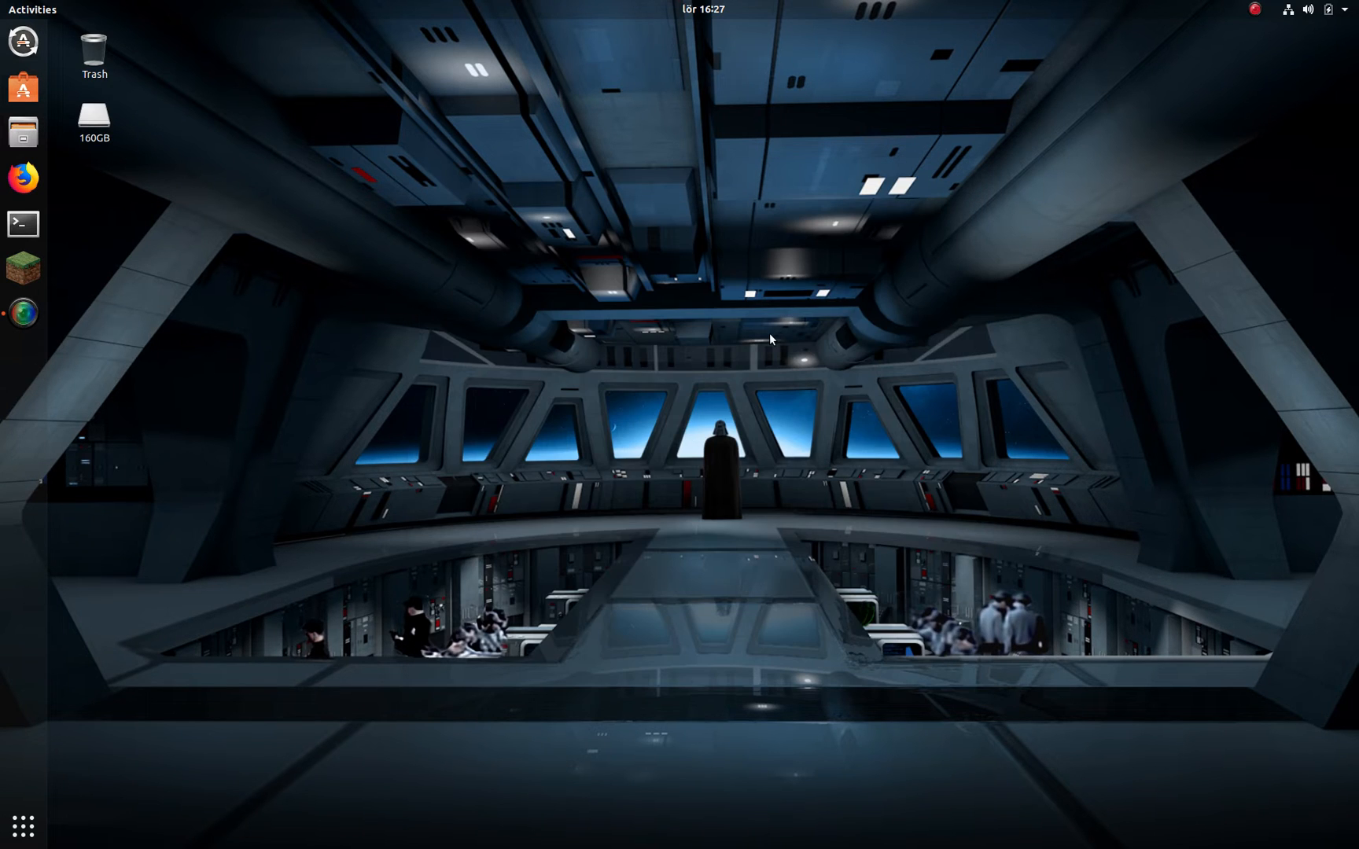
{"action": "mouse_move", "coordinate": [96, 780]}
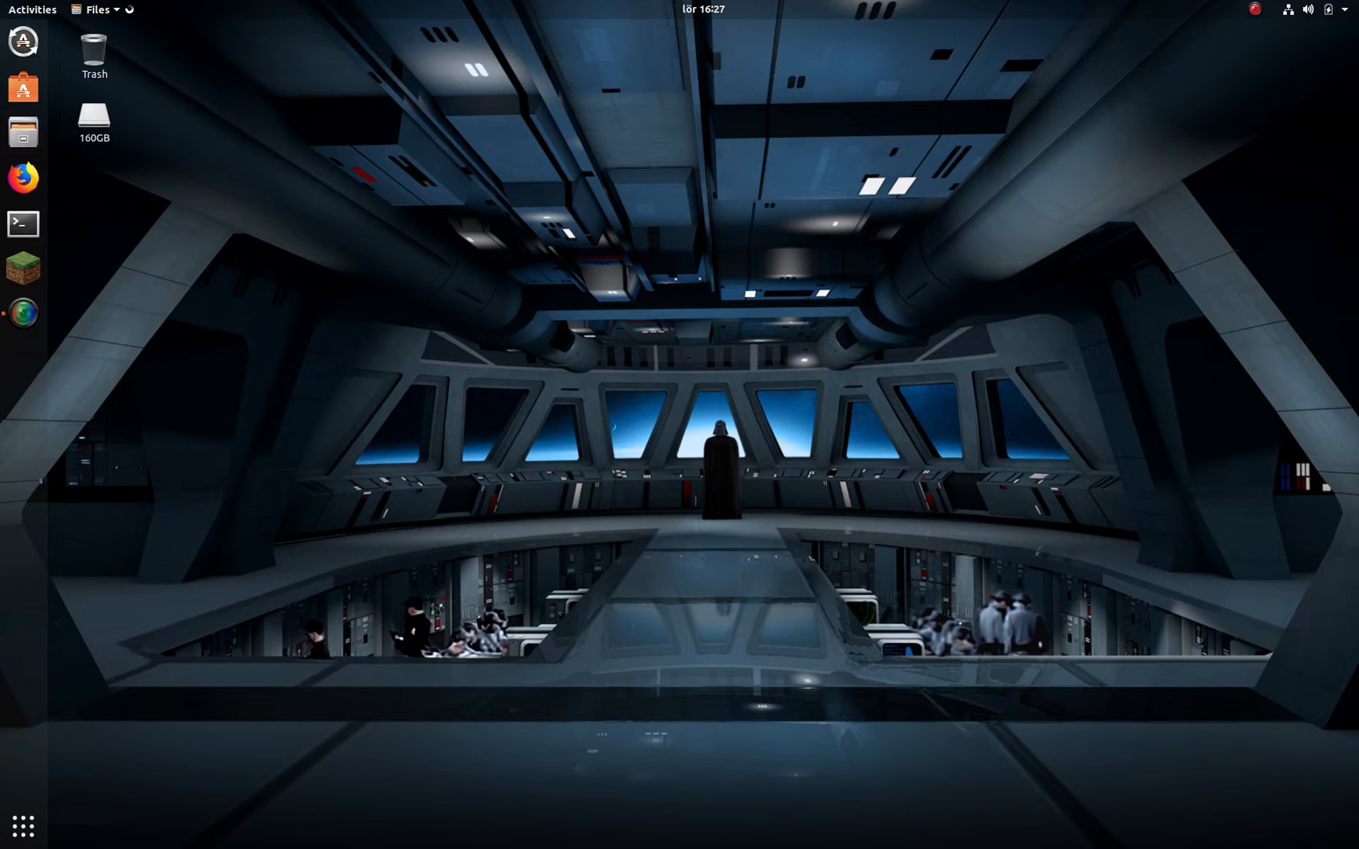
{"action": "left_click", "coordinate": [22, 132]}
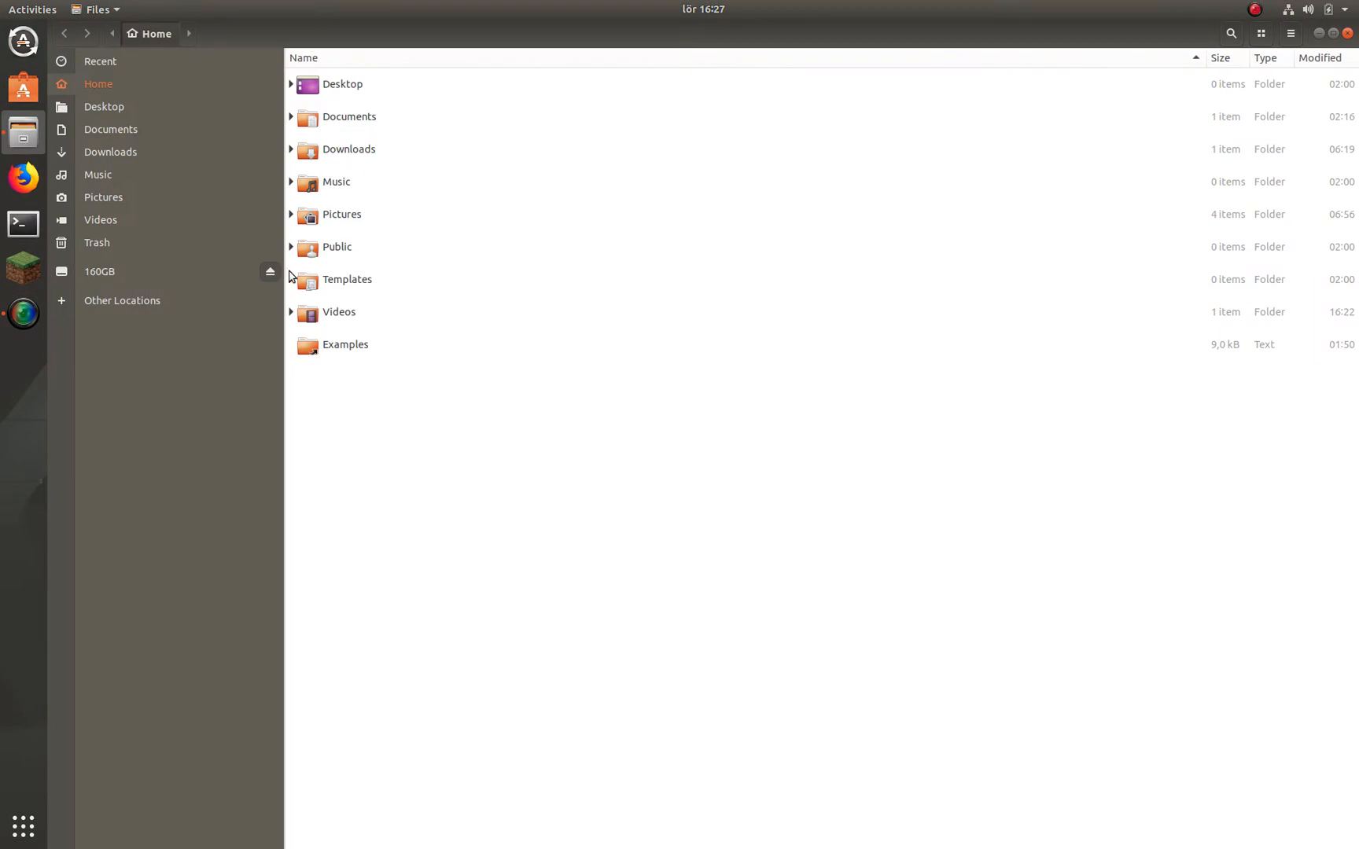
{"action": "left_click", "coordinate": [100, 270]}
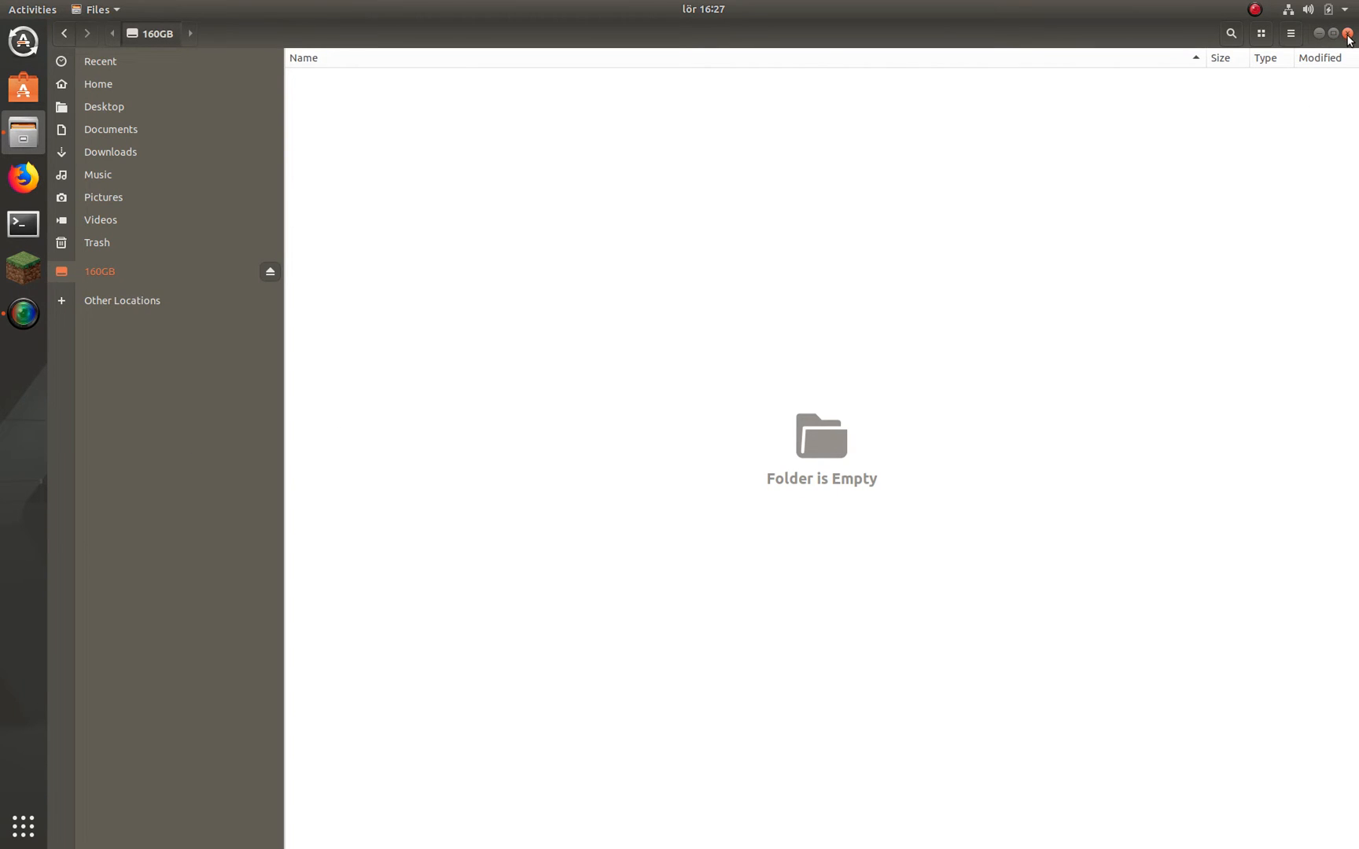
{"action": "left_click", "coordinate": [1346, 33]}
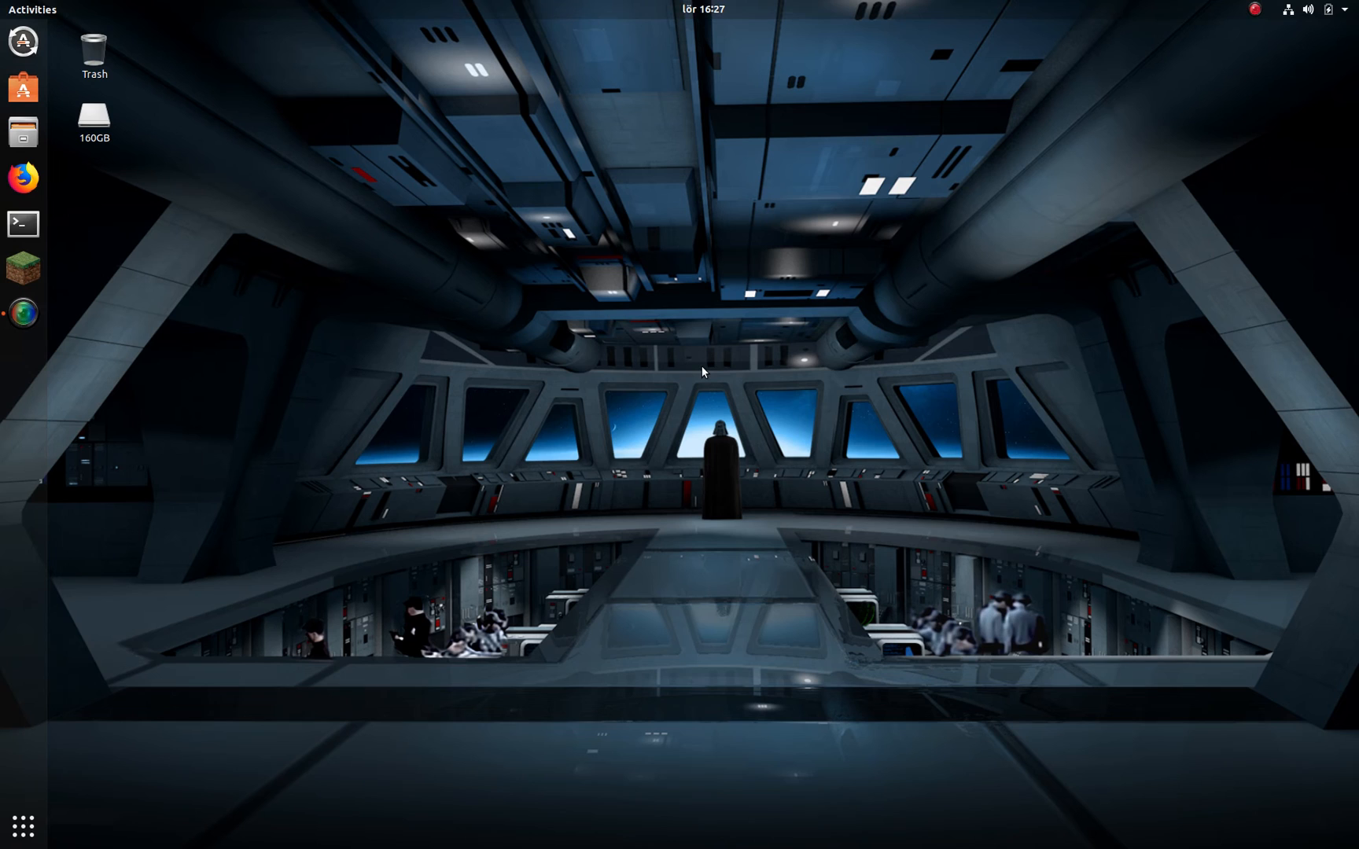
{"action": "mouse_move", "coordinate": [658, 379]}
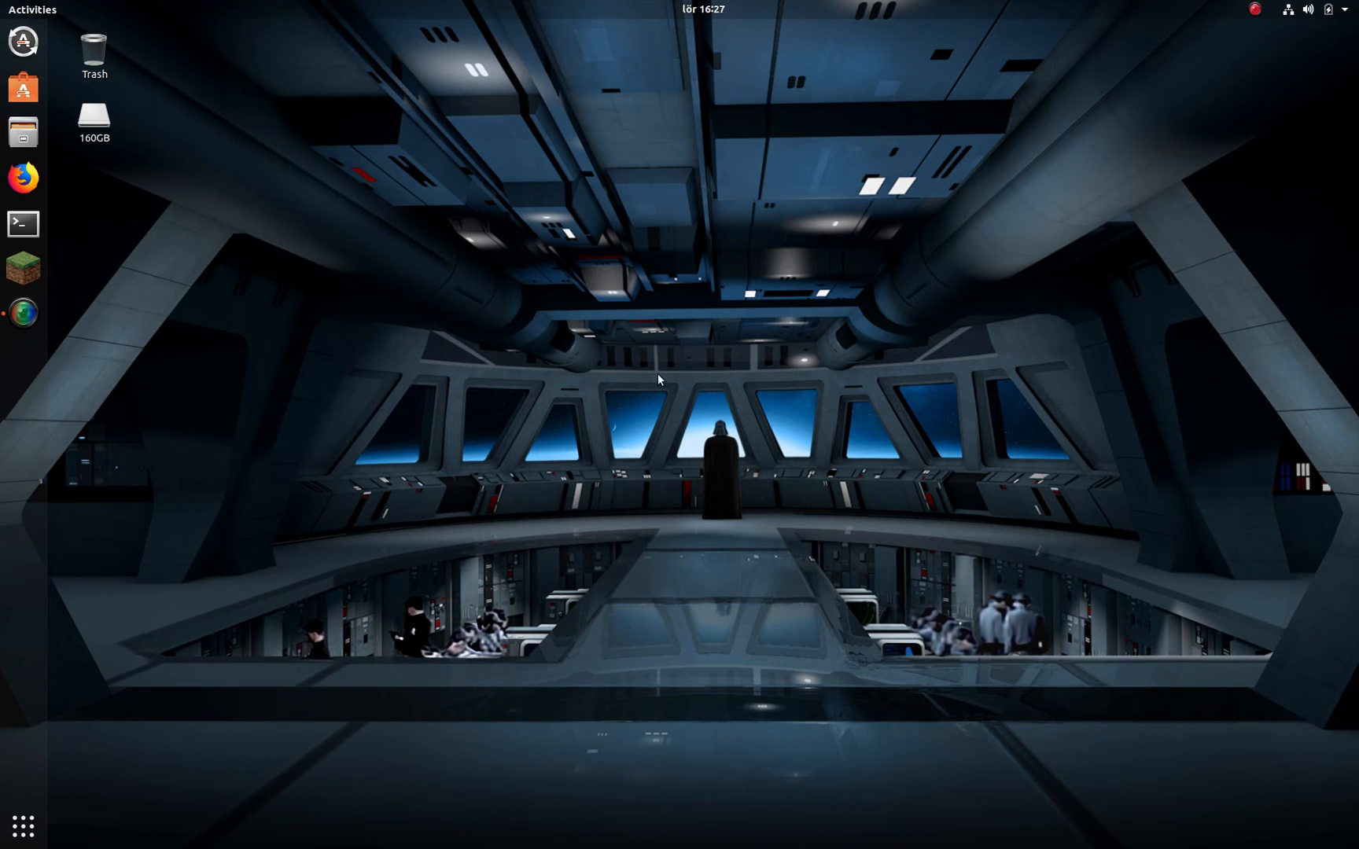
{"action": "mouse_move", "coordinate": [681, 403]}
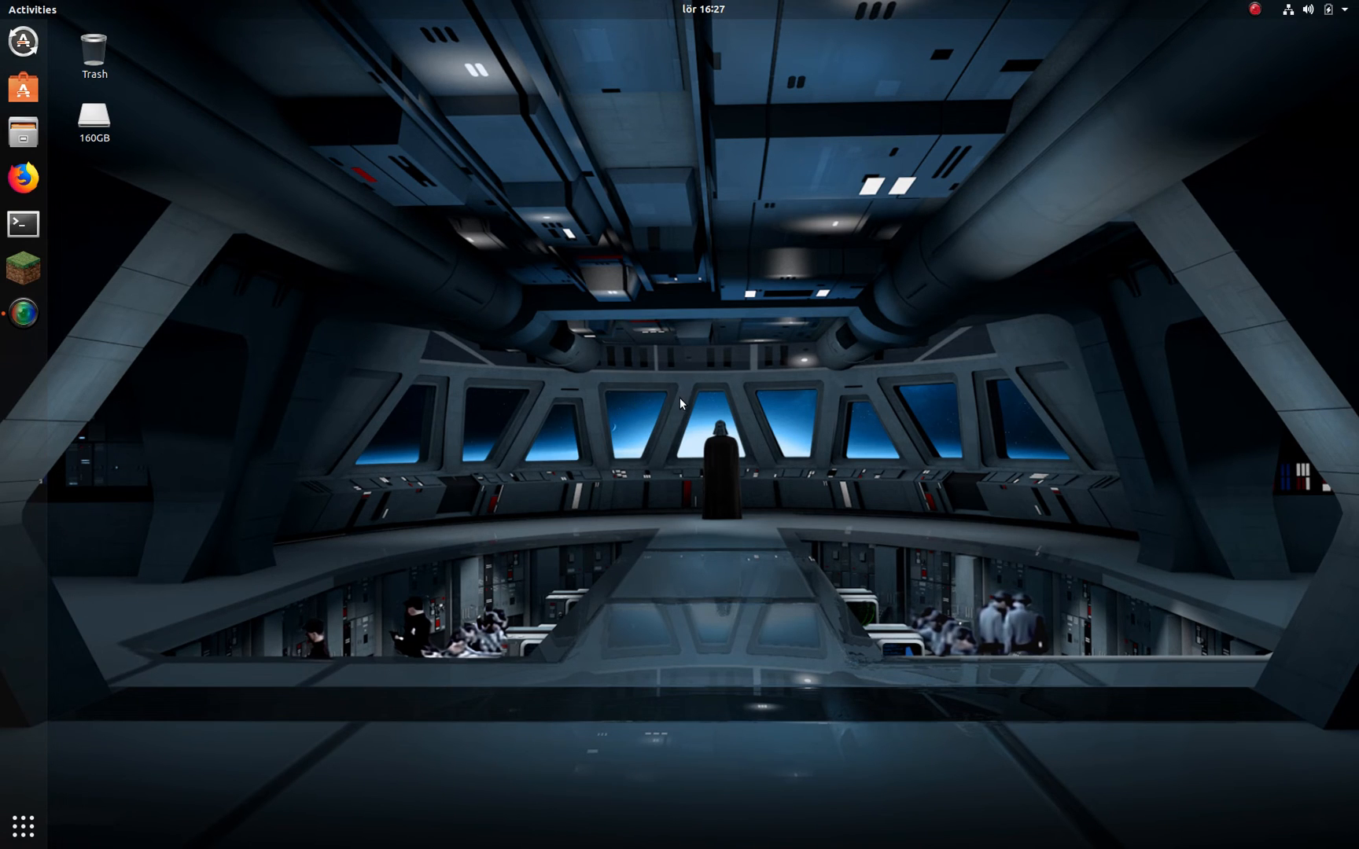